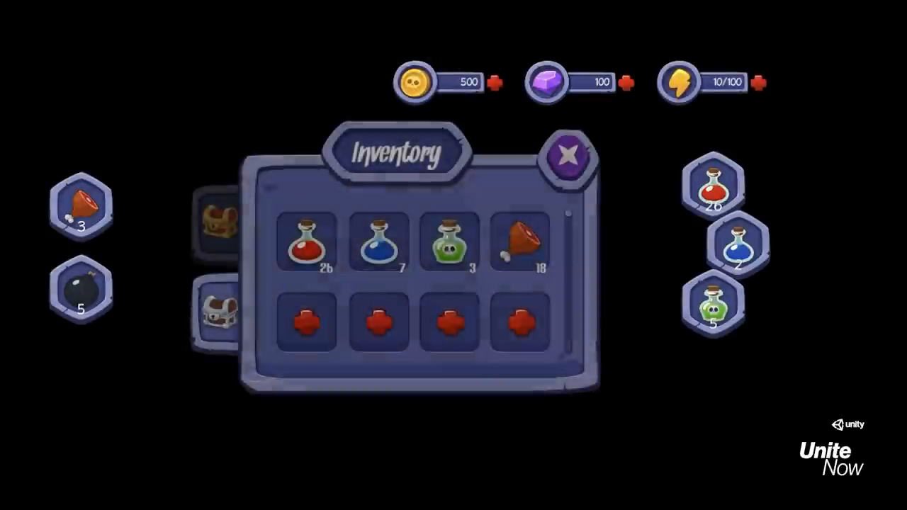
Step: Advance the slides from the inventory screen to the fruit-into-juice crafting example
left_click(567, 156)
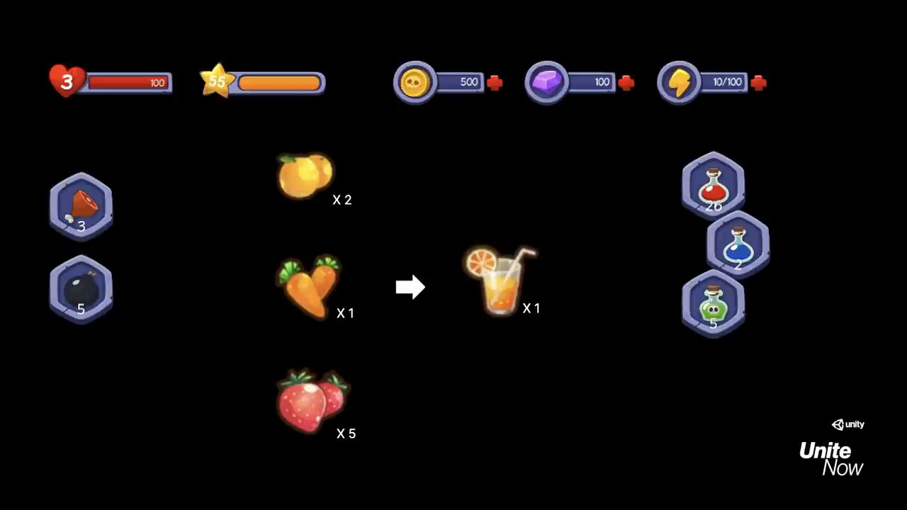
Step: Advance to the slide comparing the editor tool with the web catalog dashboard
left_click(78, 394)
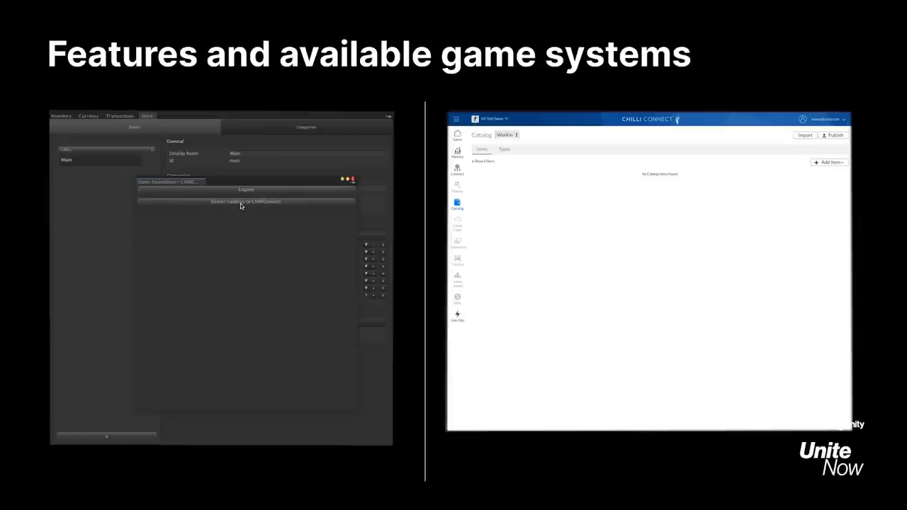
Step: Step through the coin-pack store and published catalog animation, reaching the live Unity demo
left_click(247, 202)
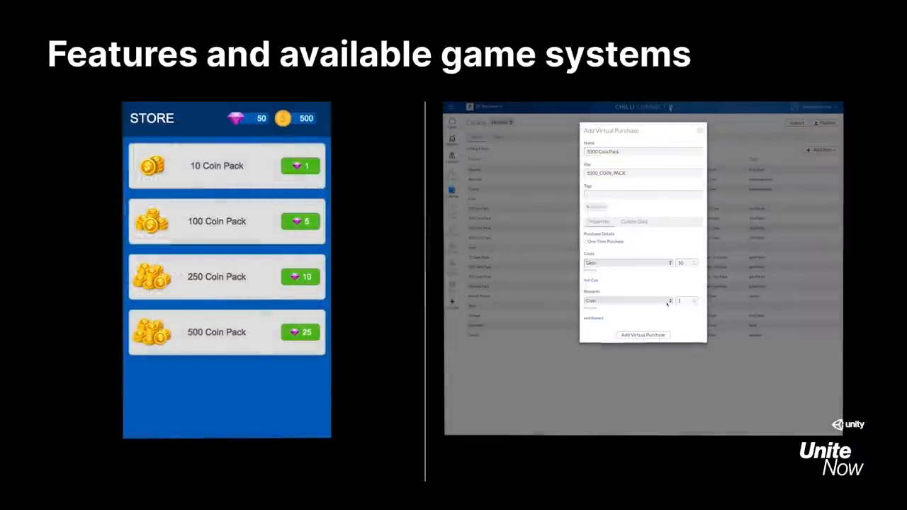
left_click(642, 335)
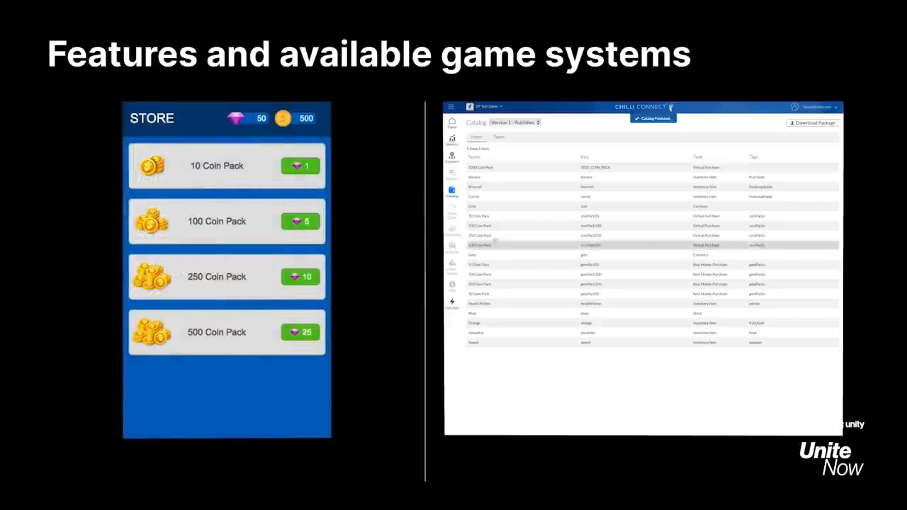
key("Right")
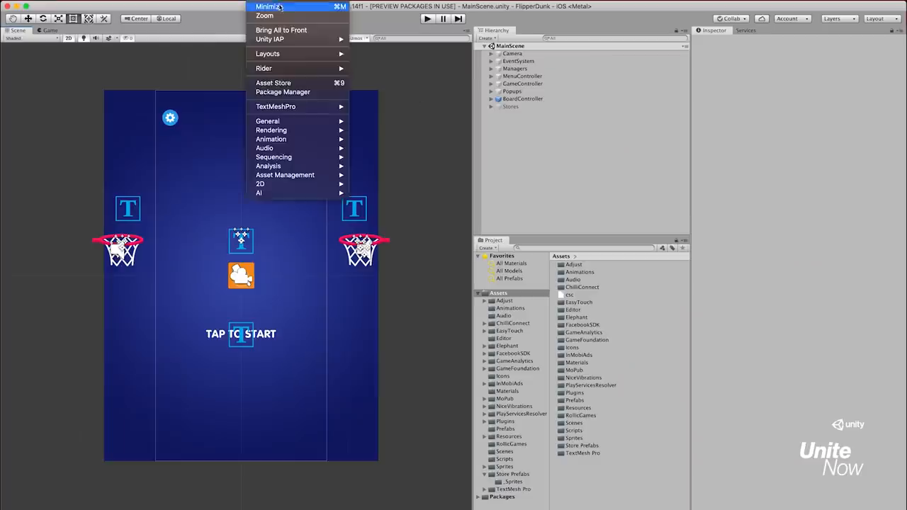
mouse_move(283, 91)
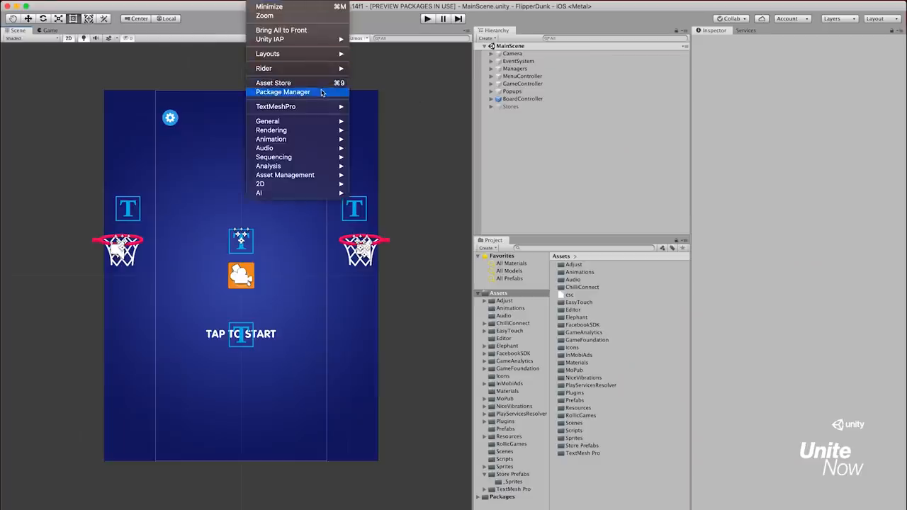
Step: Install the Game Foundation preview package from the Package Manager, searching 'game' with preview packages shown
left_click(283, 90)
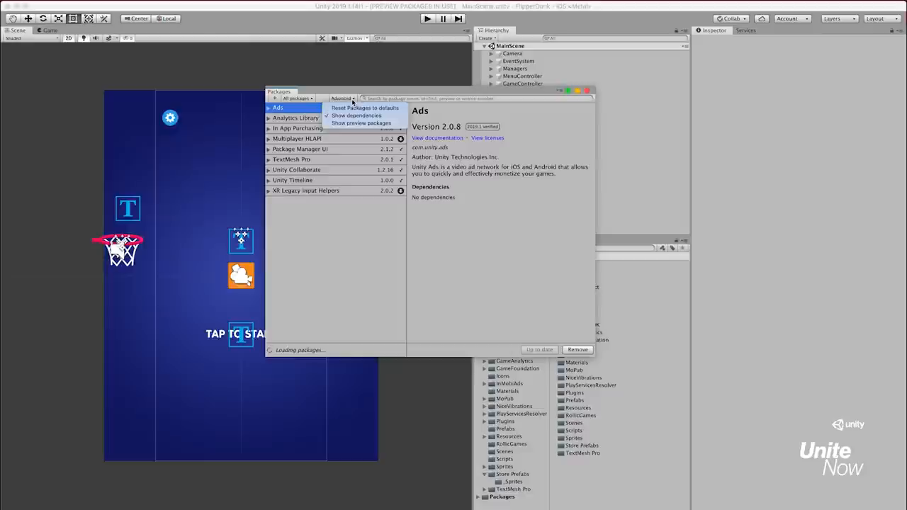
mouse_move(361, 122)
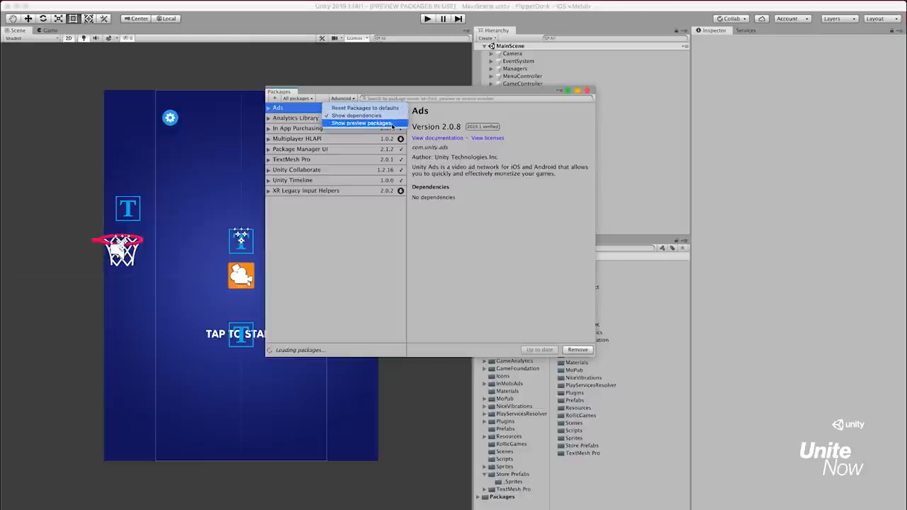
left_click(362, 122)
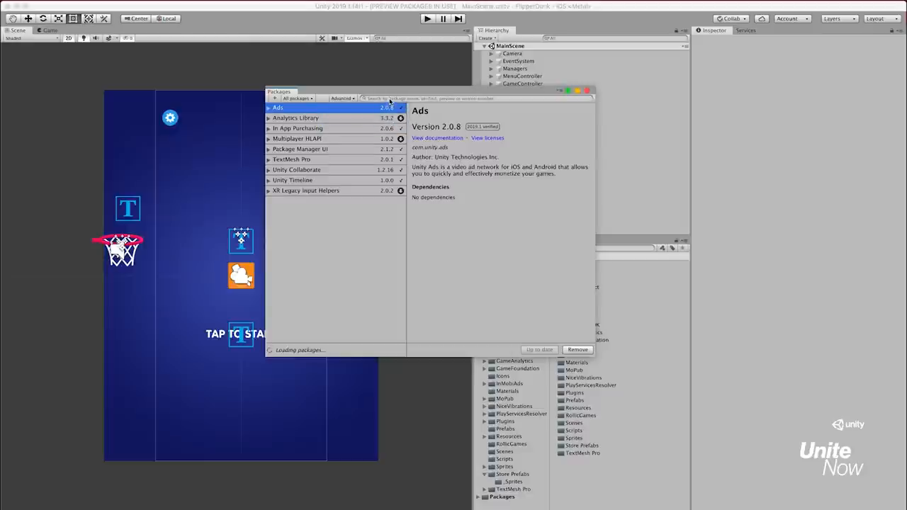
type("game")
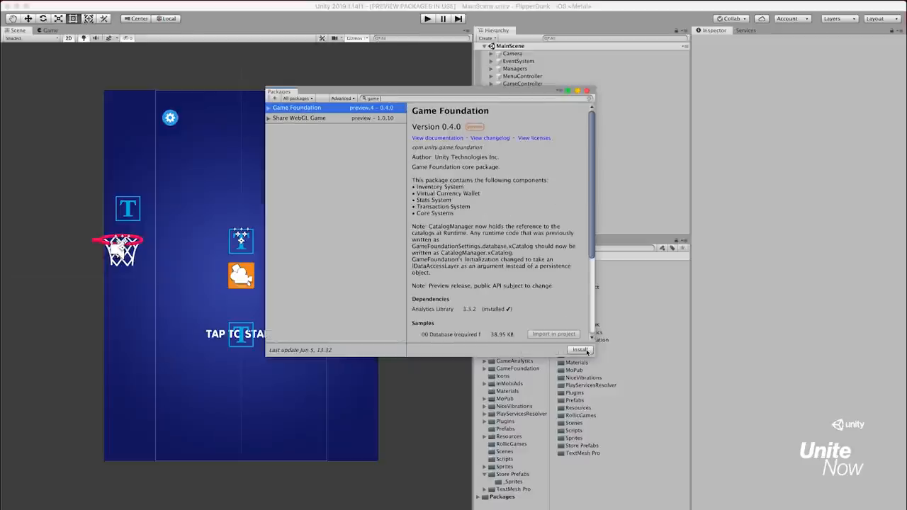
left_click(579, 348)
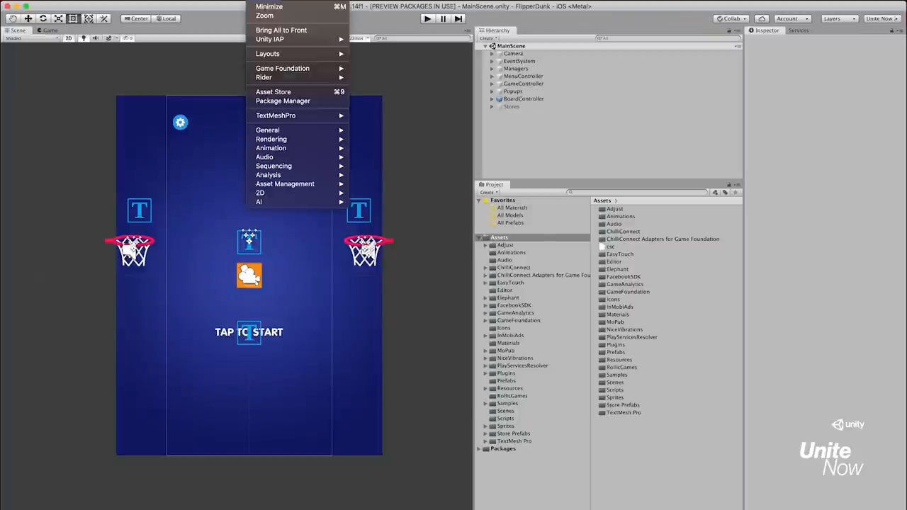
mouse_move(283, 68)
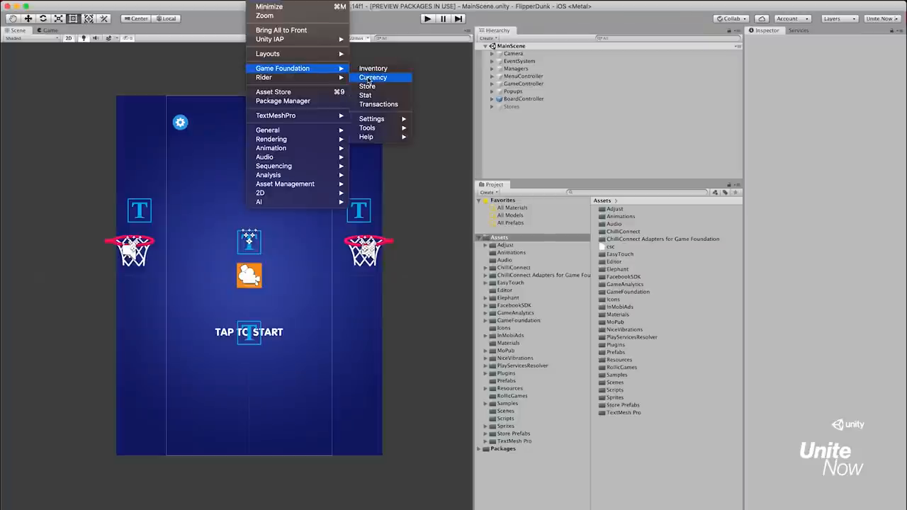
Step: Bring up the Game Foundation Currency, Transactions and Store editors and return to the Currency editor
left_click(374, 76)
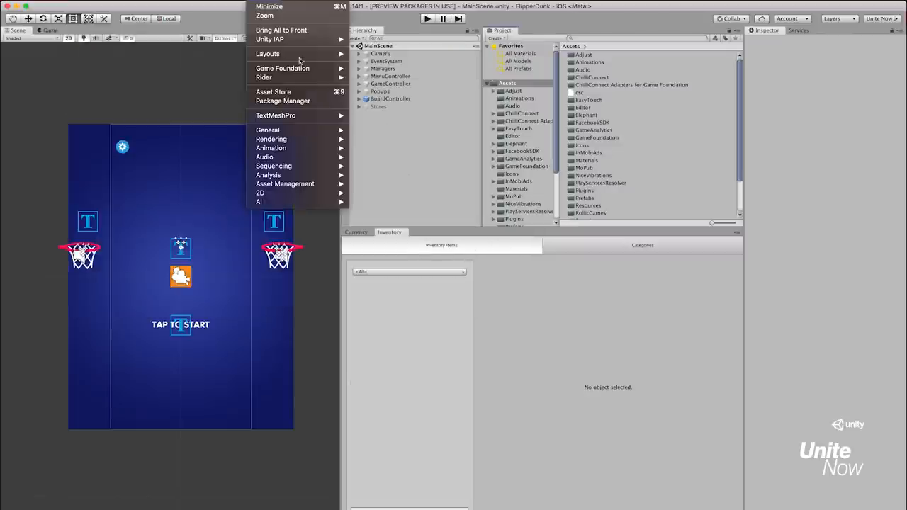
mouse_move(282, 68)
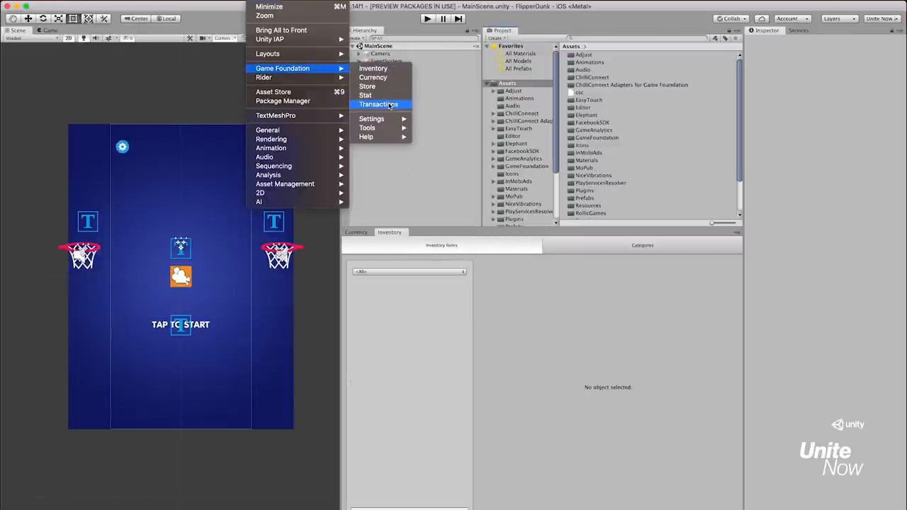
left_click(378, 105)
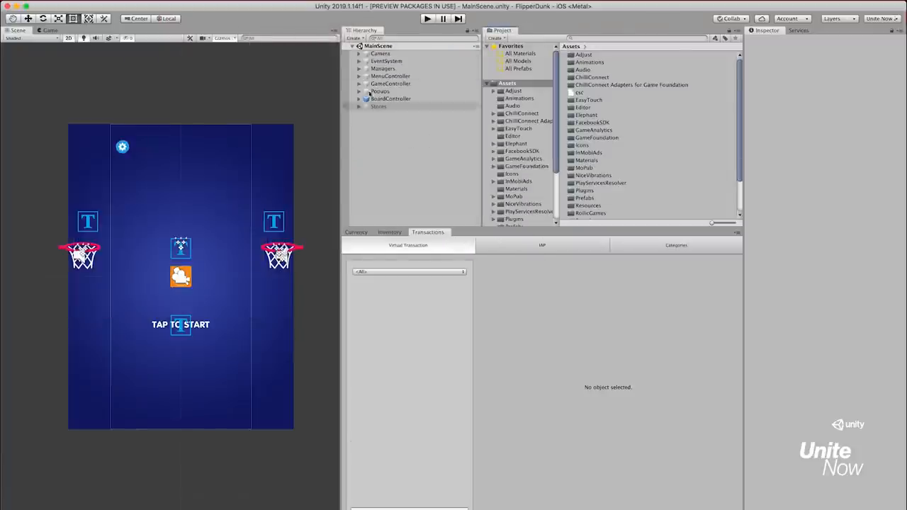
left_click(283, 68)
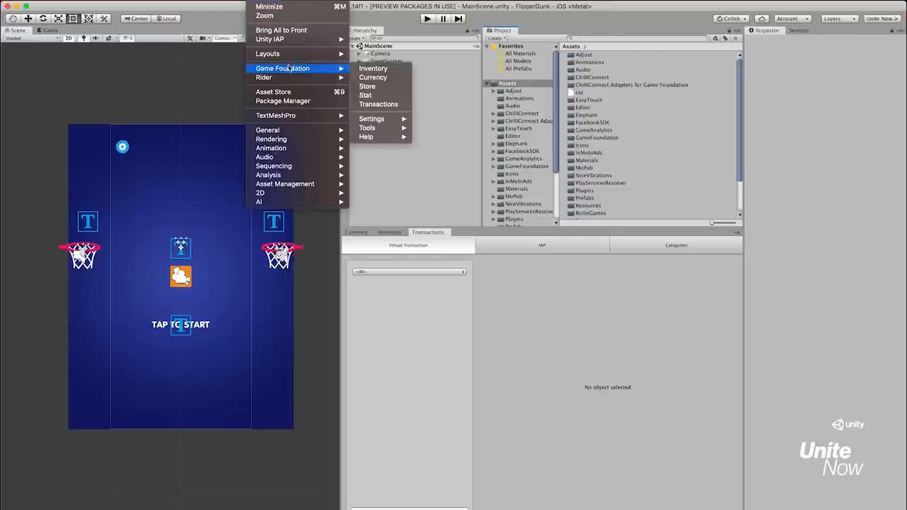
mouse_move(366, 95)
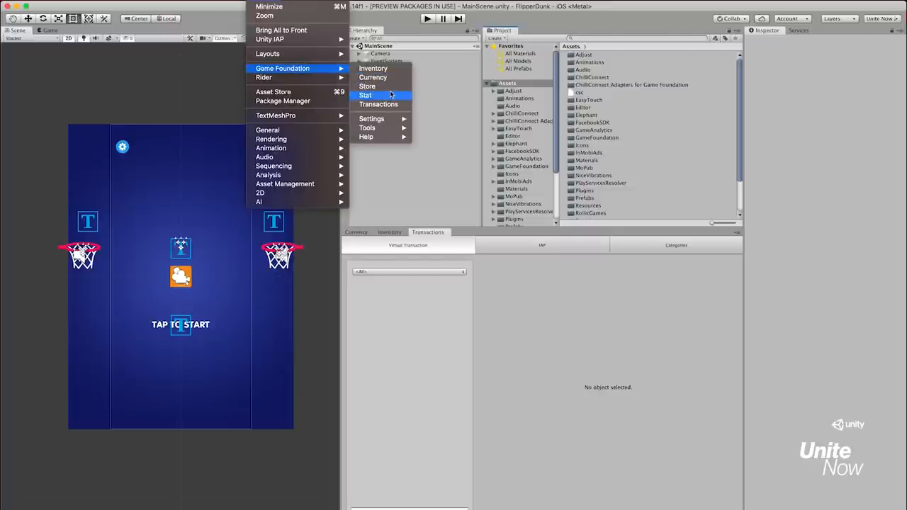
left_click(368, 87)
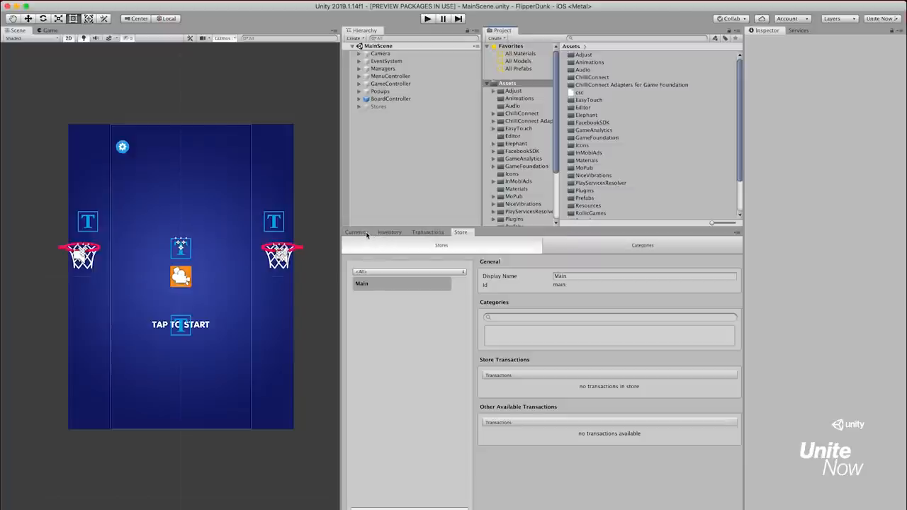
left_click(356, 232)
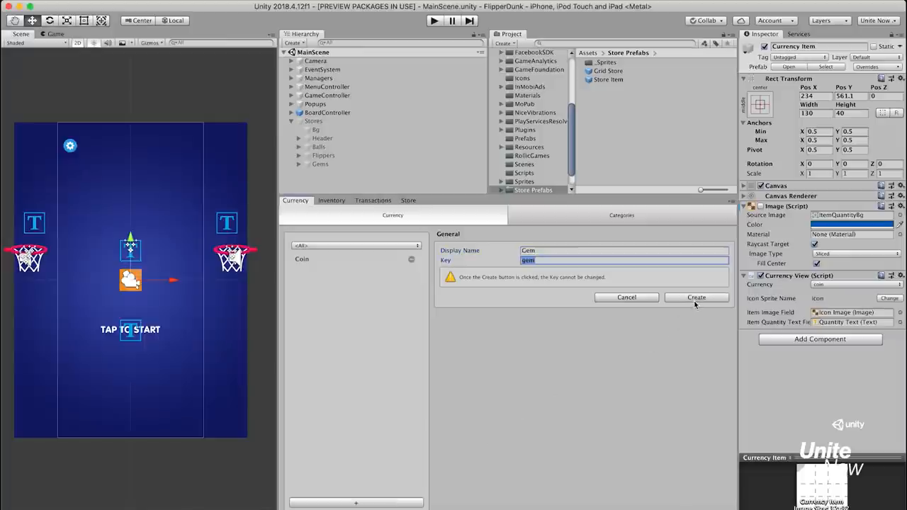
Step: Create the Gem currency and attach an assets detail to it
left_click(698, 298)
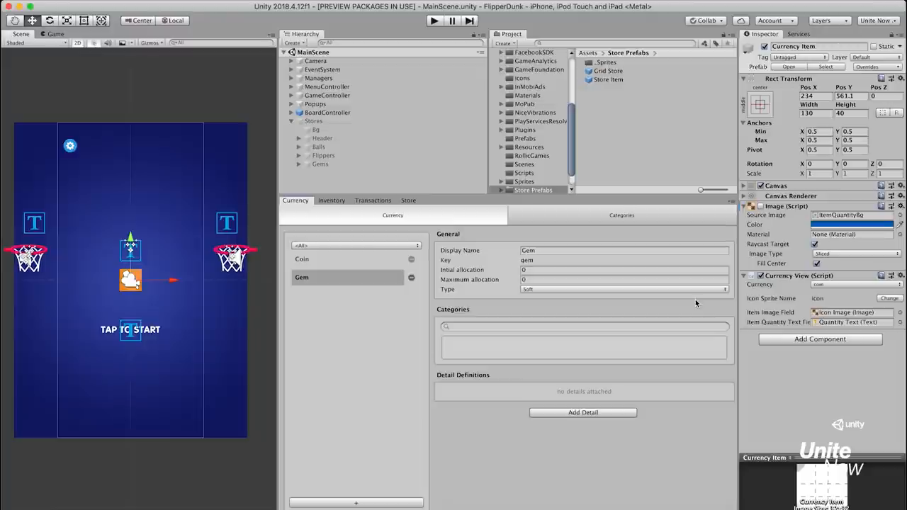
left_click(624, 289)
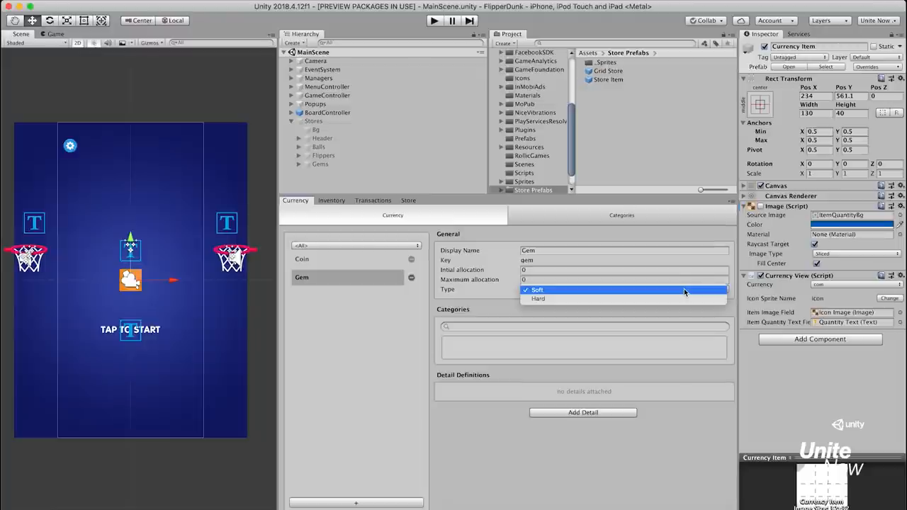
mouse_move(681, 298)
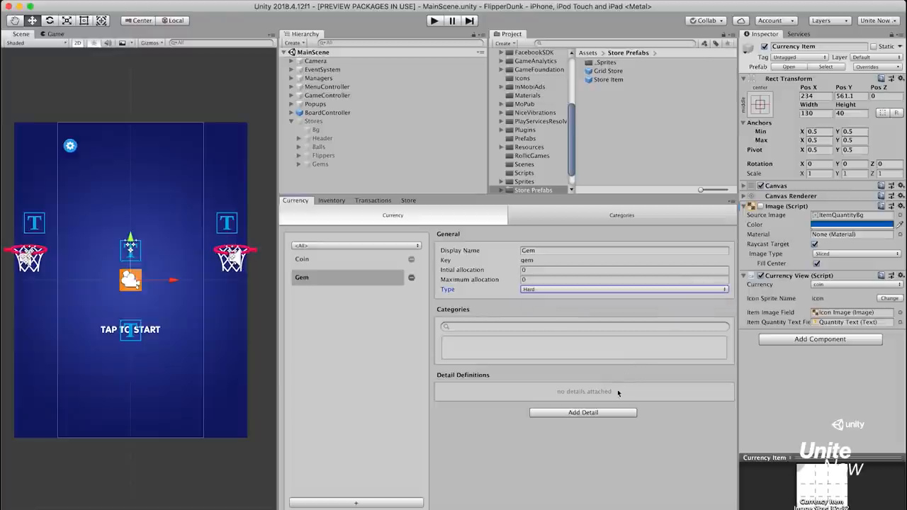
left_click(582, 412)
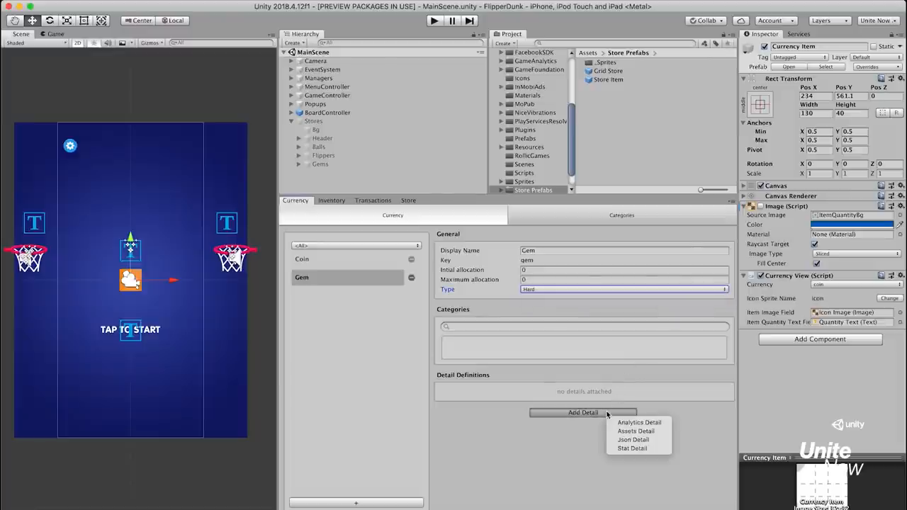
mouse_move(635, 431)
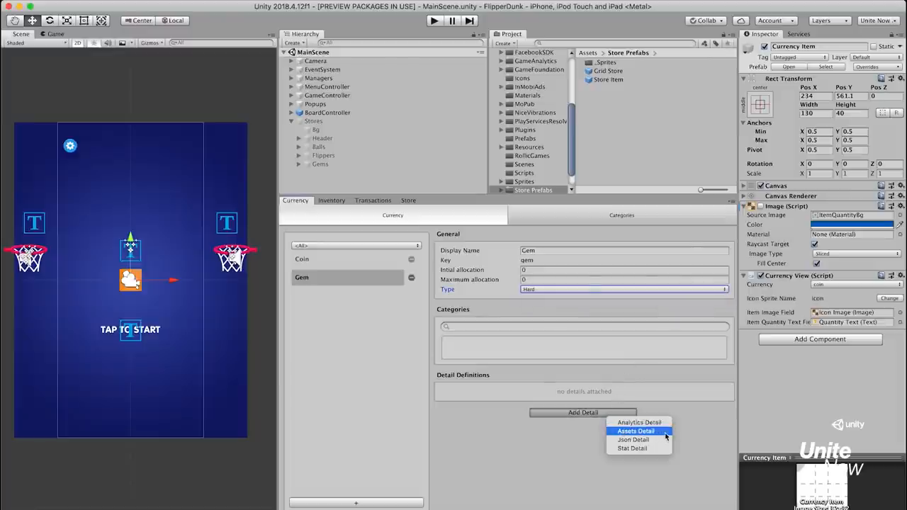
left_click(635, 431)
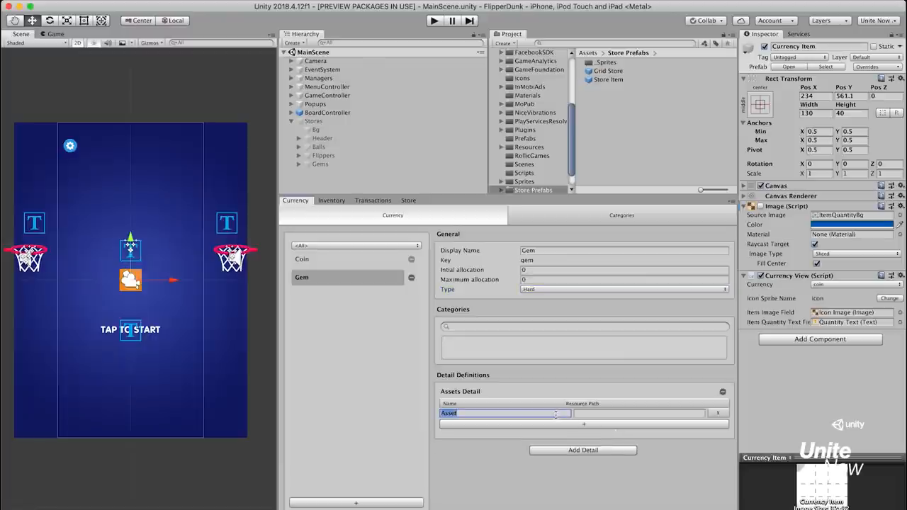
Step: Give Gem an icon asset at Store/ and a purchase-button asset path, then move to Inventory
type("icon")
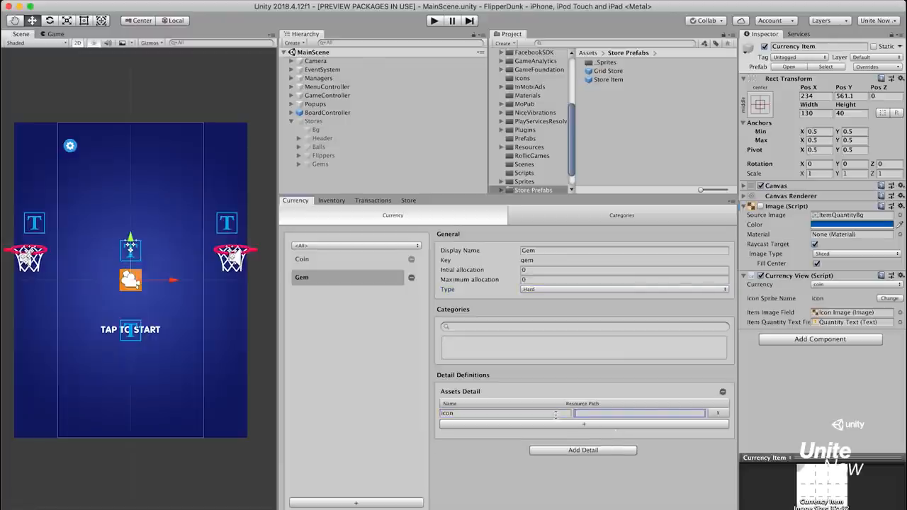
type("Store/gem_icon")
type("p")
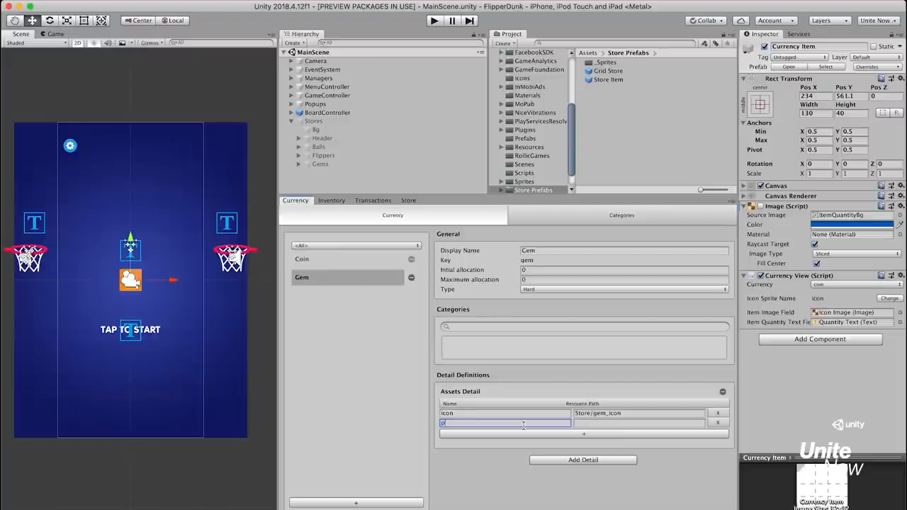
type("urchase_button_ico")
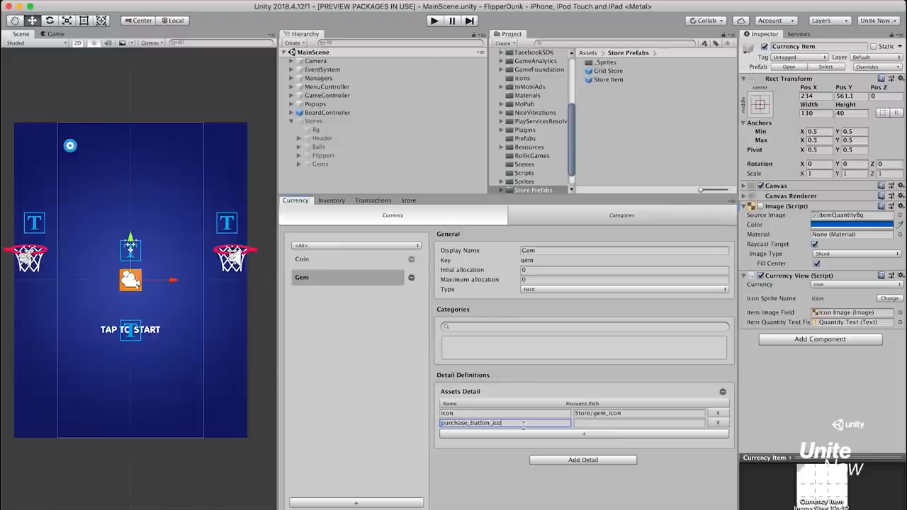
left_click(331, 200)
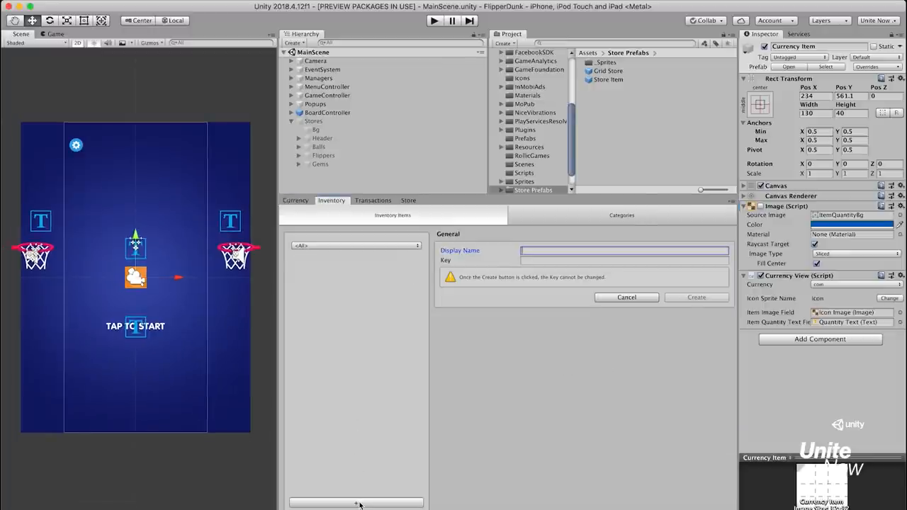
Step: Add Basketball, Football, Beachball and Volleyball inventory items, tagging Volleyball with the ball category
type("Basketball")
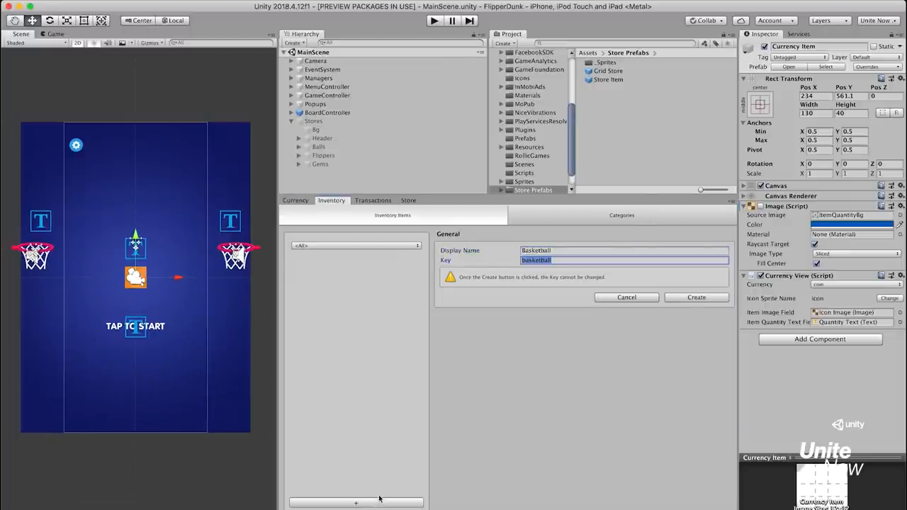
left_click(696, 298)
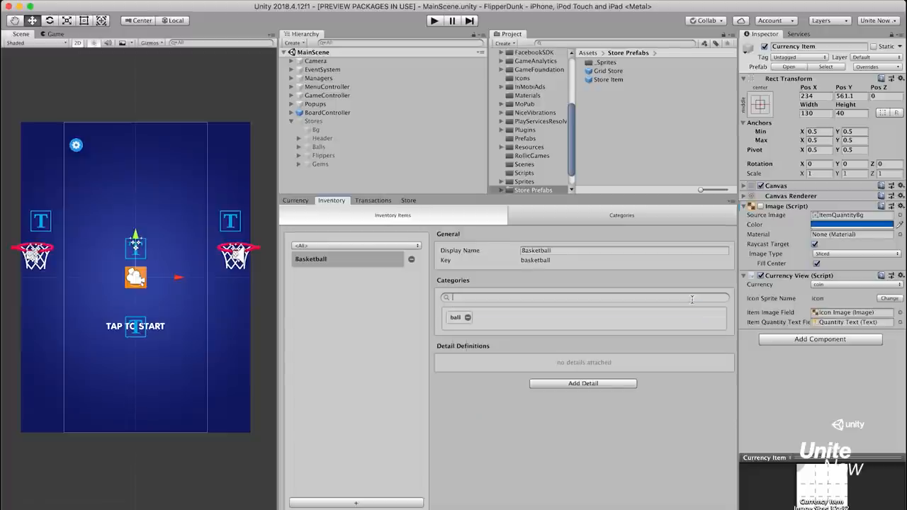
left_click(356, 503)
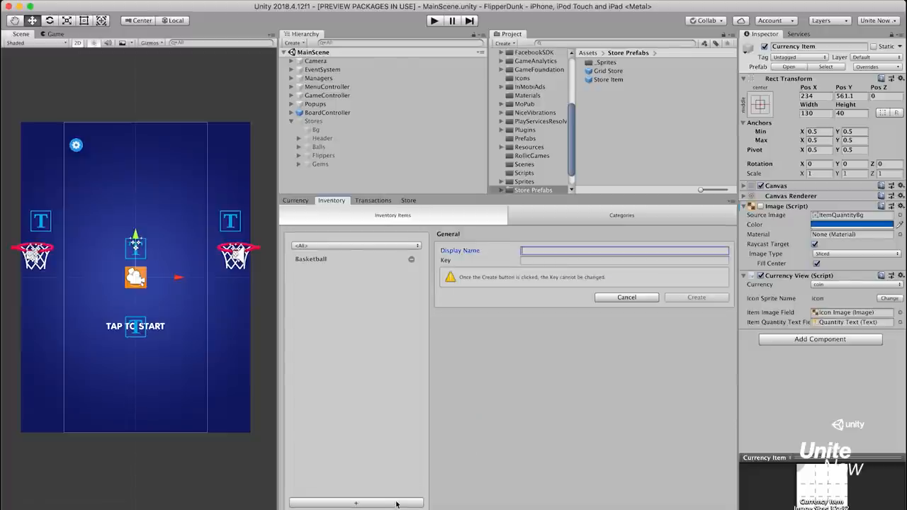
type("Football")
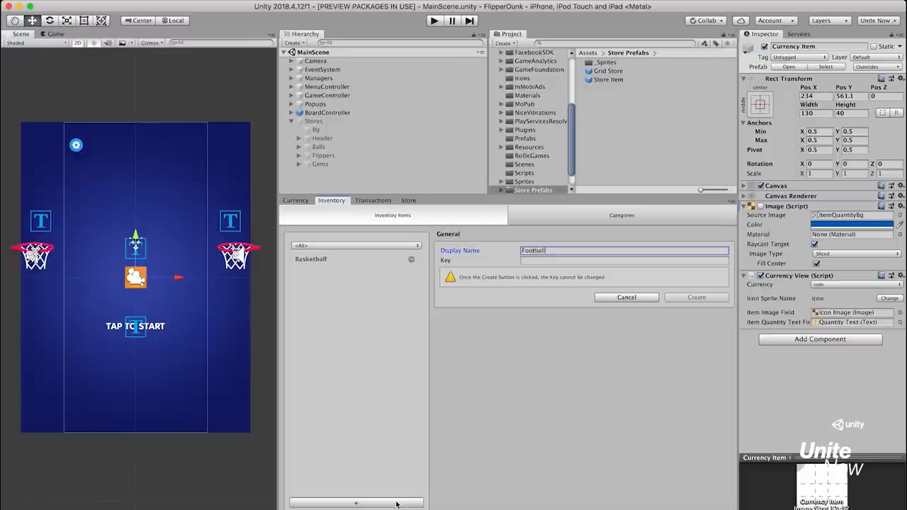
left_click(696, 298)
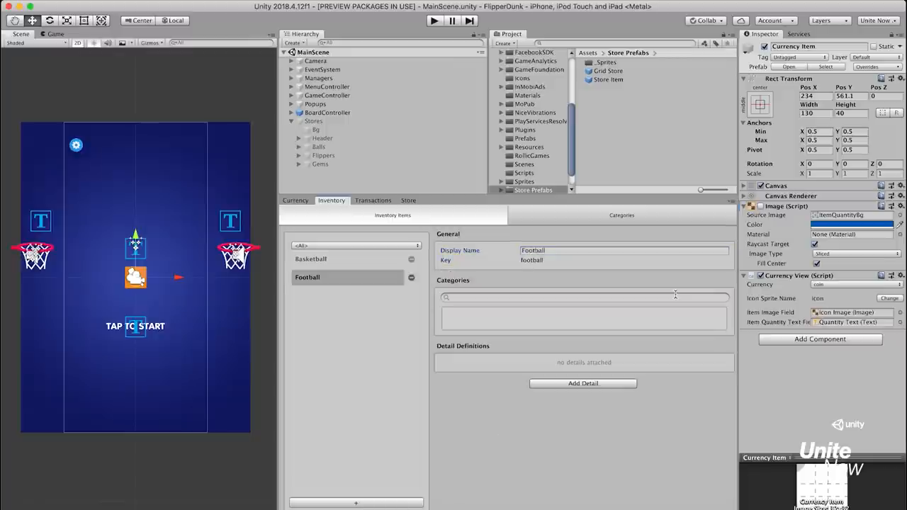
type("bal")
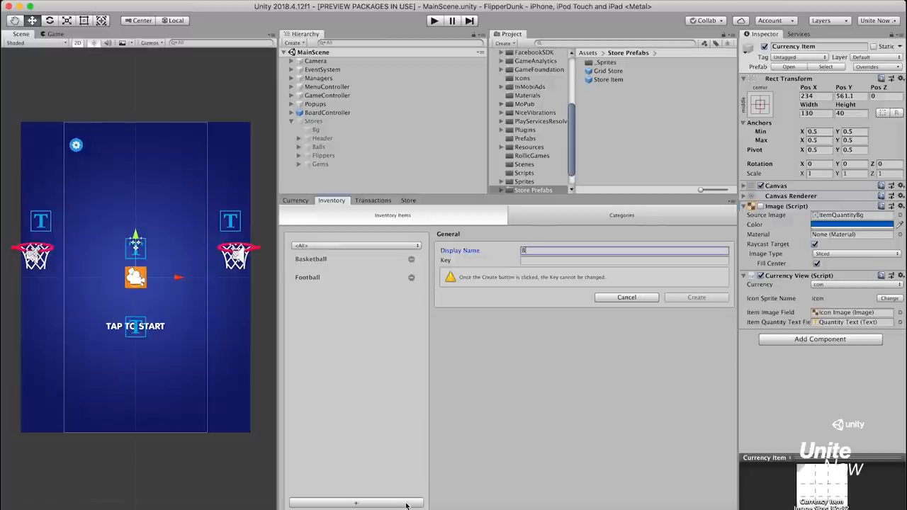
type("beachball")
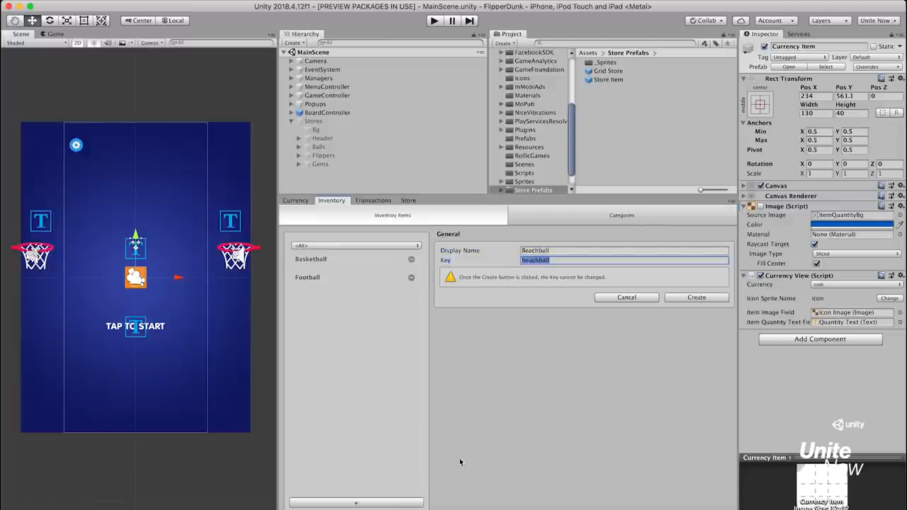
left_click(696, 298)
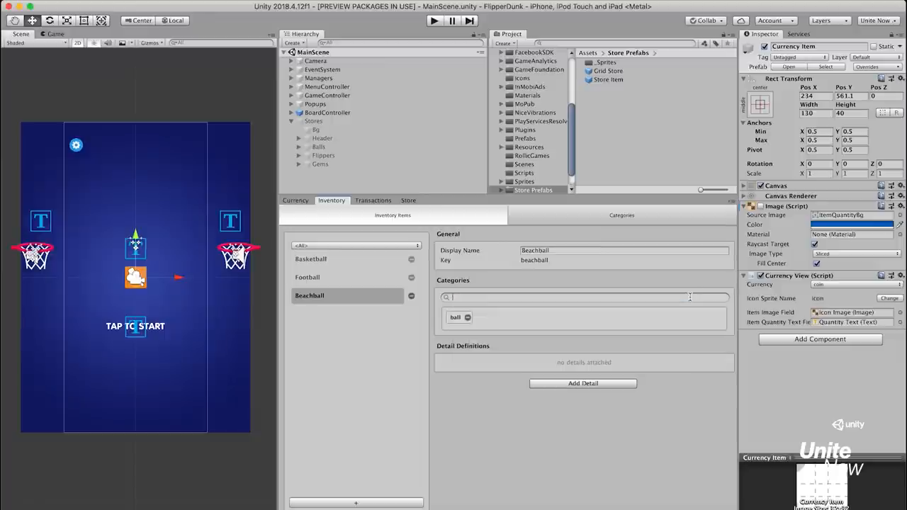
mouse_move(404, 502)
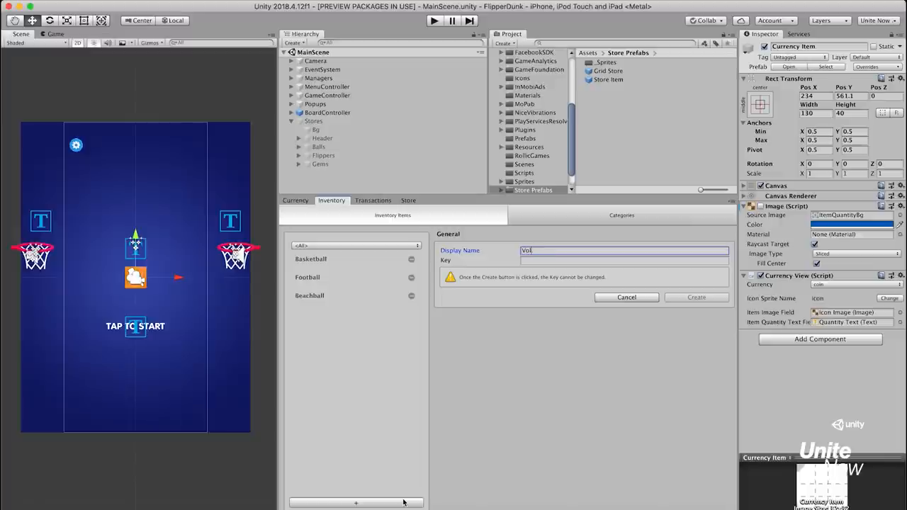
type("Volleyball")
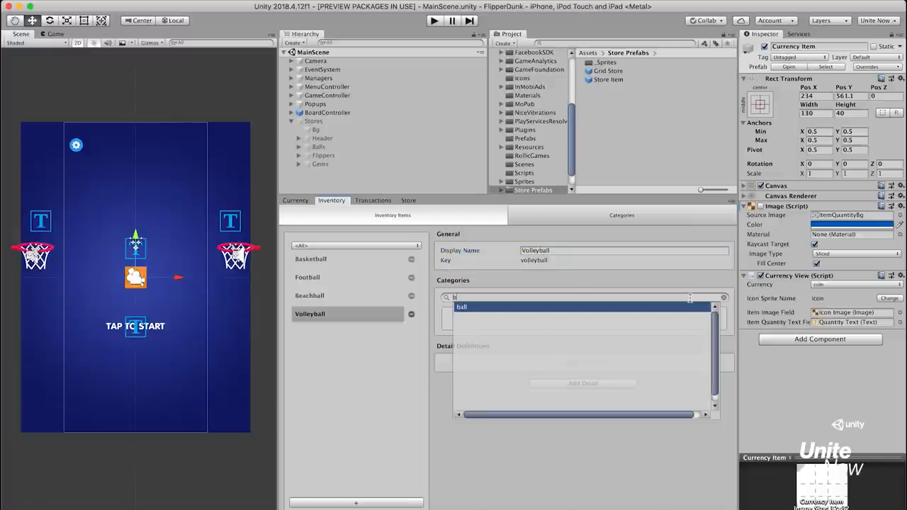
left_click(462, 306)
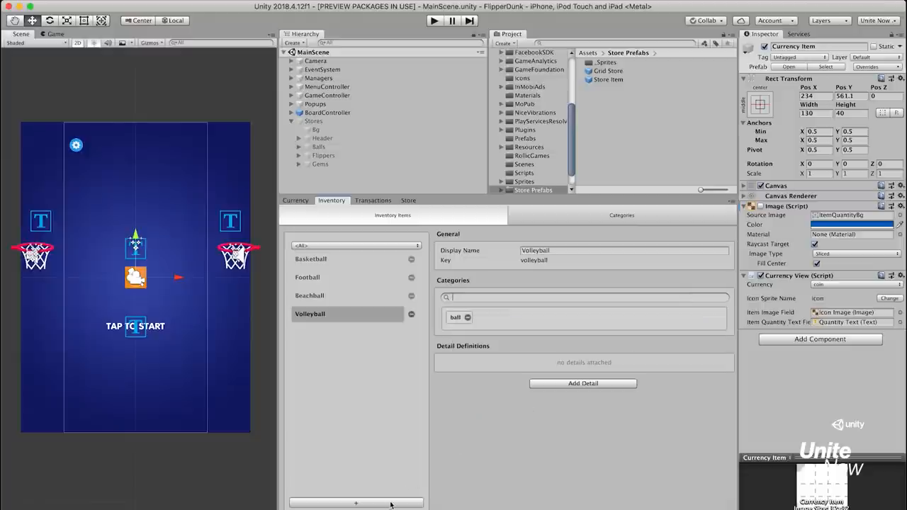
Step: Add Penguin Ball (tagged ball), Tennis Ball and Watermelon inventory items
left_click(356, 504)
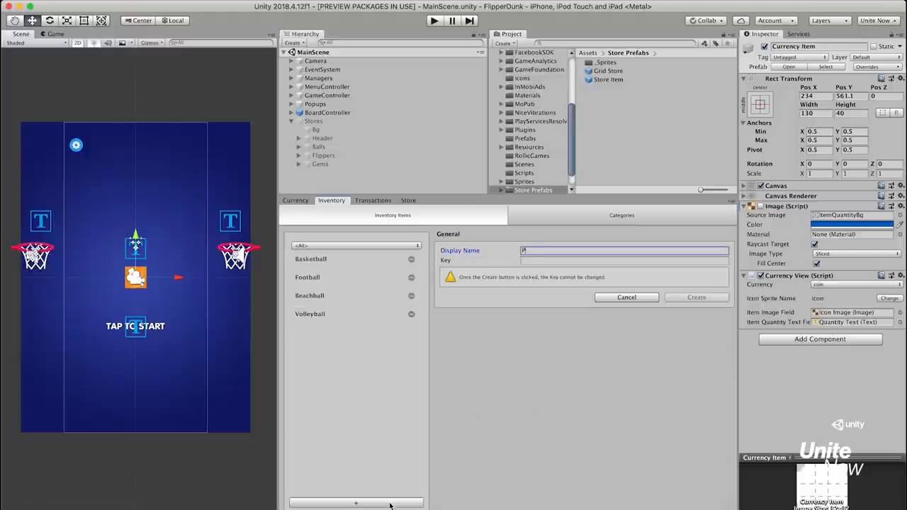
type("Penguin Ball")
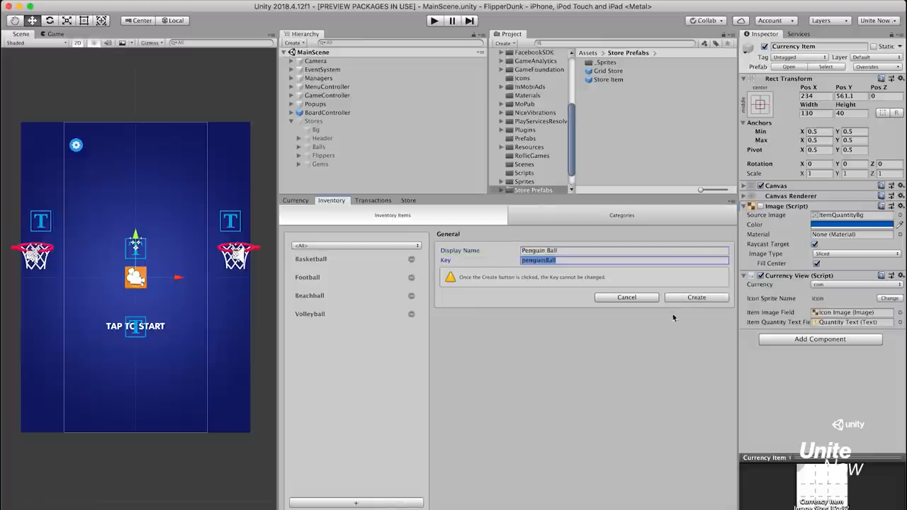
left_click(696, 298)
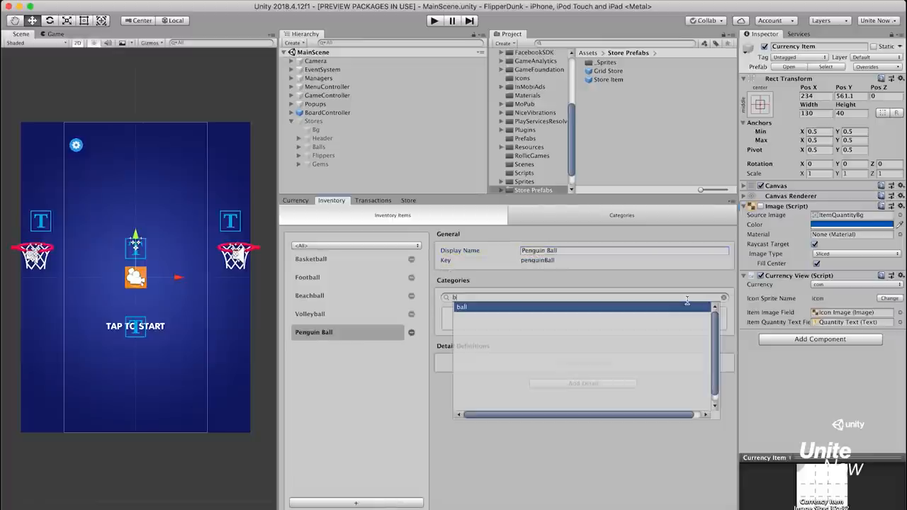
left_click(462, 306)
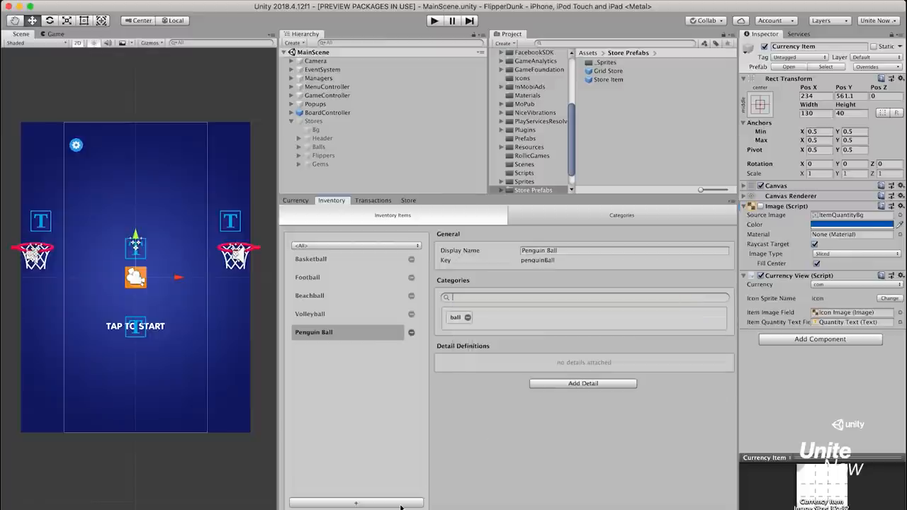
type("Tennis Ball")
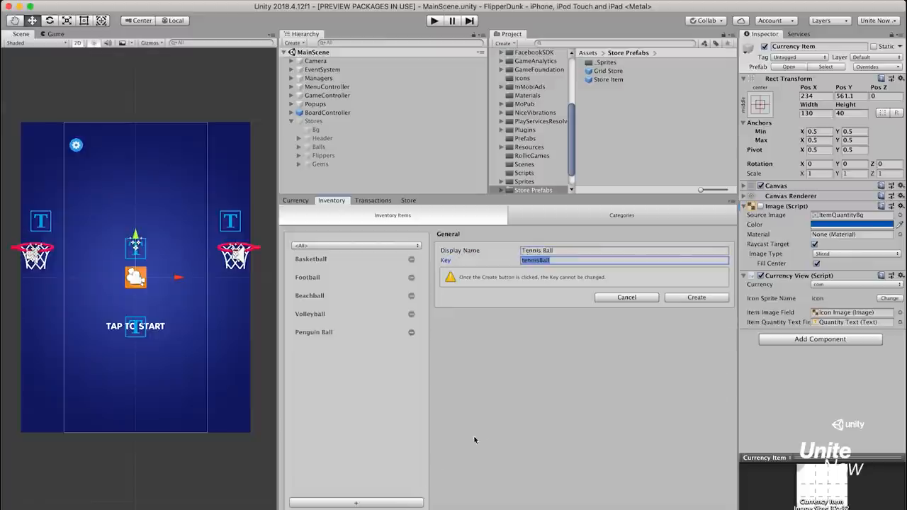
left_click(695, 298)
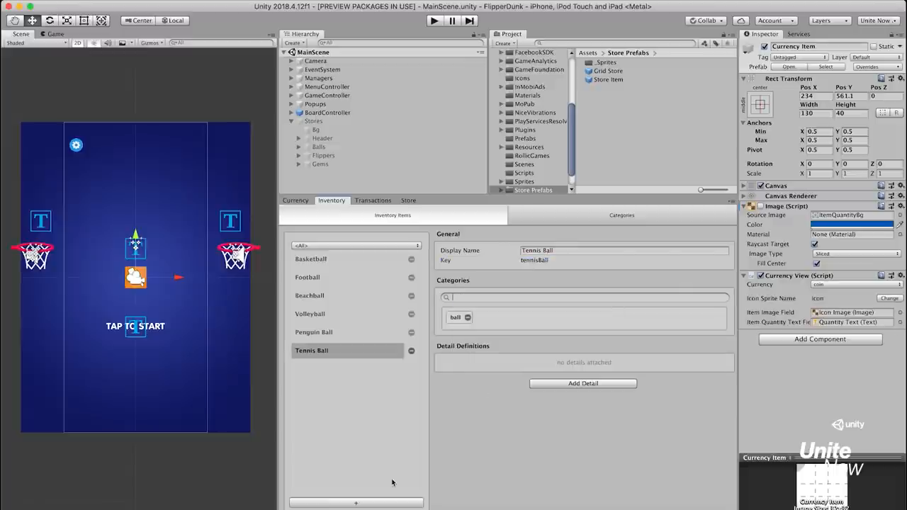
left_click(354, 503)
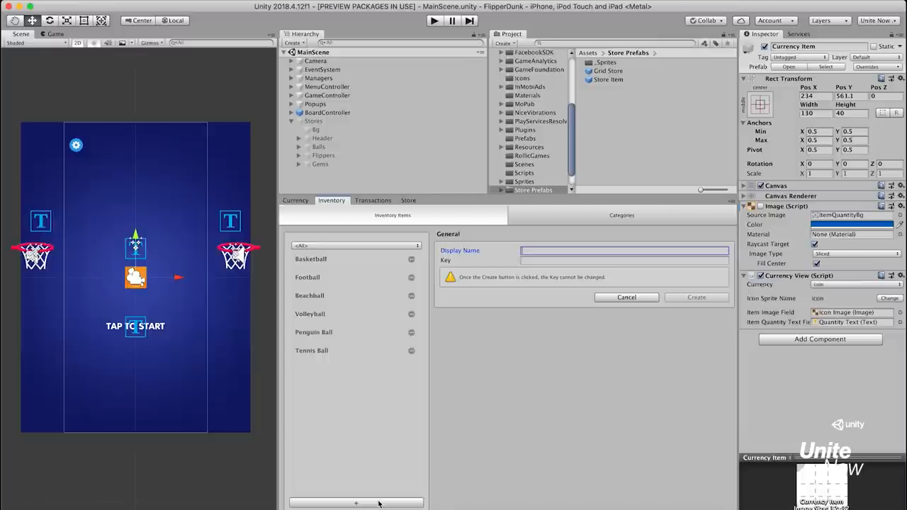
type("Watermelo")
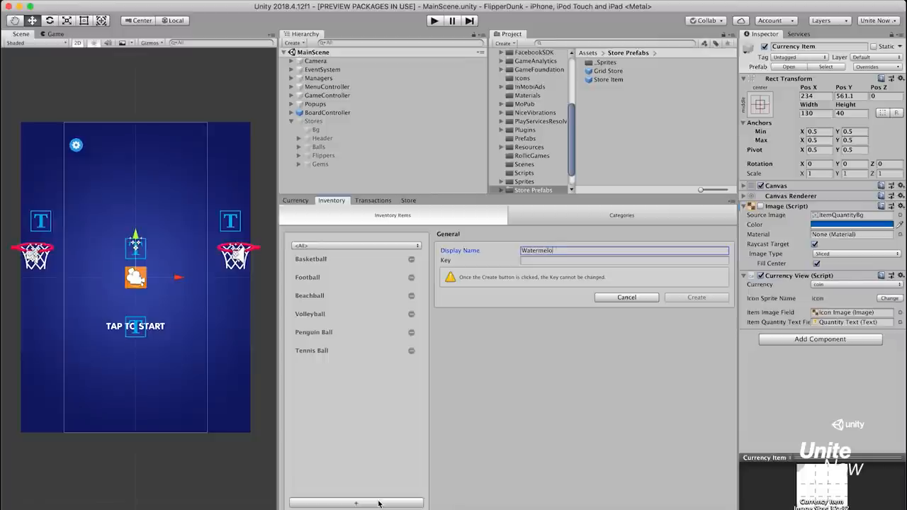
left_click(696, 298)
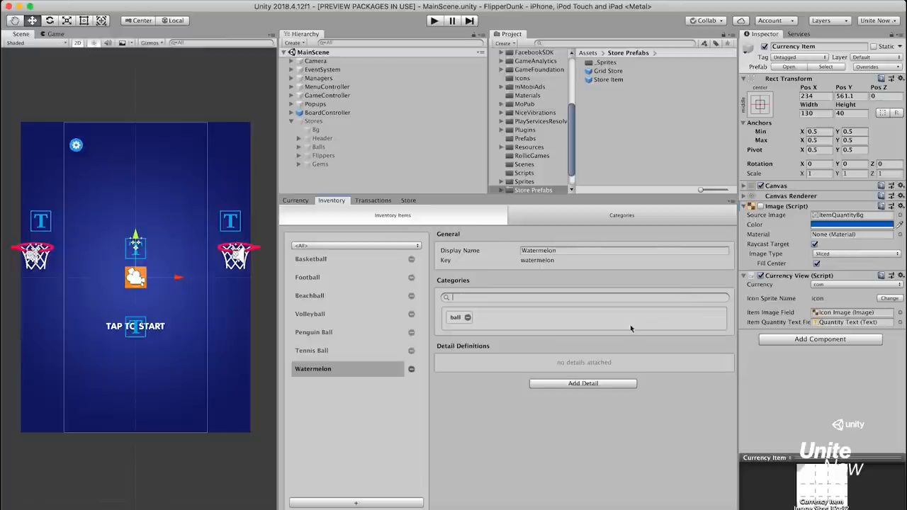
Step: Add Candy and Emoji Ball inventory items, then show the virtual transactions list
left_click(355, 503)
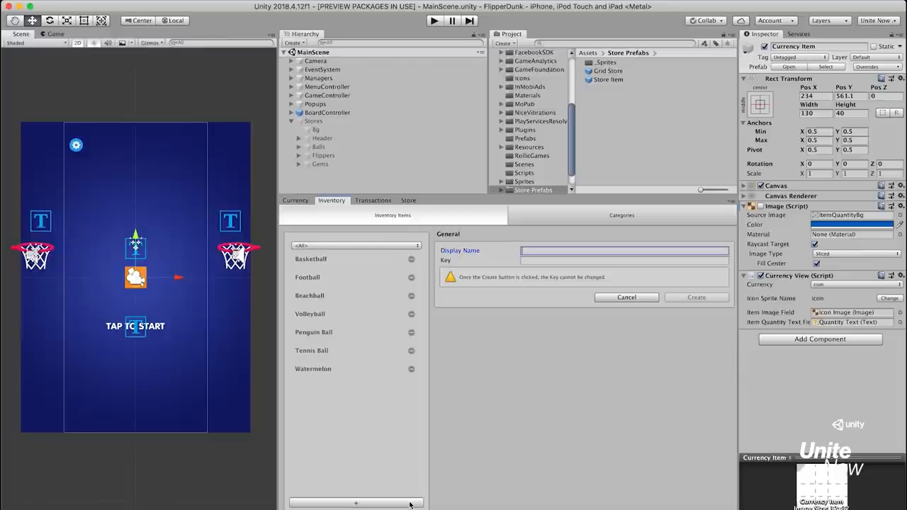
type("Candy")
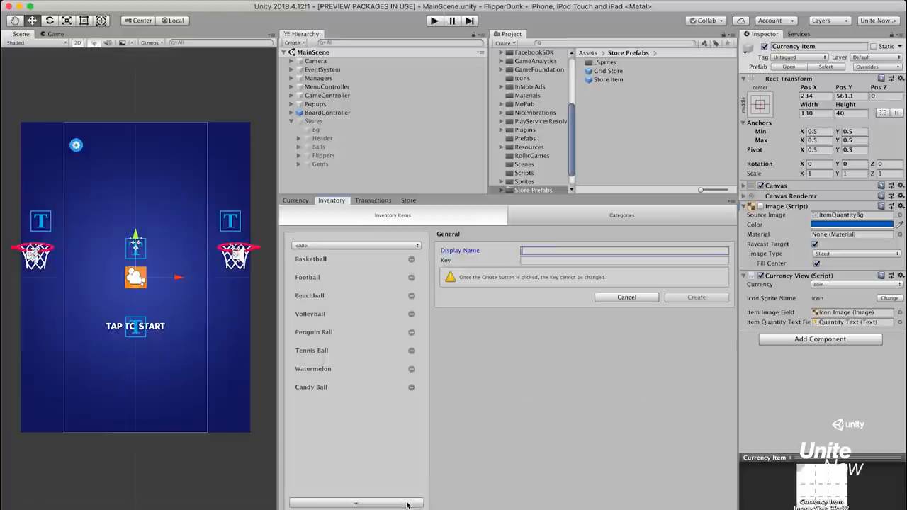
type("Emoji Ball")
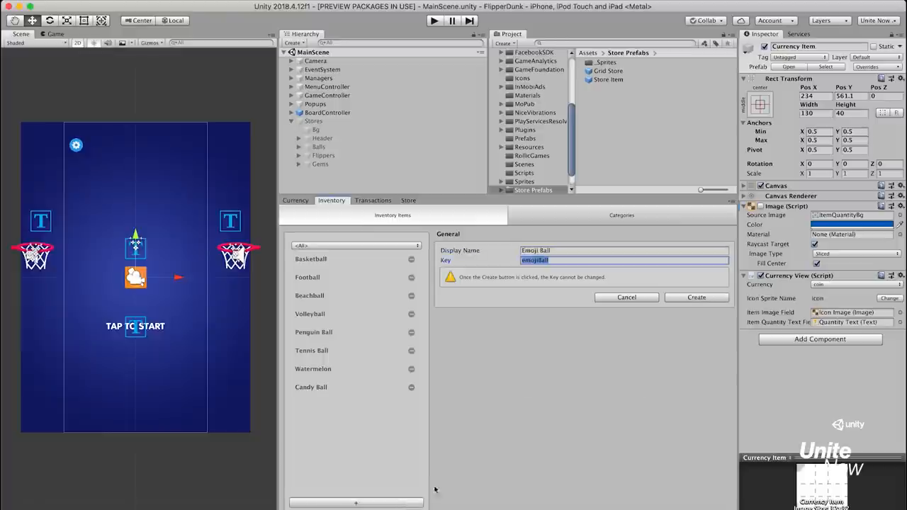
left_click(696, 298)
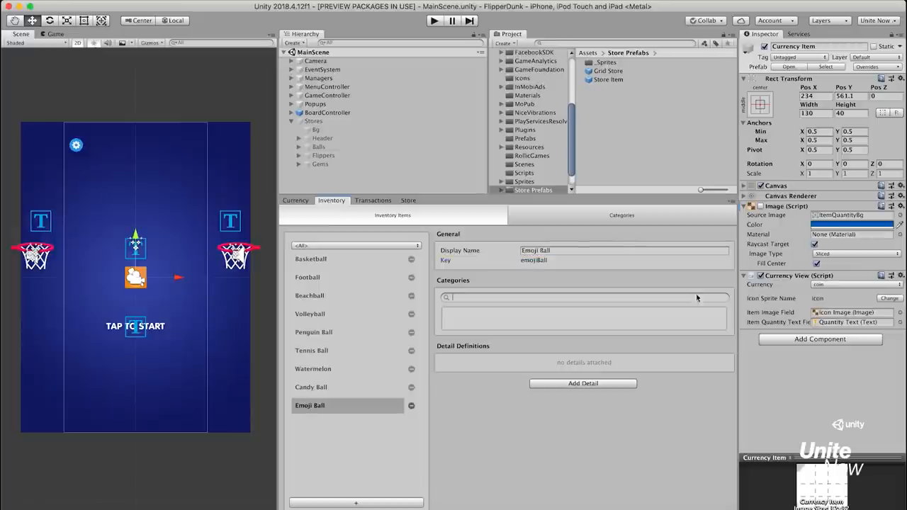
left_click(373, 200)
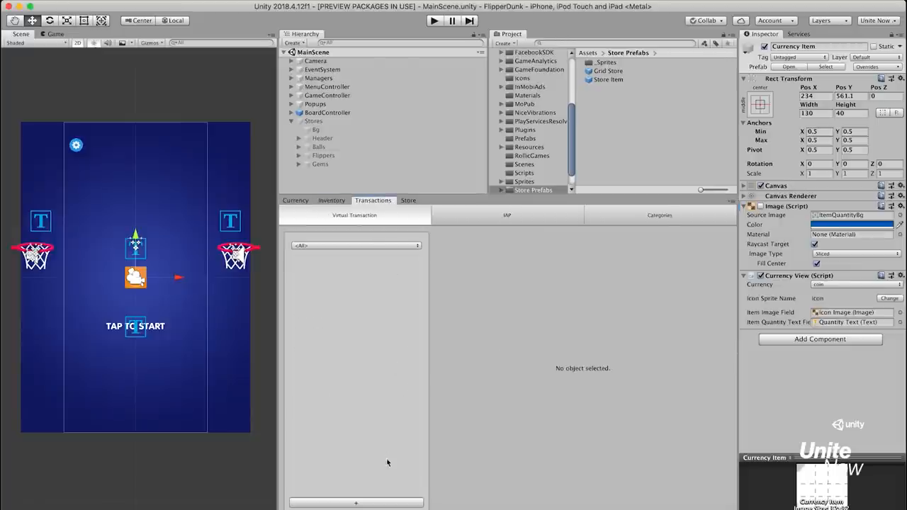
Step: Create a Basketball Transaction tagged ball with a Coin cost
left_click(356, 503)
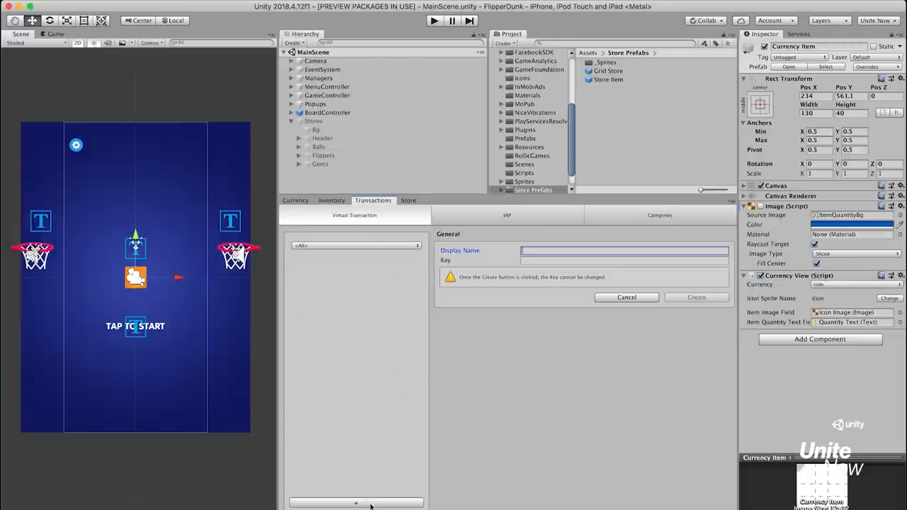
type("Basketball Transaction")
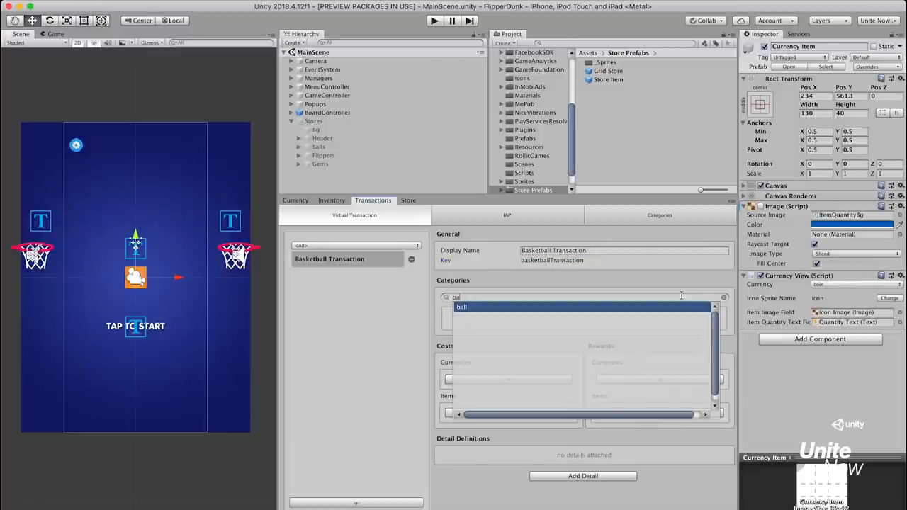
left_click(462, 306)
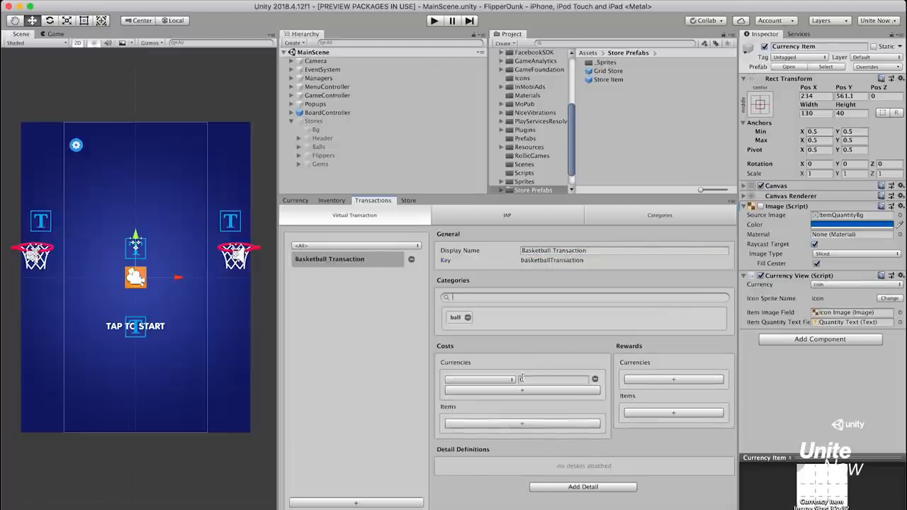
left_click(479, 380)
type("1")
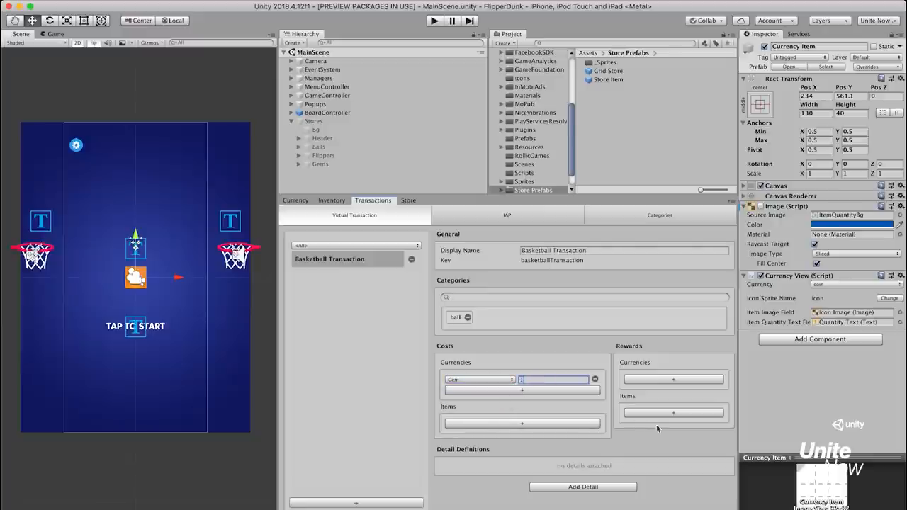
Step: Reward a Basketball item and attach an assets detail with path Store/ball
left_click(674, 413)
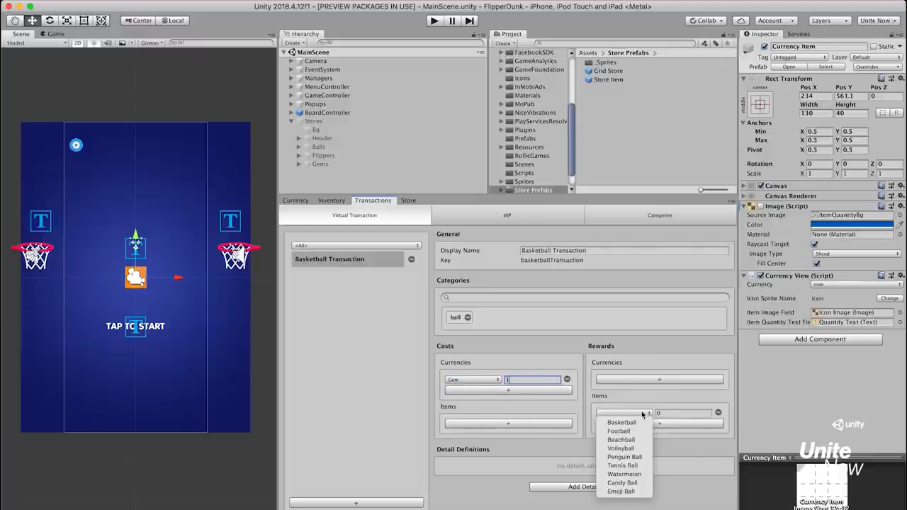
left_click(621, 422)
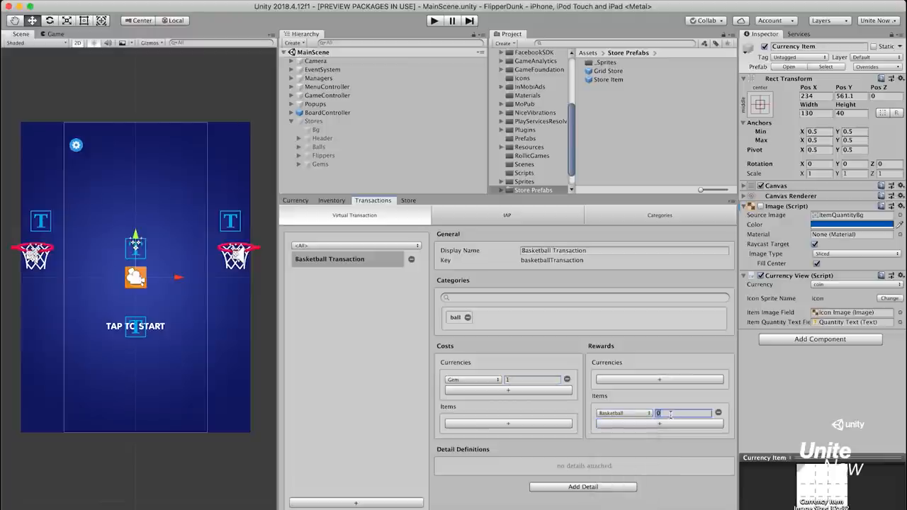
left_click(583, 488)
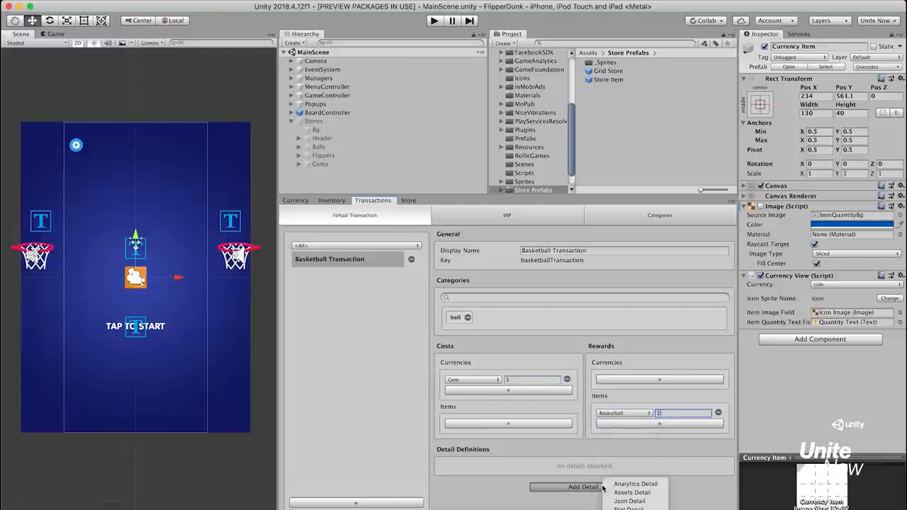
left_click(632, 493)
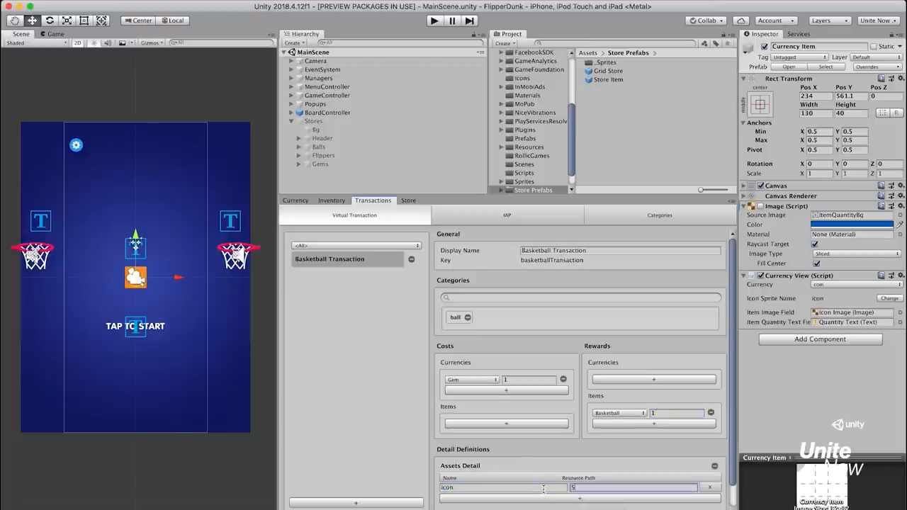
type("Store/ball")
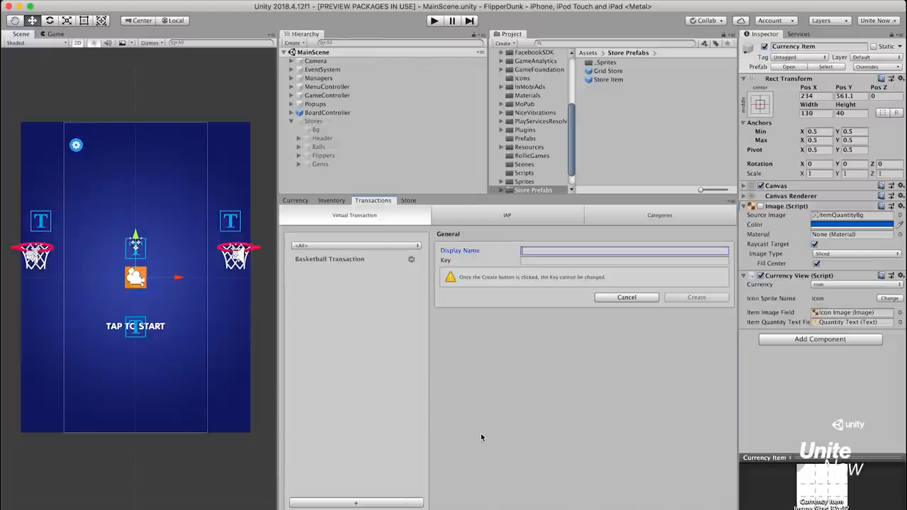
Step: Create a Football Transaction with a Coin cost
type("Football Transaction")
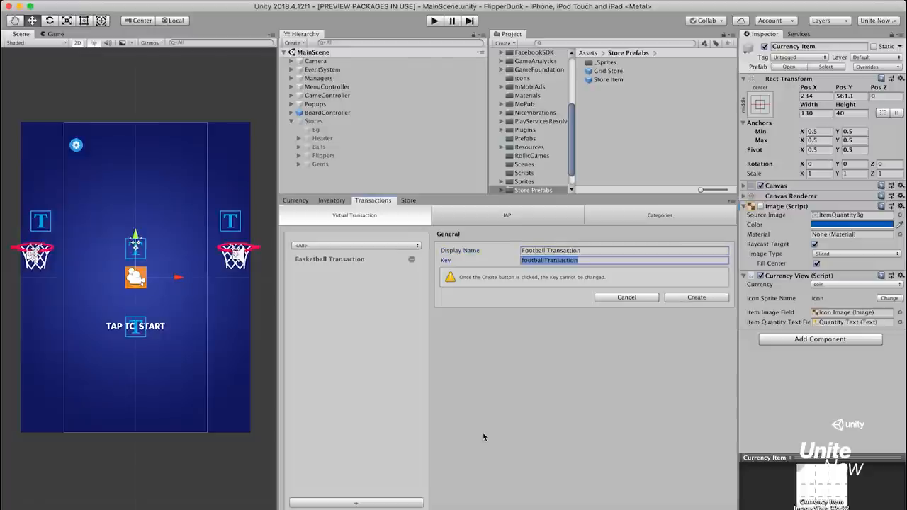
left_click(696, 298)
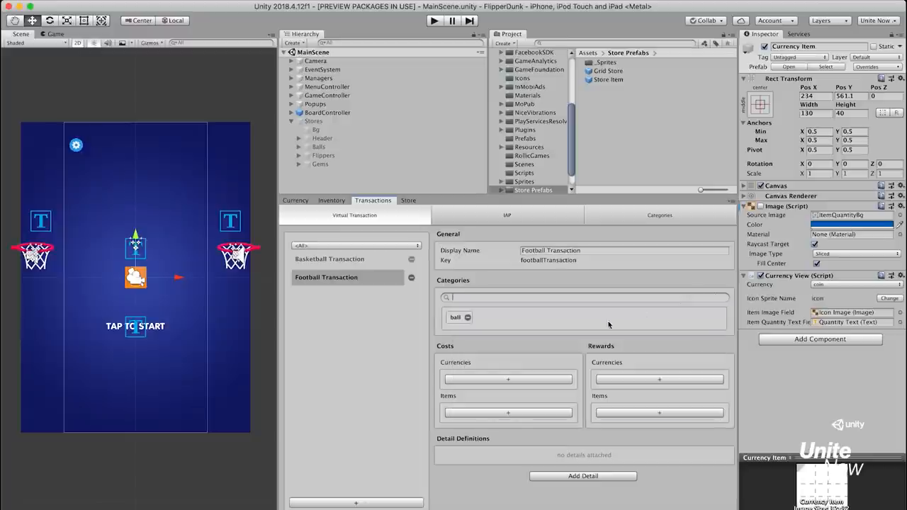
left_click(508, 379)
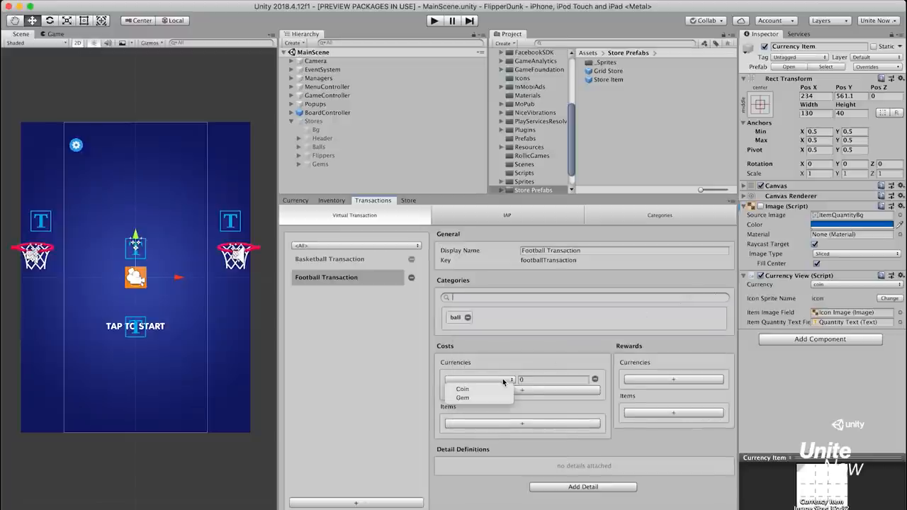
left_click(462, 397)
type("2")
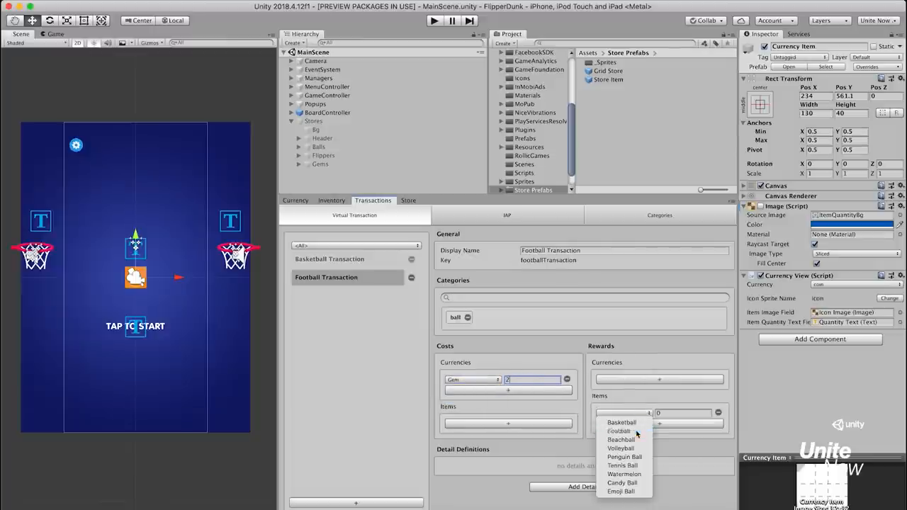
Step: Reward a Football item and attach an assets detail with a Store/ resource path
left_click(618, 431)
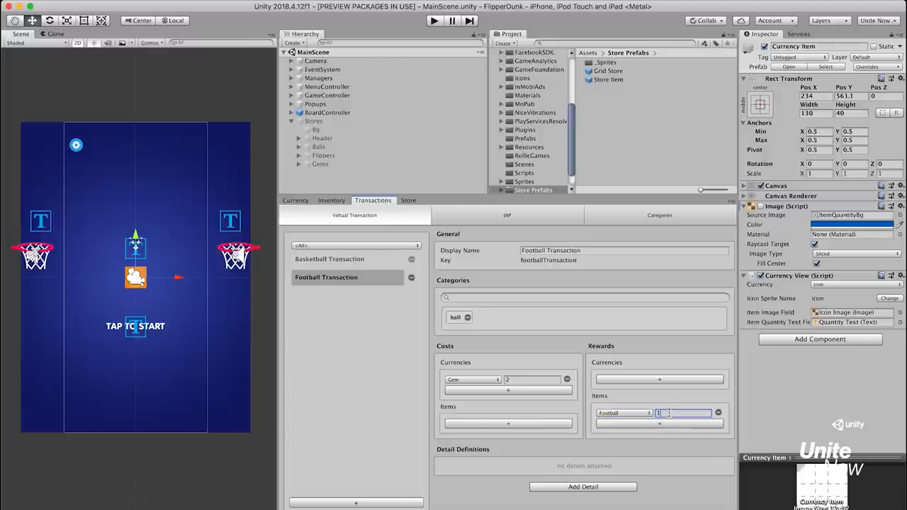
left_click(583, 488)
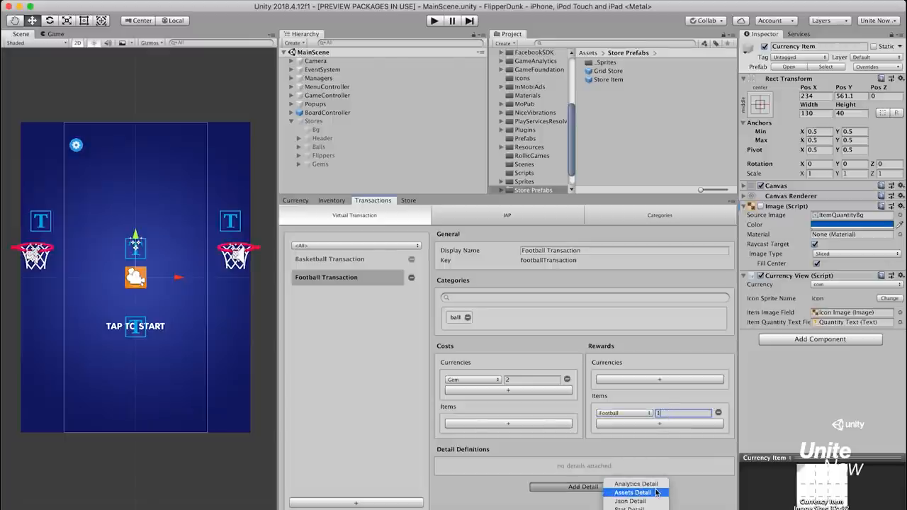
left_click(632, 493)
type("icon")
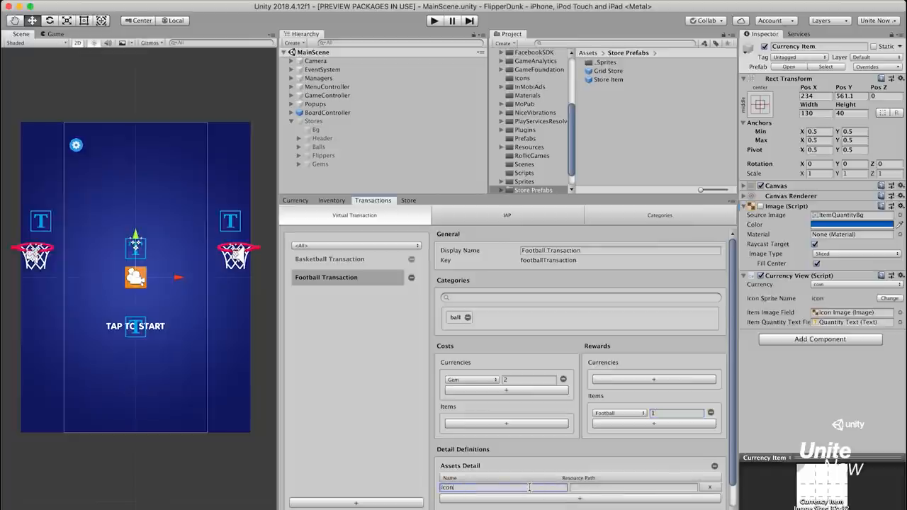
type("Store/")
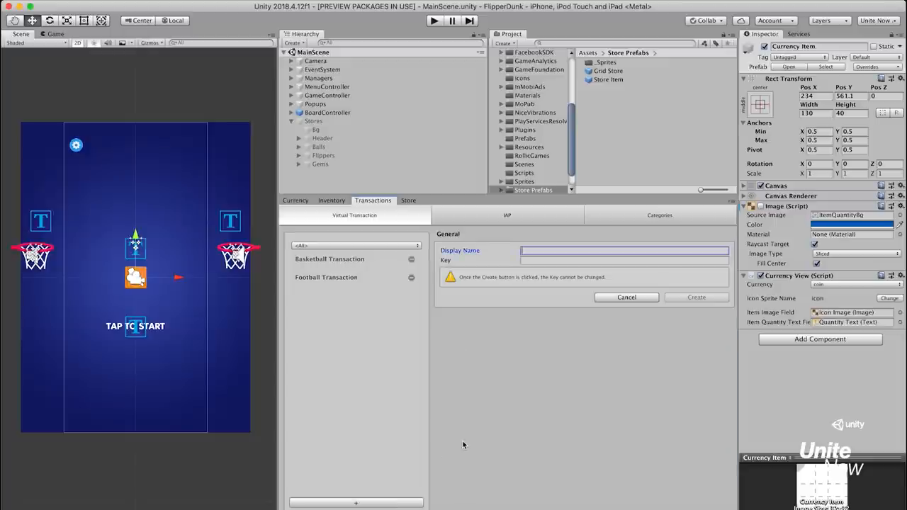
Step: Create a Beachball Transaction tagged ball with a Coin cost
type("B")
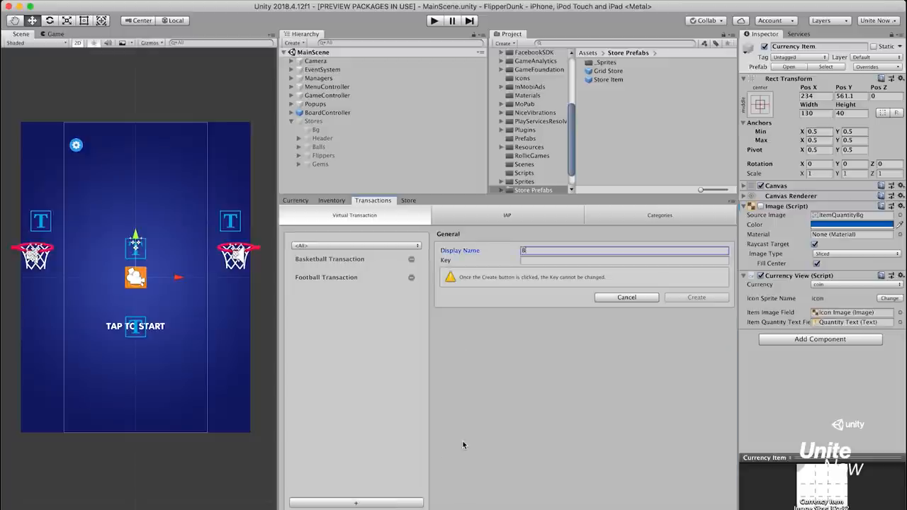
type("eachball Transaction")
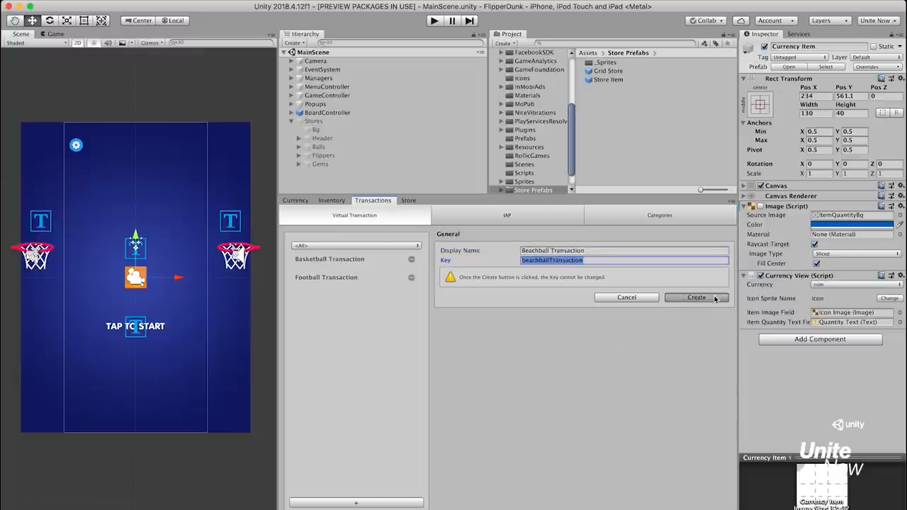
left_click(696, 298)
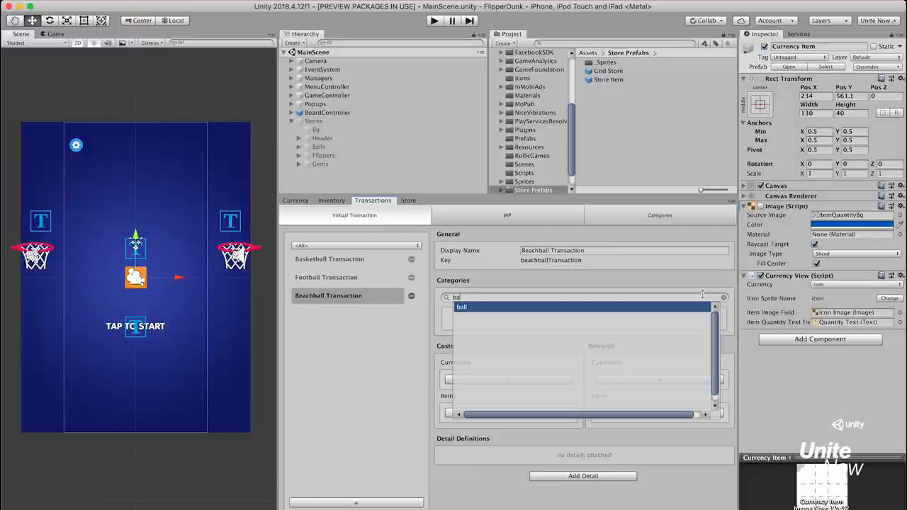
left_click(462, 307)
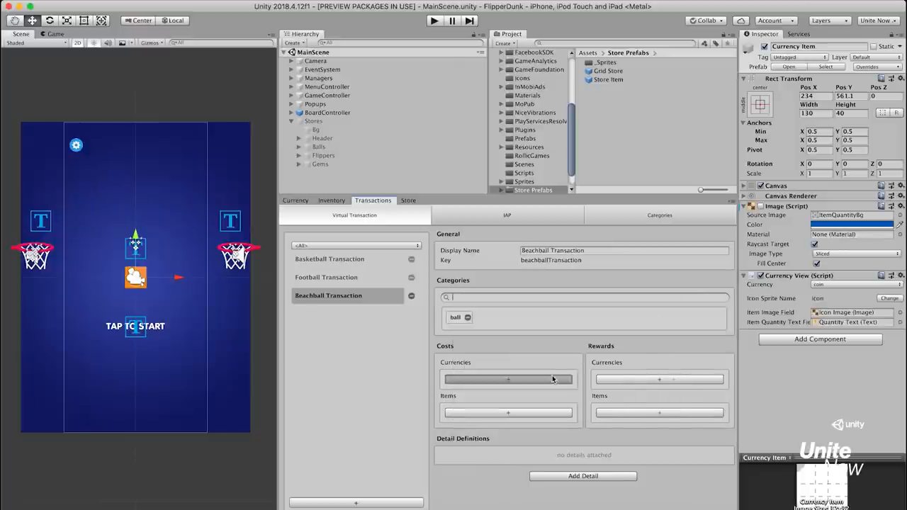
left_click(507, 380)
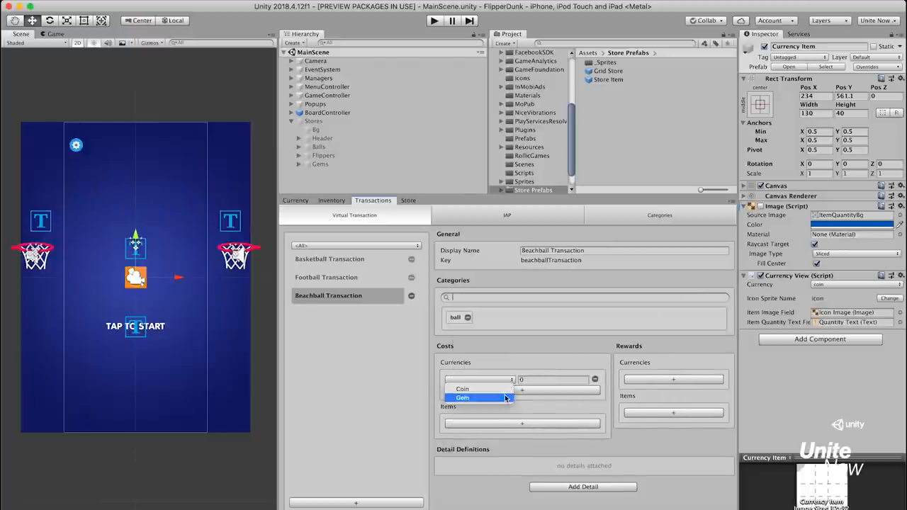
left_click(463, 397)
type("3")
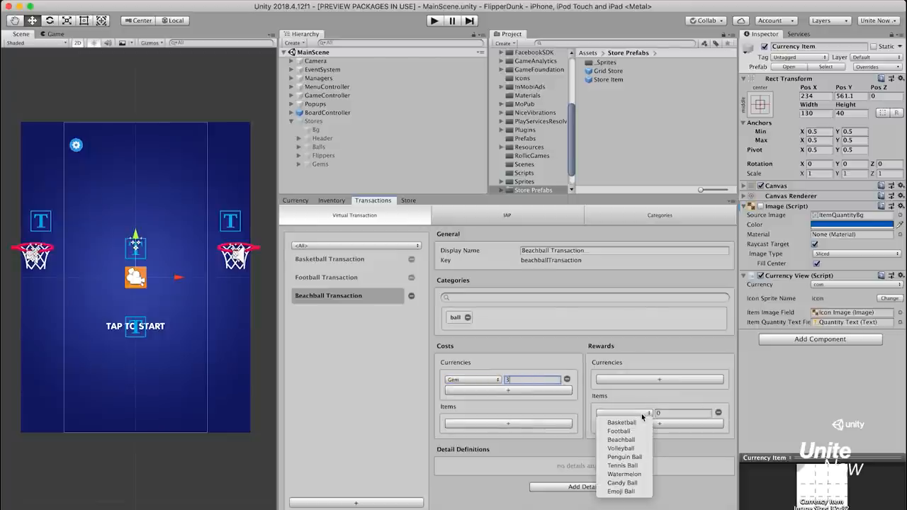
Step: Reward a Beachball item, attach an assets detail at Store/ball and start another transaction
left_click(623, 413)
type("1")
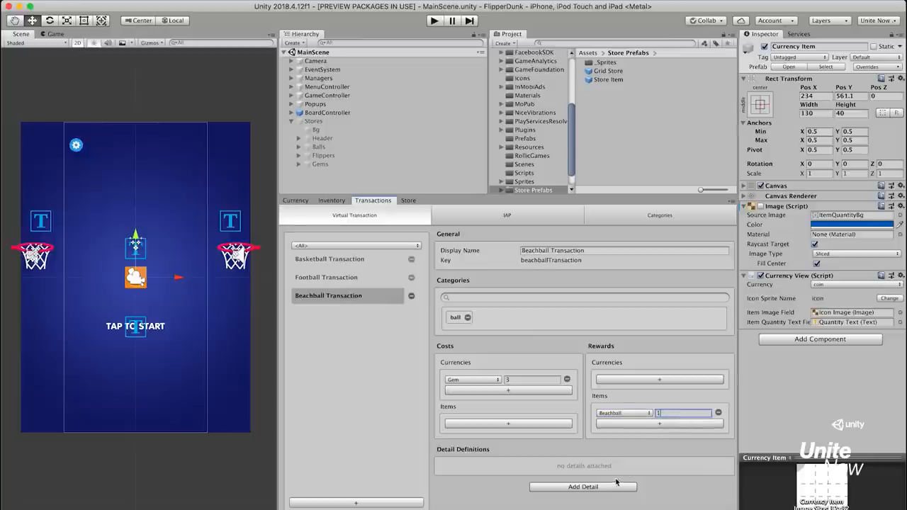
left_click(583, 488)
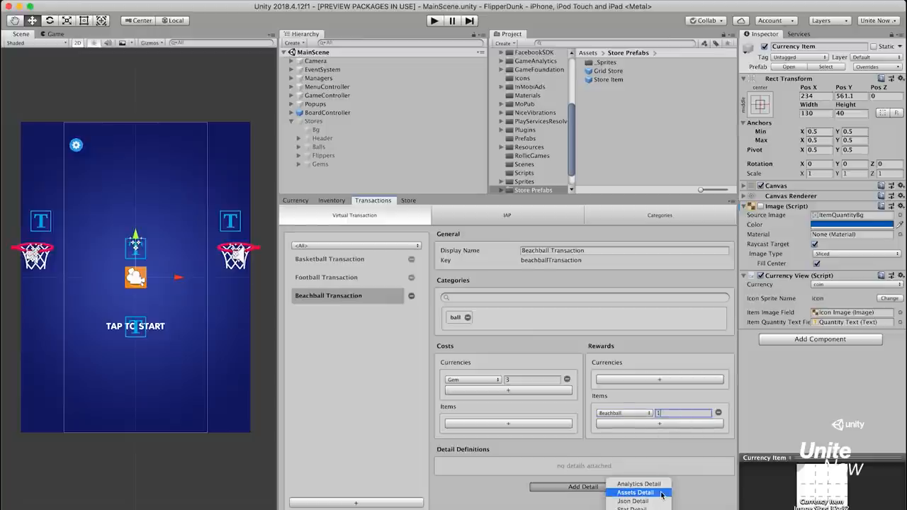
left_click(635, 494)
type("icon")
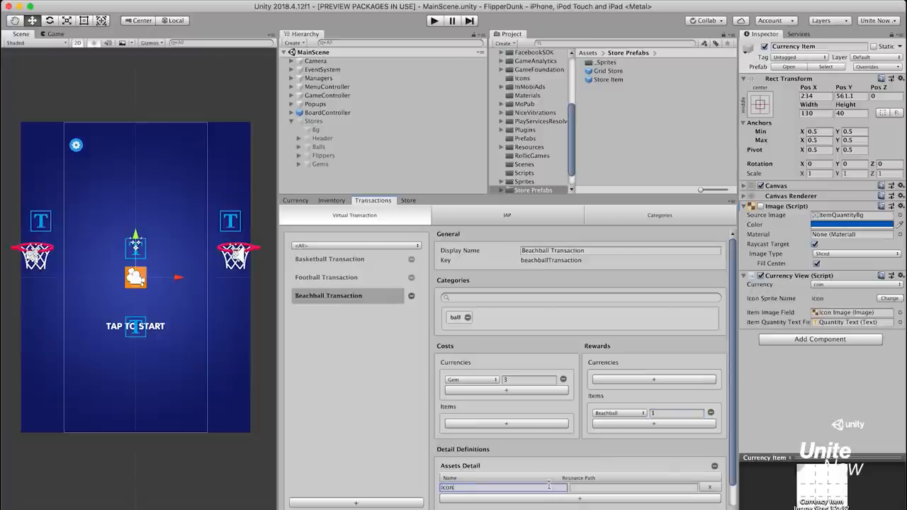
type("Sto")
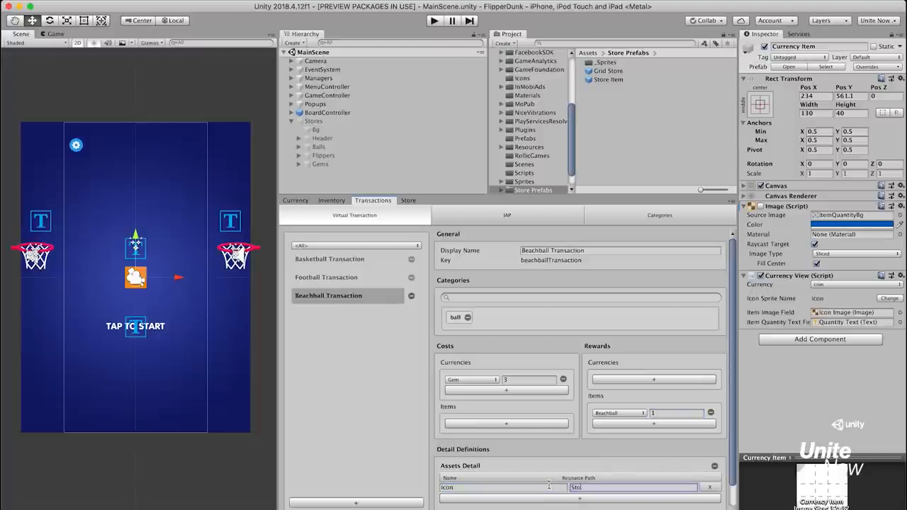
type("Store/ball_3")
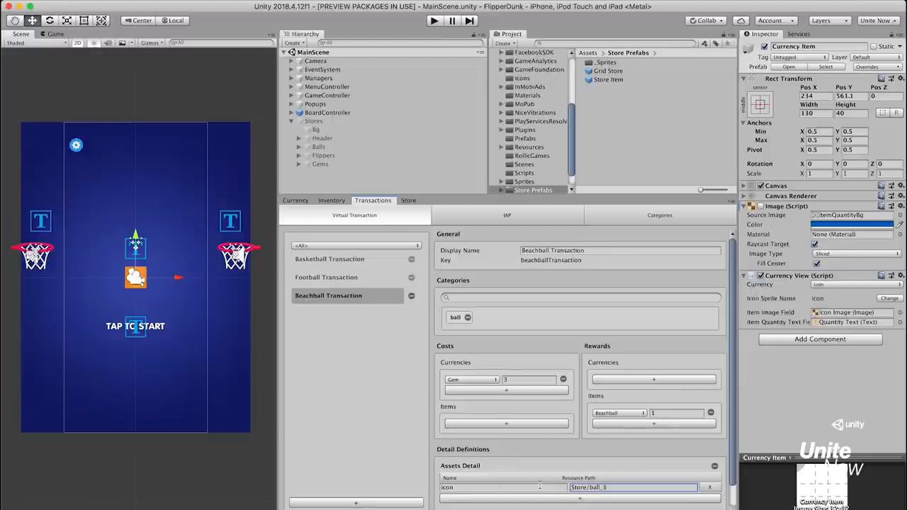
left_click(355, 502)
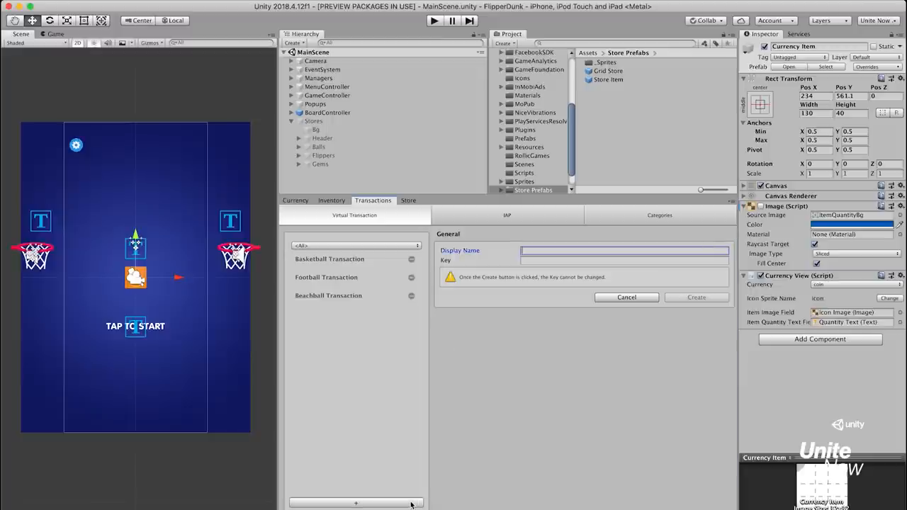
Step: Create the Volleyball Transaction with a Coin cost of 4
type("Volleyball Transaction")
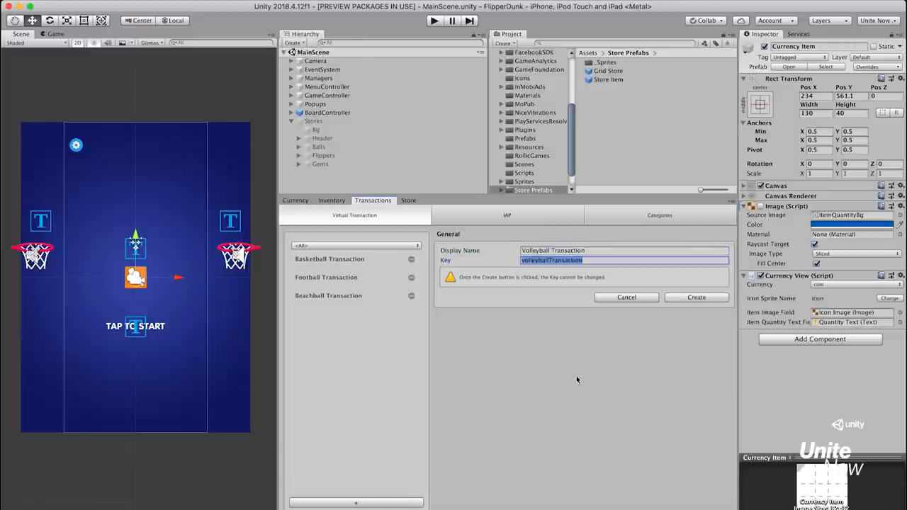
left_click(696, 298)
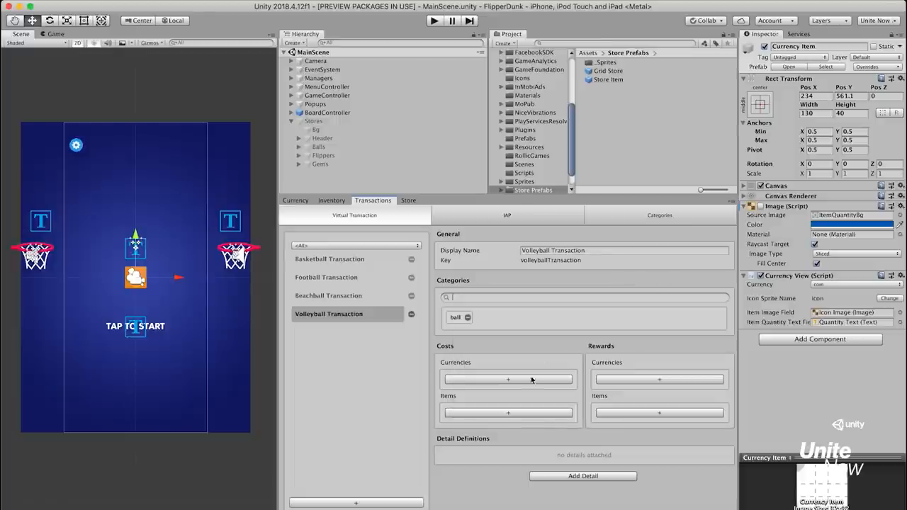
left_click(507, 380)
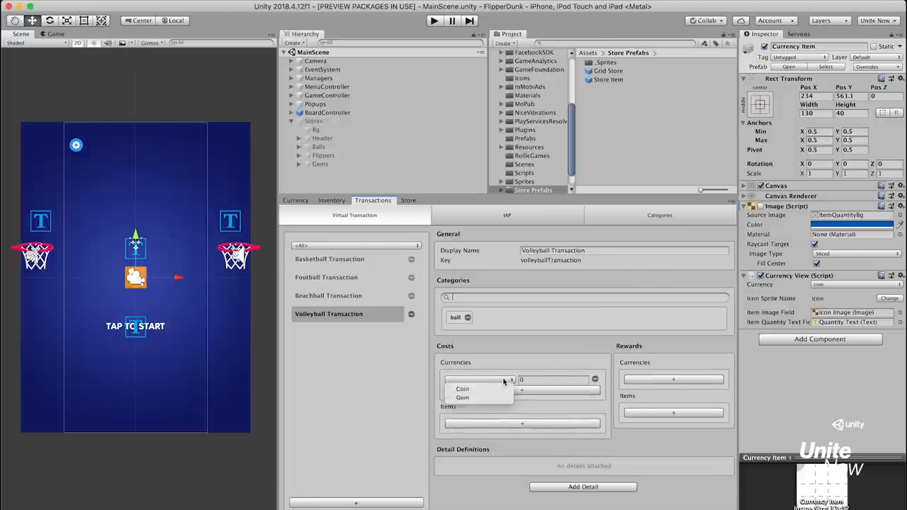
left_click(462, 397)
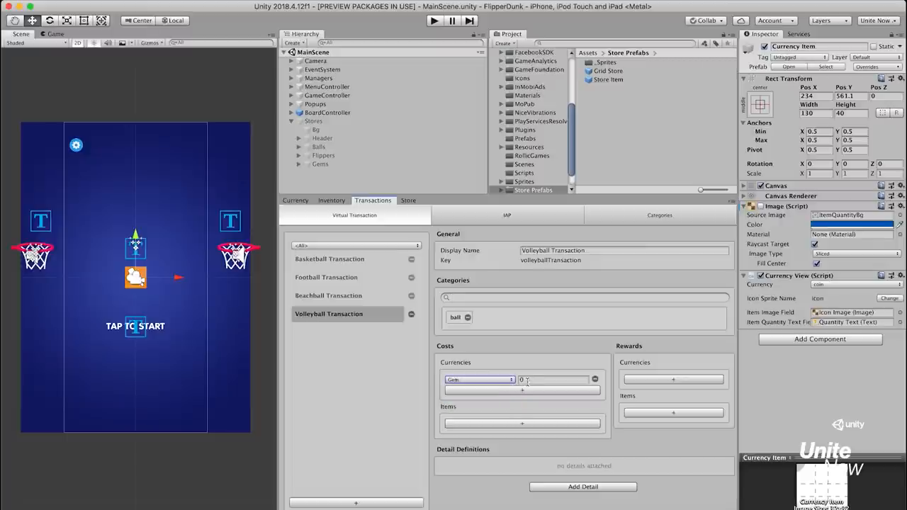
type("4")
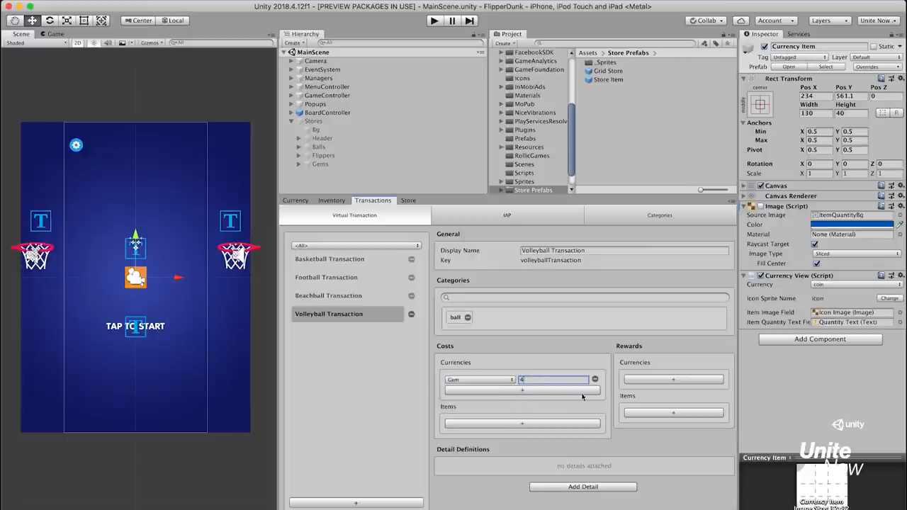
Step: Reward one Volleyball and attach an Assets Detail with a Store icon path, then start a new transaction
left_click(624, 414)
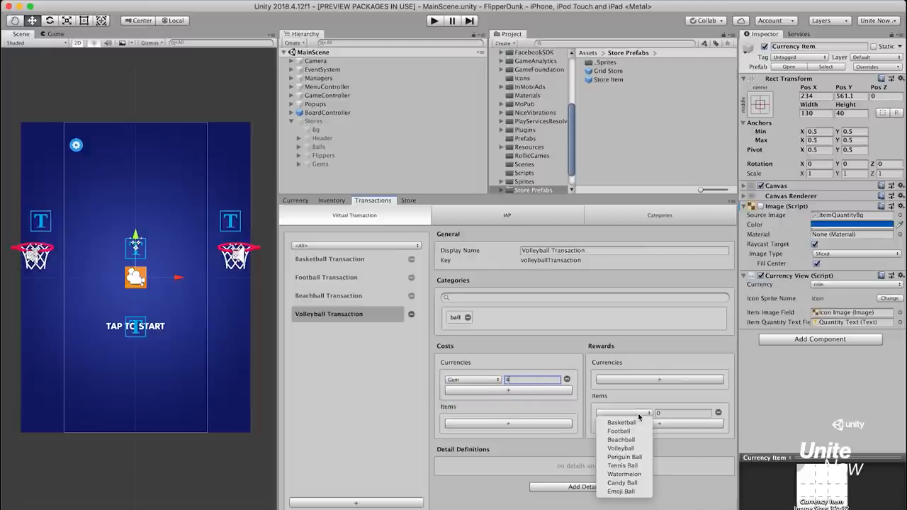
left_click(621, 448)
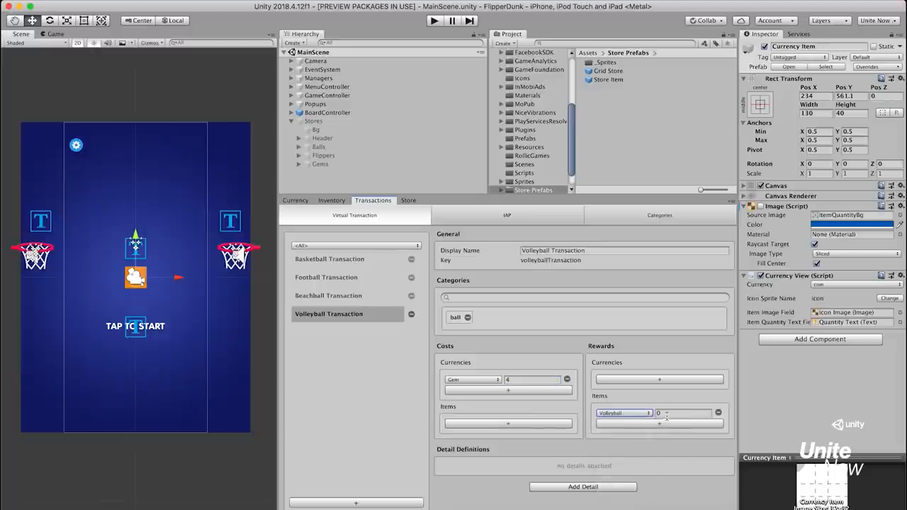
type("1")
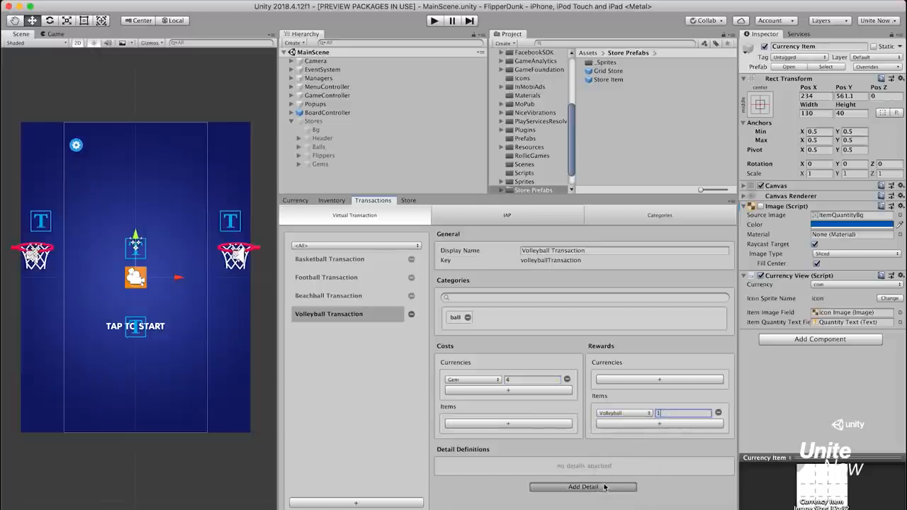
left_click(582, 488)
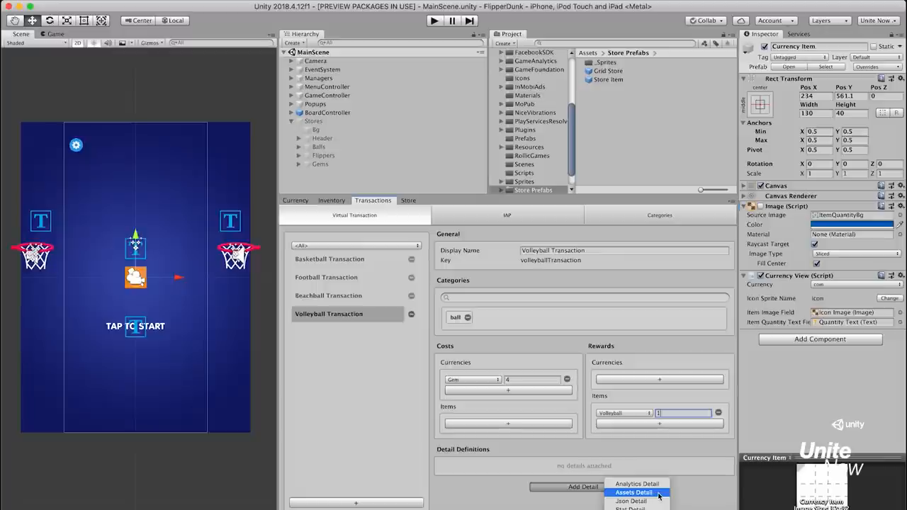
left_click(634, 493)
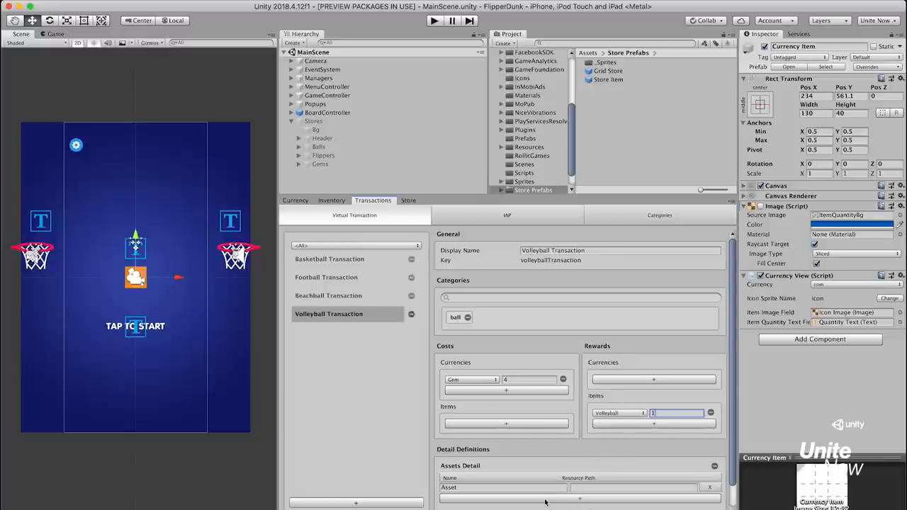
left_click(499, 488)
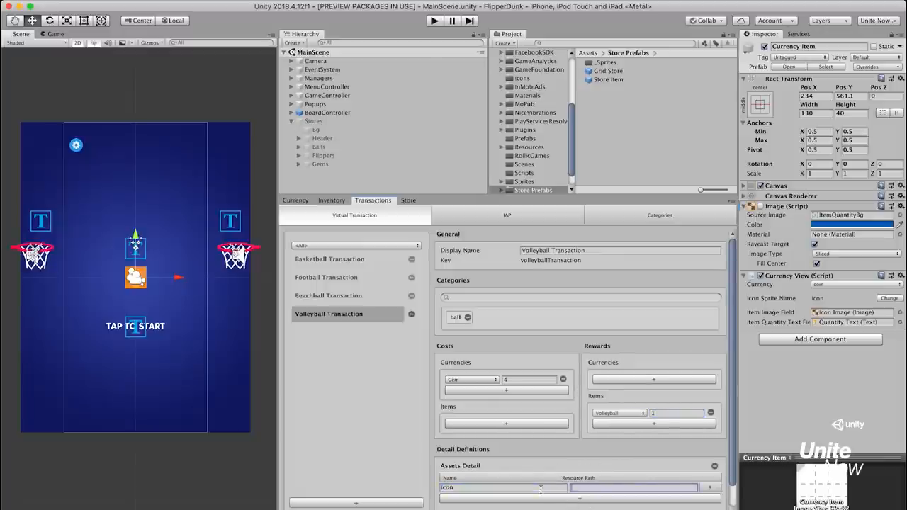
type("Store/ball_4")
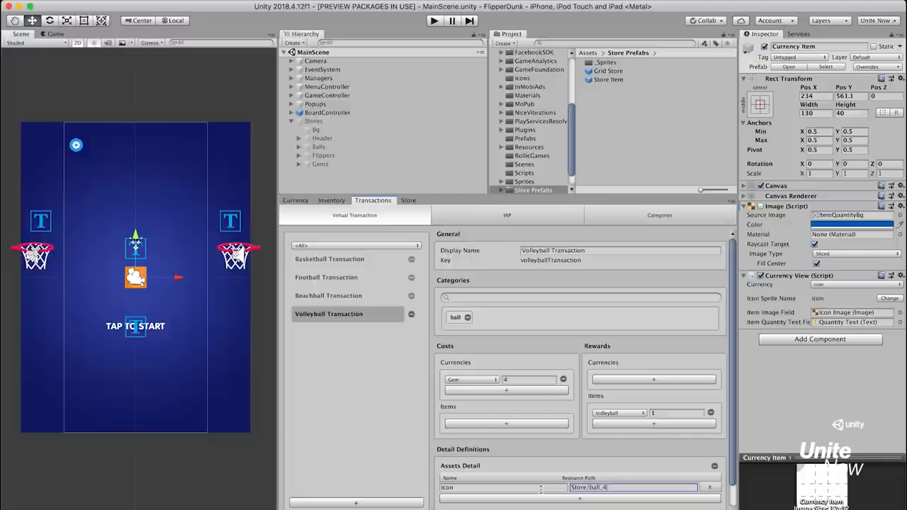
left_click(355, 502)
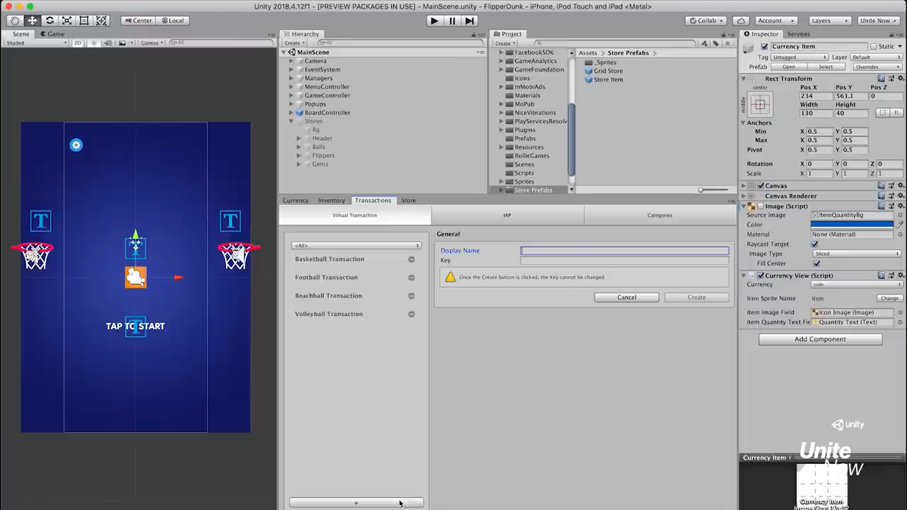
Step: Name the Penguin Ball Transaction, tag it ball and reward a Penguin Ball
type("Penguin")
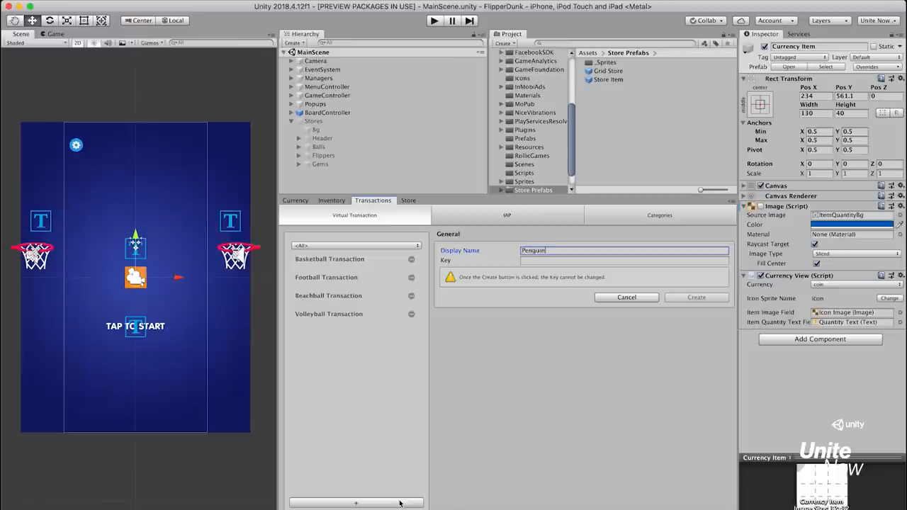
type("Ball Transaction")
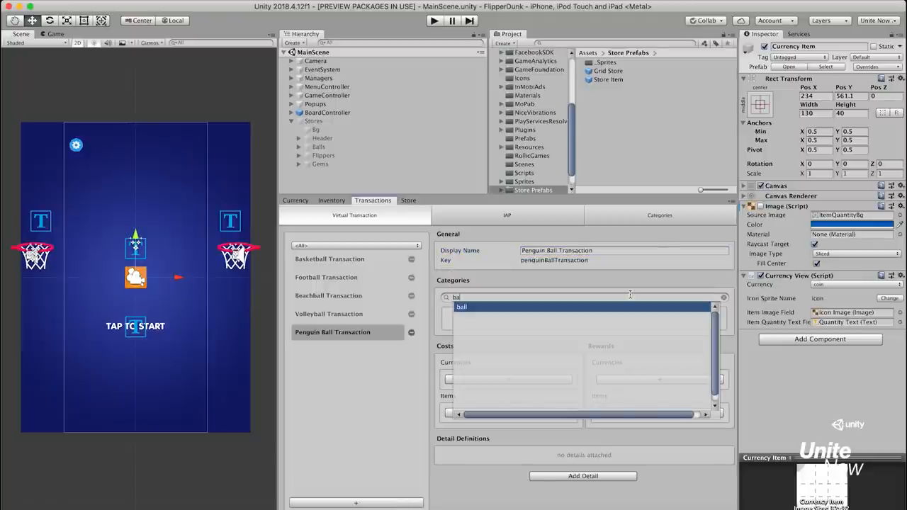
left_click(462, 306)
type("5")
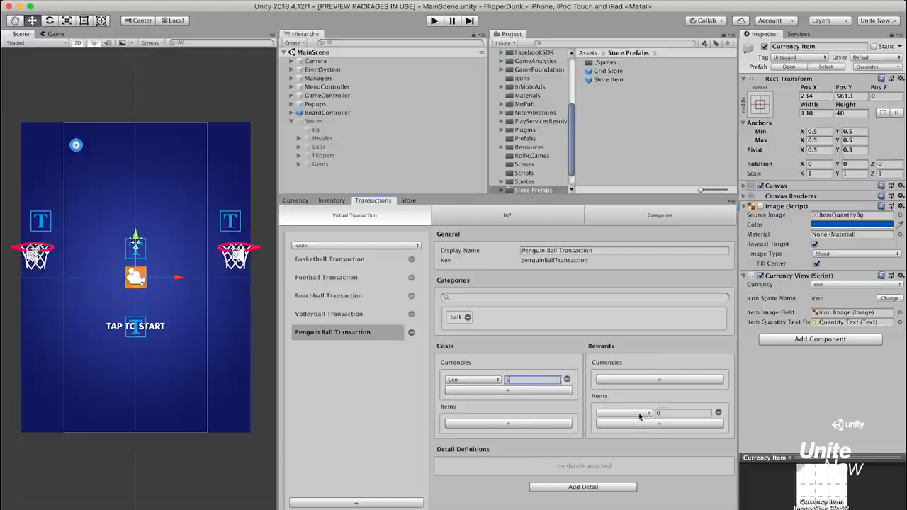
left_click(624, 414)
type("1")
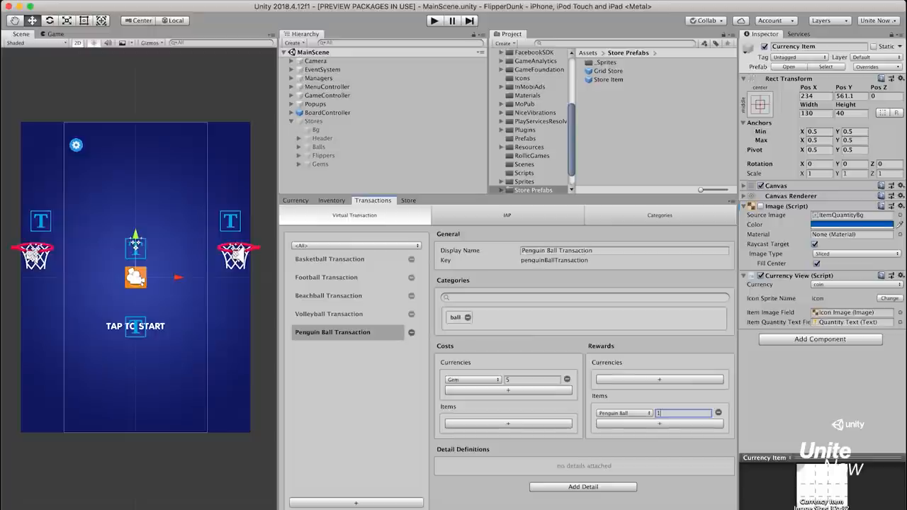
Step: Attach an Assets Detail with the Store/bal icon path
left_click(582, 488)
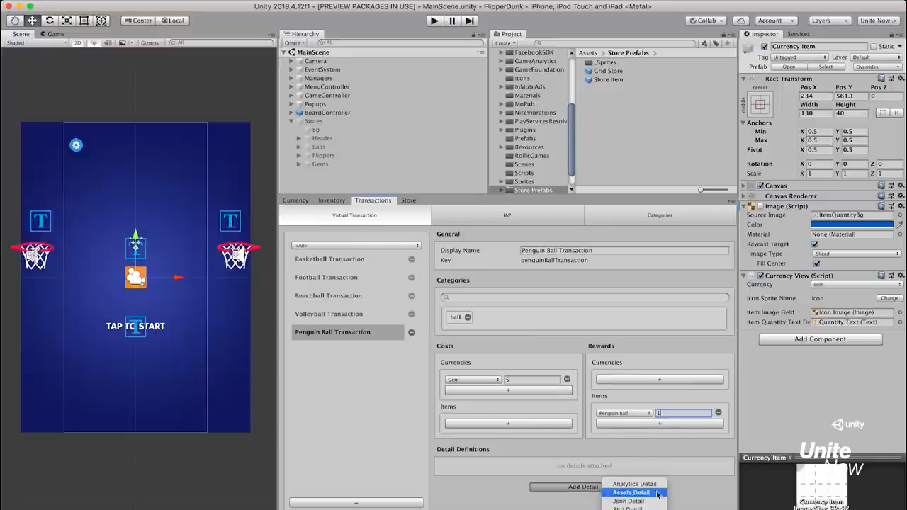
left_click(631, 493)
type("icon")
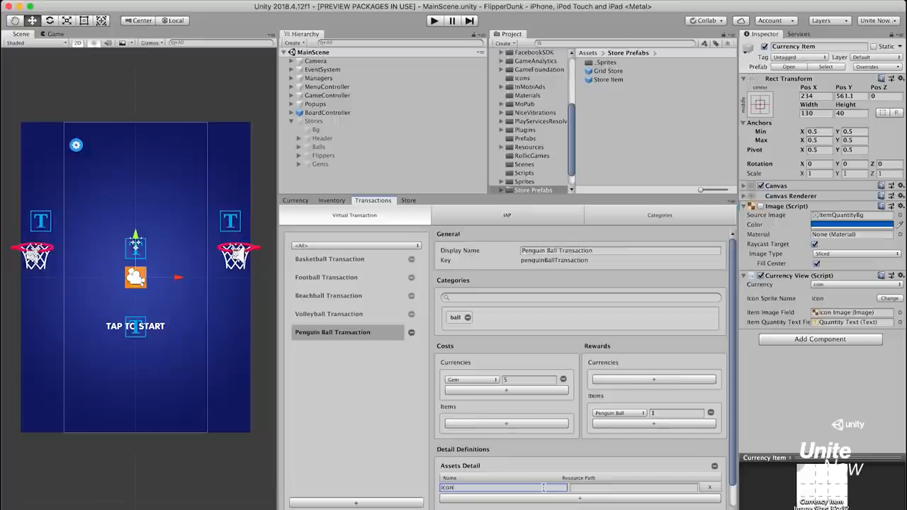
type("Store/bal")
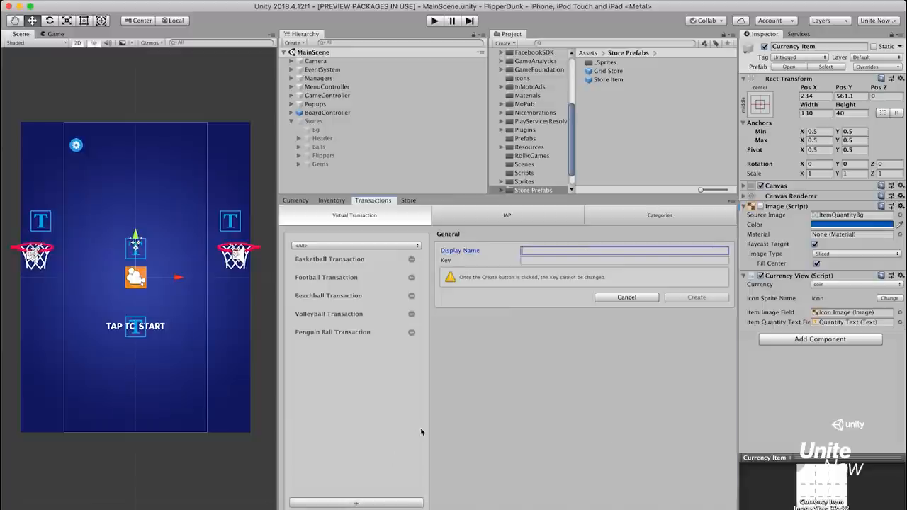
Step: Create the Tennis Ball Transaction with a Coin cost of 5
type("Tennis Ball Transaction")
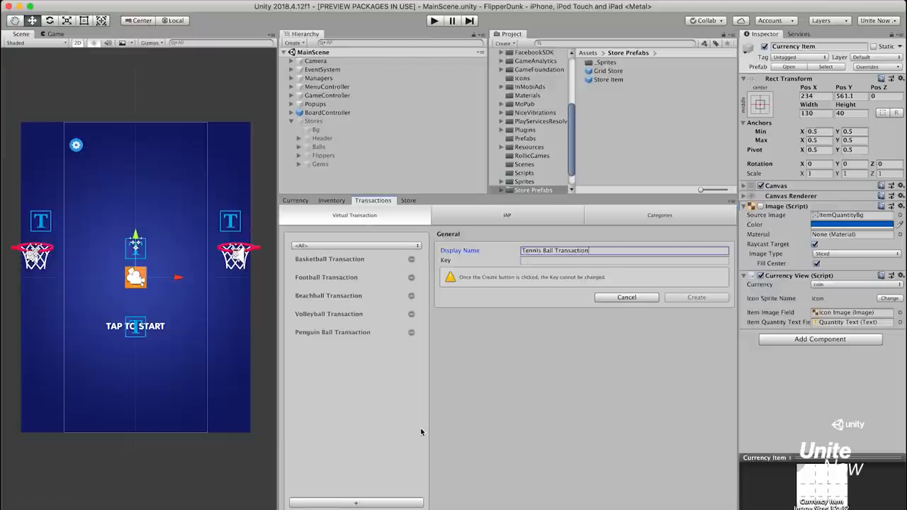
left_click(696, 298)
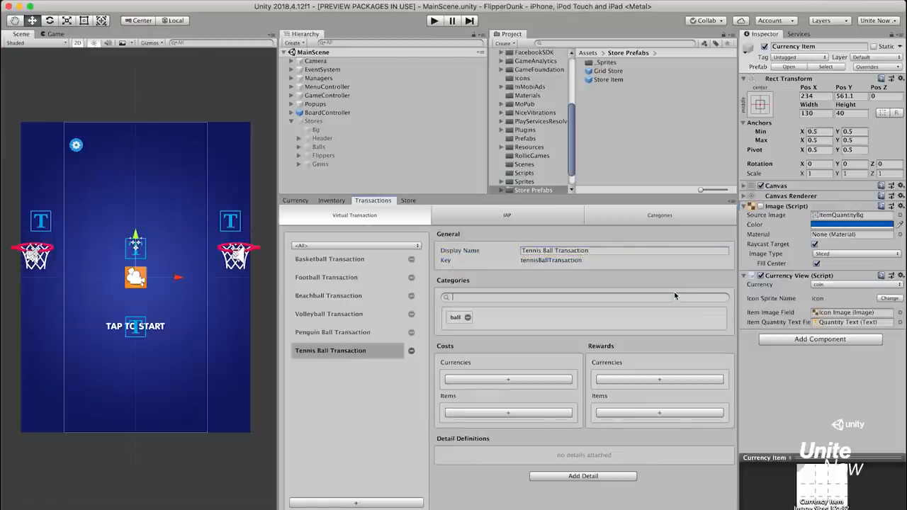
left_click(508, 380)
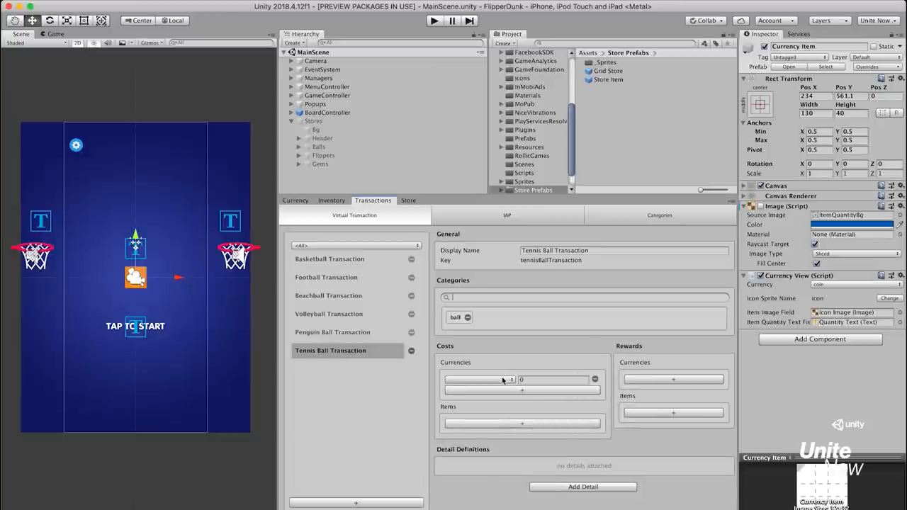
left_click(481, 380)
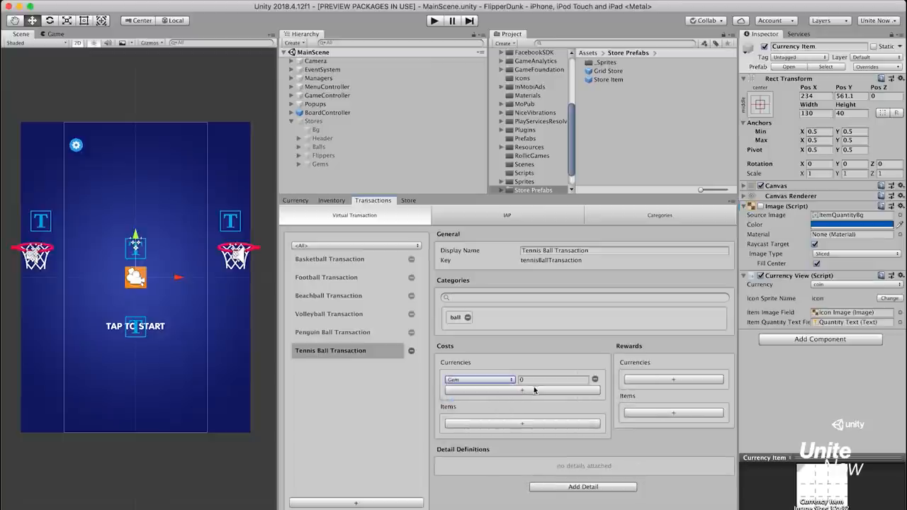
type("5")
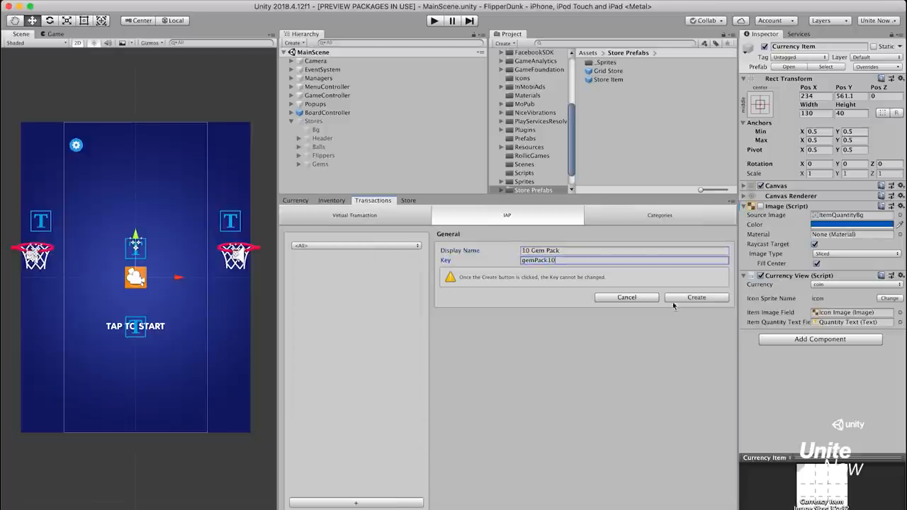
Step: Create the 10 Gem Pack IAP with com.unity.10GemPack IDs and a Store/gem icon detail
left_click(696, 297)
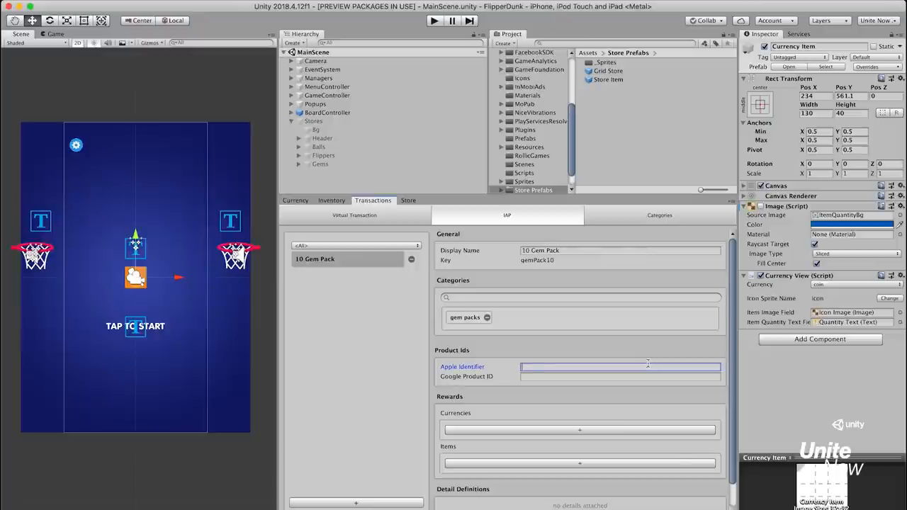
type("com.unity.10GemPack")
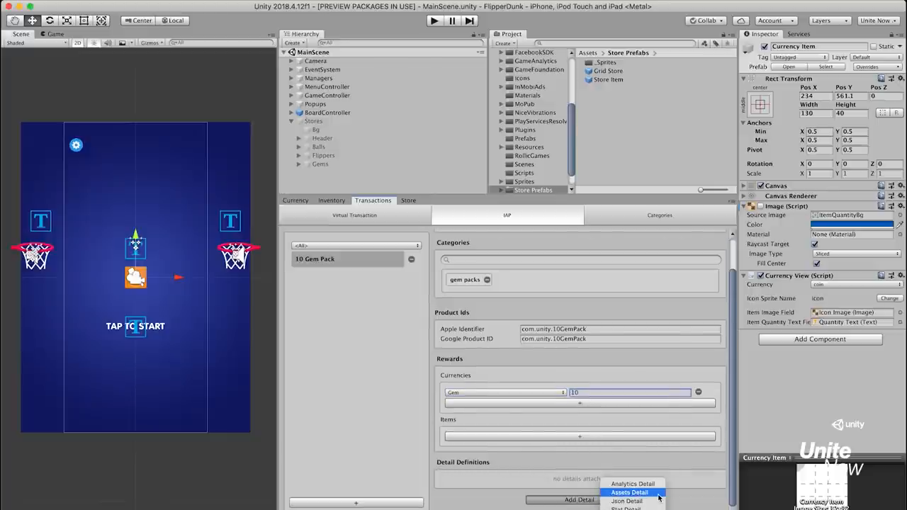
left_click(629, 493)
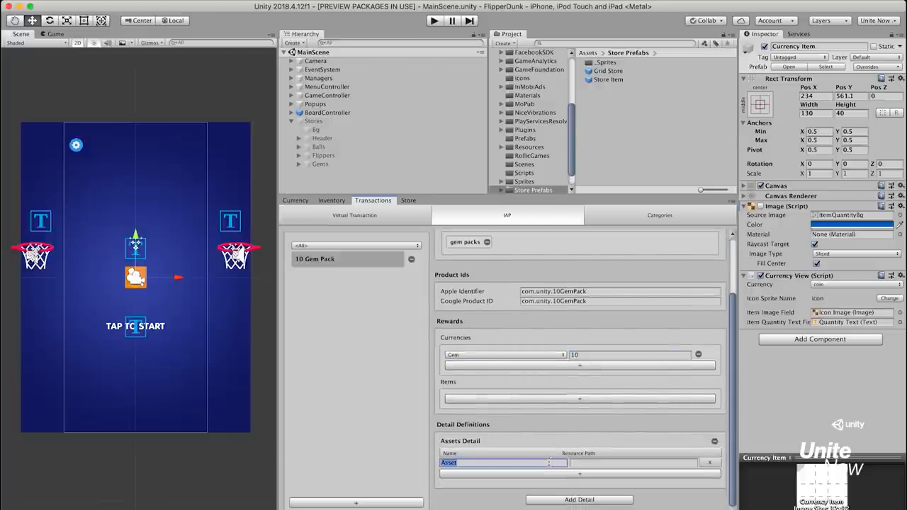
type("Store/gem")
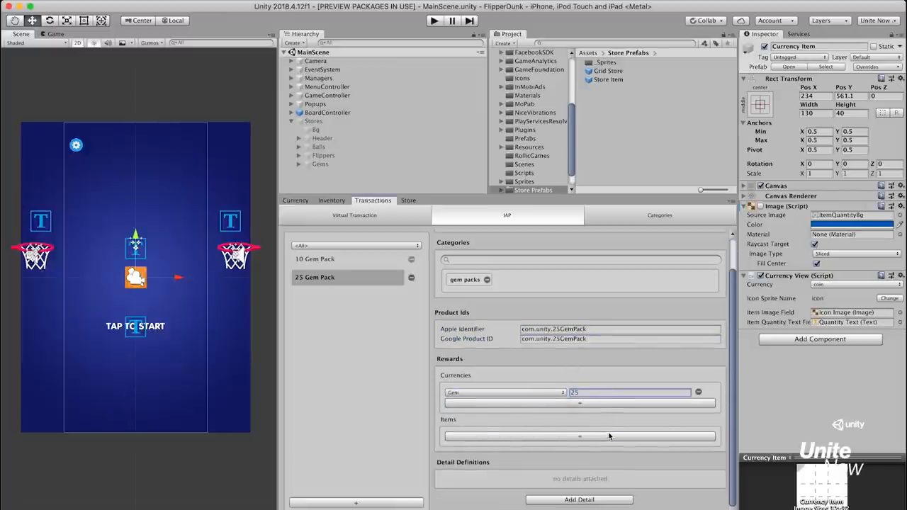
Step: Give the 25 Gem Pack an Assets Detail with the Store/gem_pack icon path
left_click(578, 499)
type("icon")
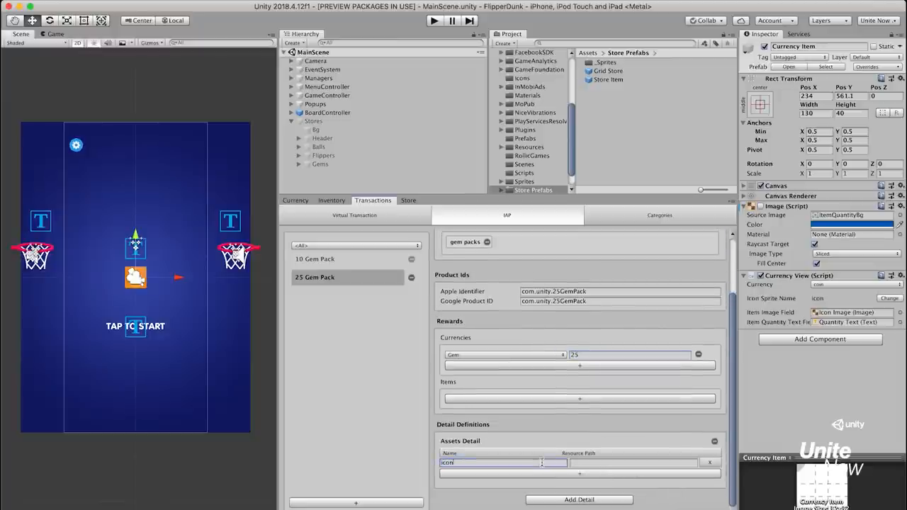
type("Store/gem_pack")
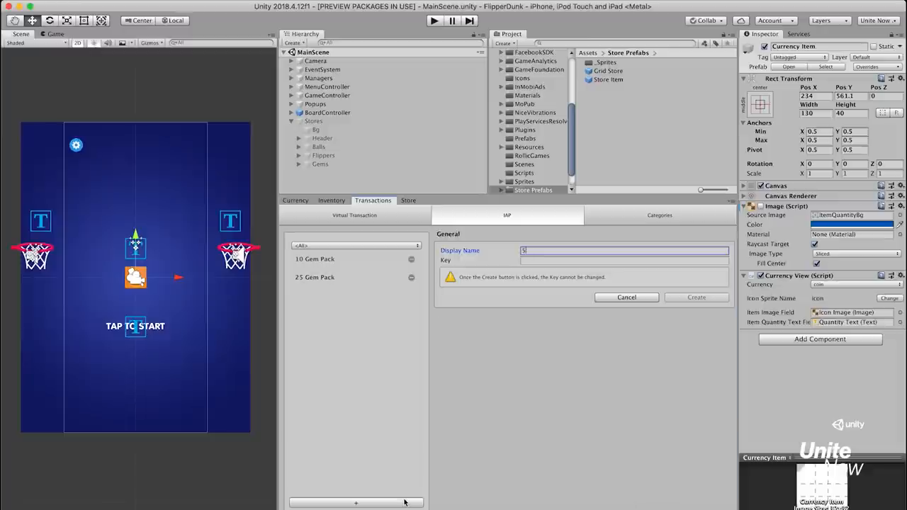
Step: Create the 50 Gem Pack IAP with com.unity.50GemPack IDs and an Assets Detail
type("50 Gem Pack")
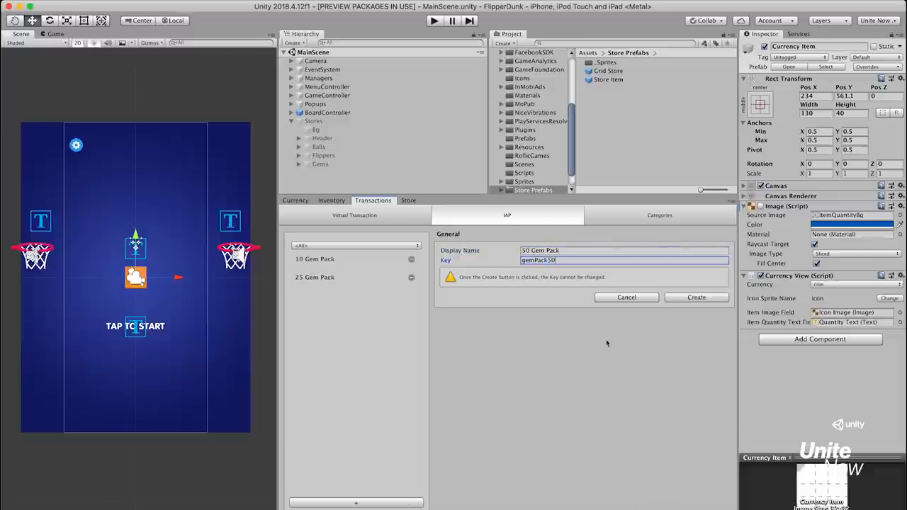
left_click(695, 297)
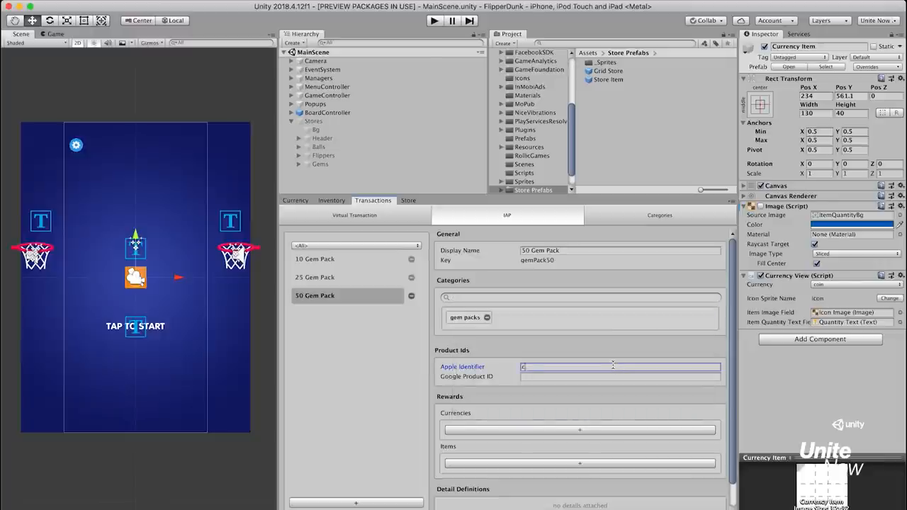
type("com.unity.50GemPack")
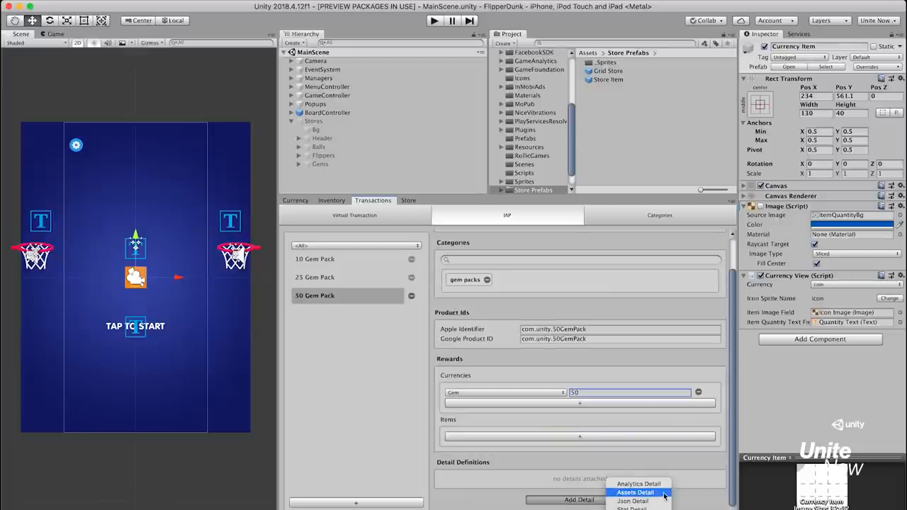
left_click(635, 493)
type("gemPack100")
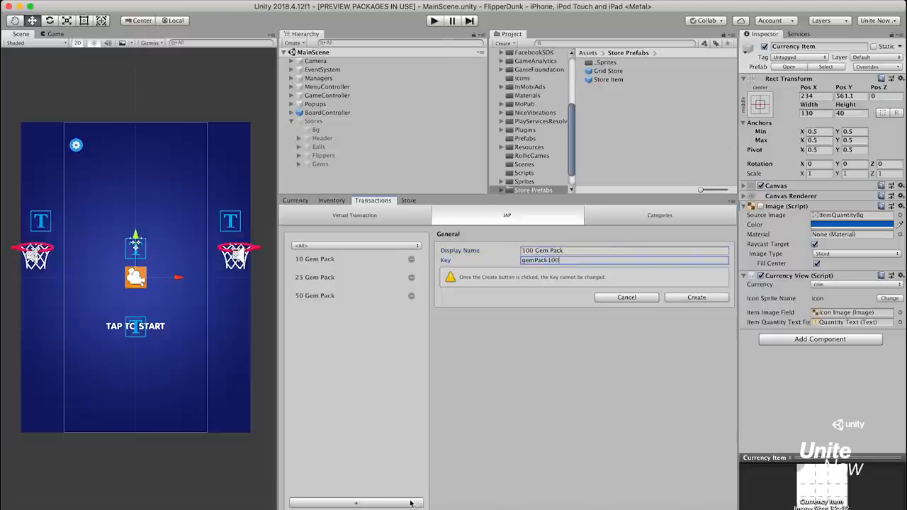
Step: Create the 100 Gem Pack with Apple and Google product IDs and an icon Assets Detail
left_click(696, 297)
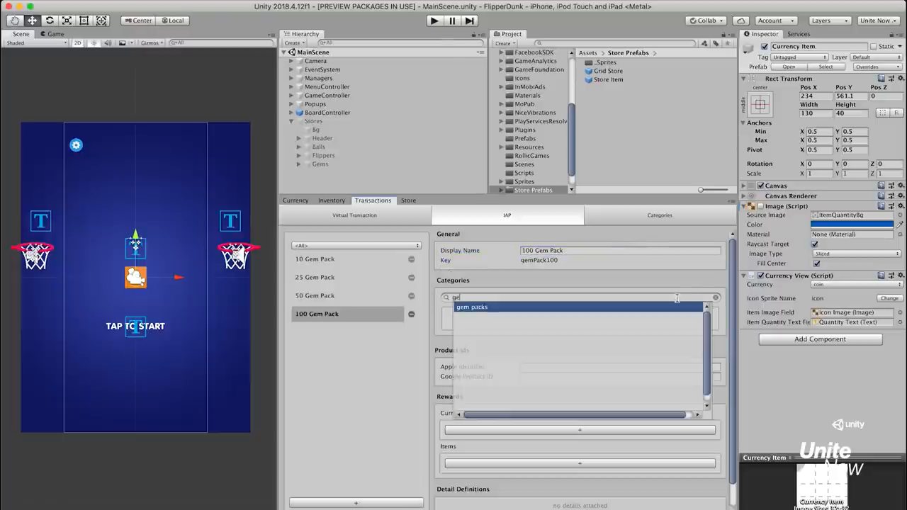
type("com.unity.100GemPack")
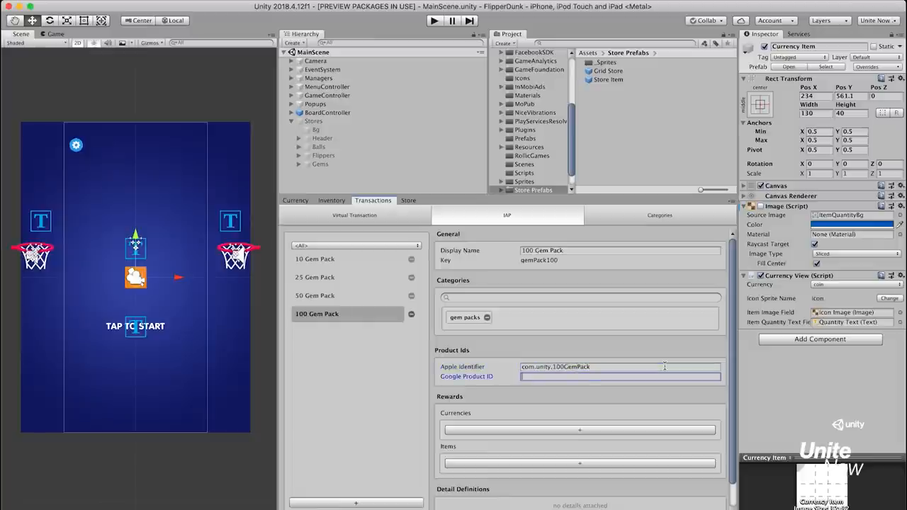
left_click(578, 431)
type("100")
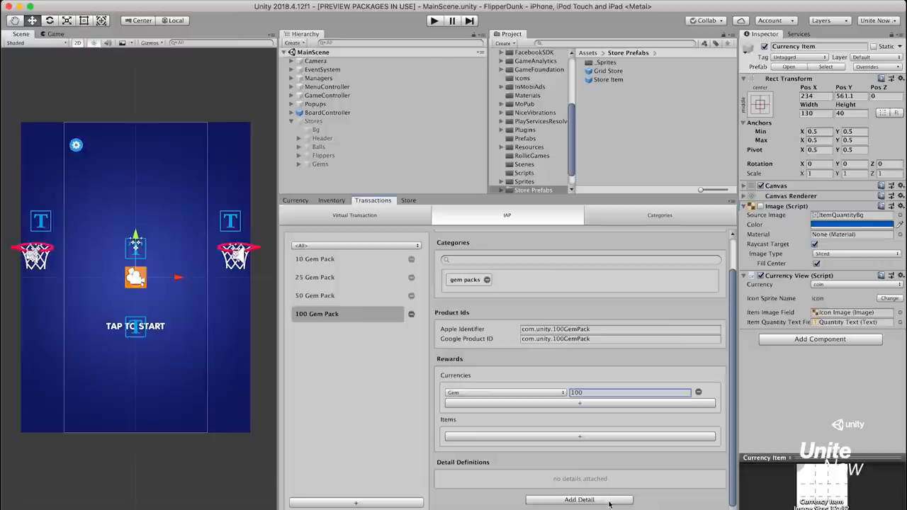
left_click(579, 499)
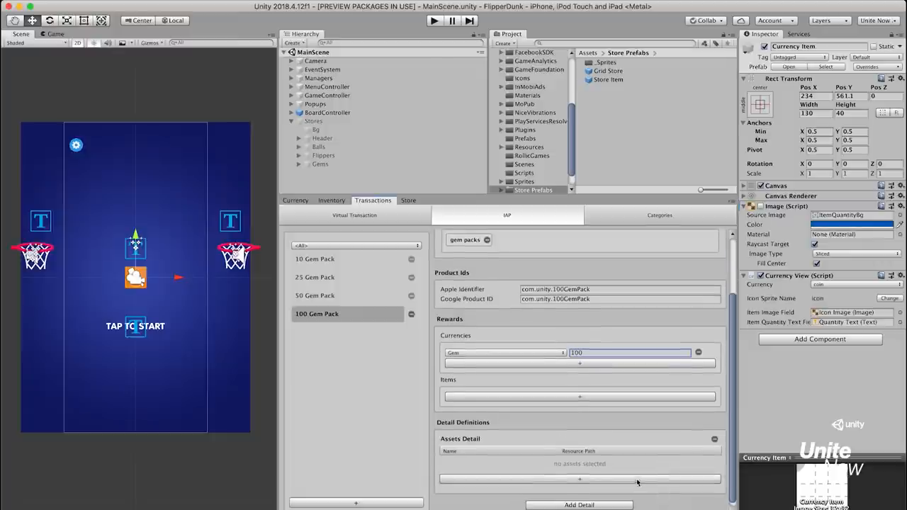
left_click(579, 479)
type("250 Gem")
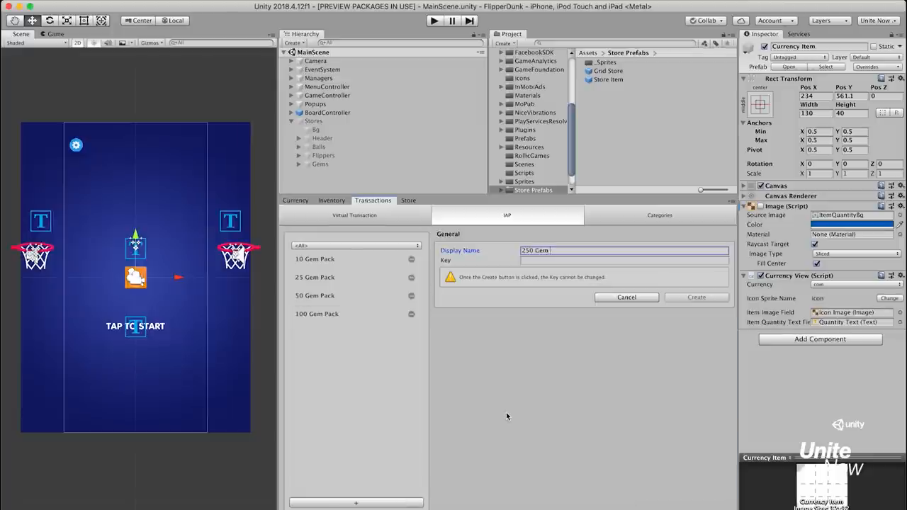
Step: Create the 250 Gem Pack with com.unity.250GemPack IDs, a Gem reward and Store/gem icon path
type("gemPack250")
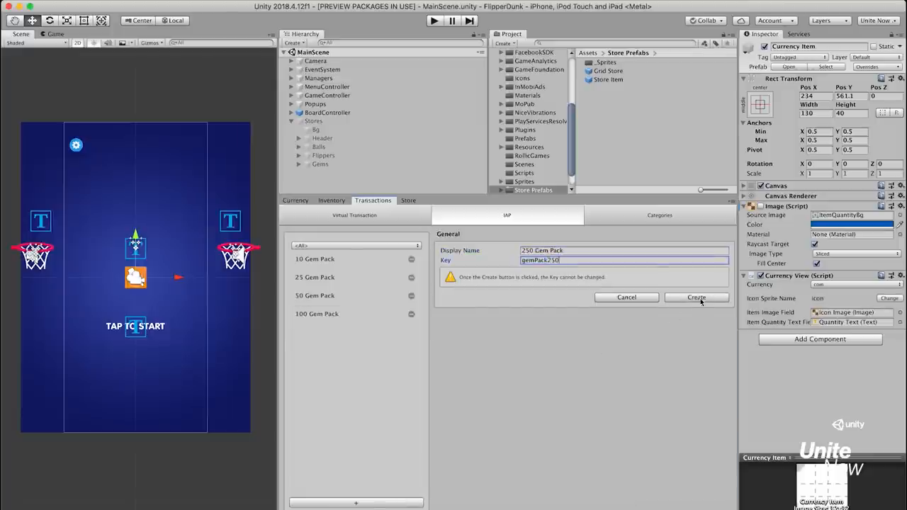
left_click(698, 298)
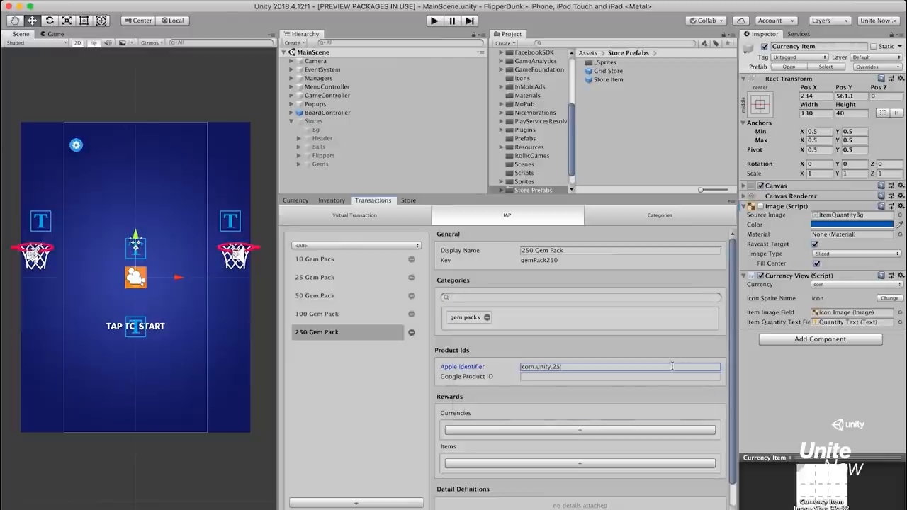
type("com.unity.250GemPack")
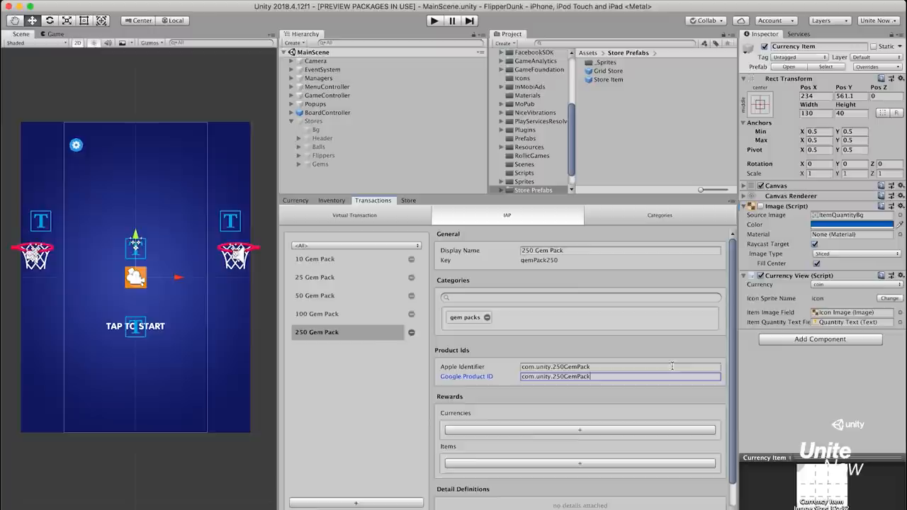
left_click(579, 431)
type("250")
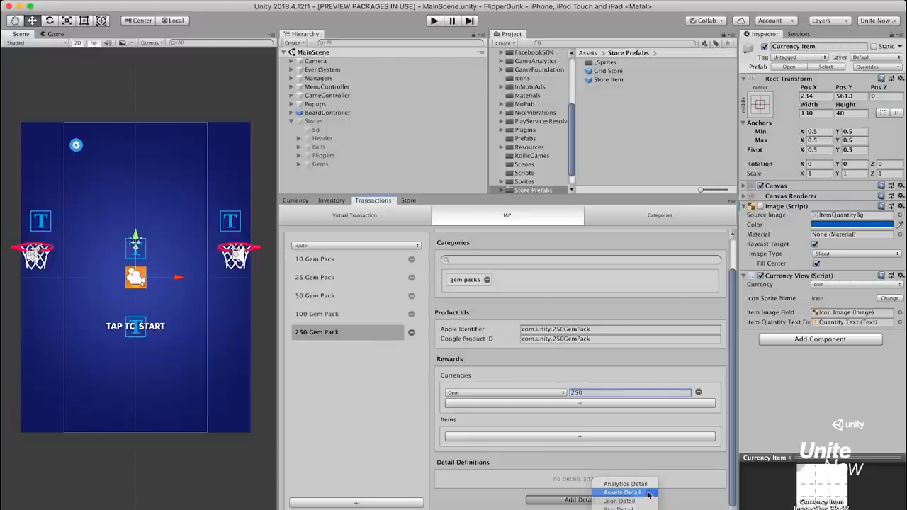
left_click(621, 492)
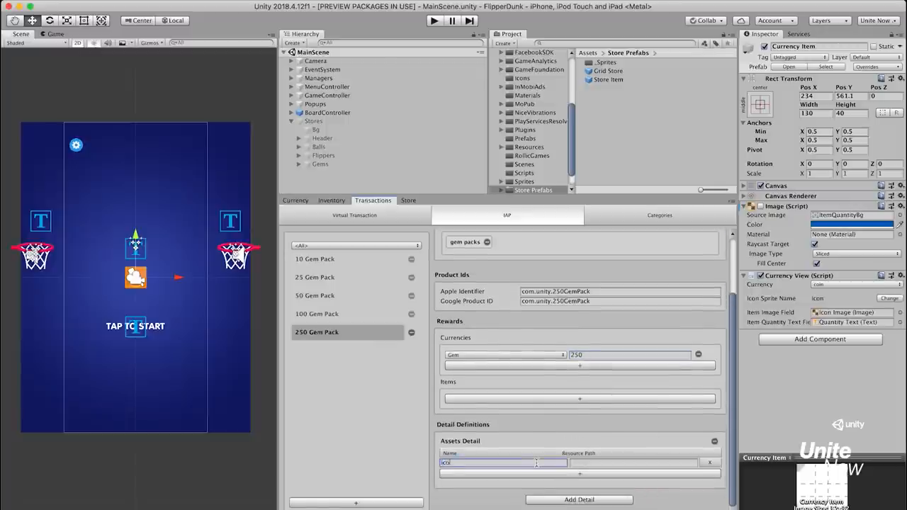
type("Store/gem_pack_5")
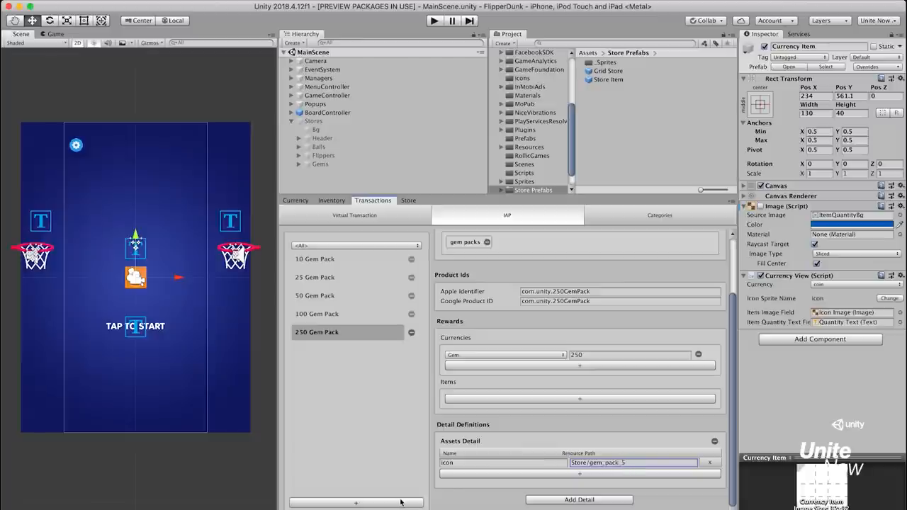
Step: Add the 500 Gem Pack rewarding Gem, then bring up the Store settings
left_click(354, 501)
type("com.unity.500GemPack")
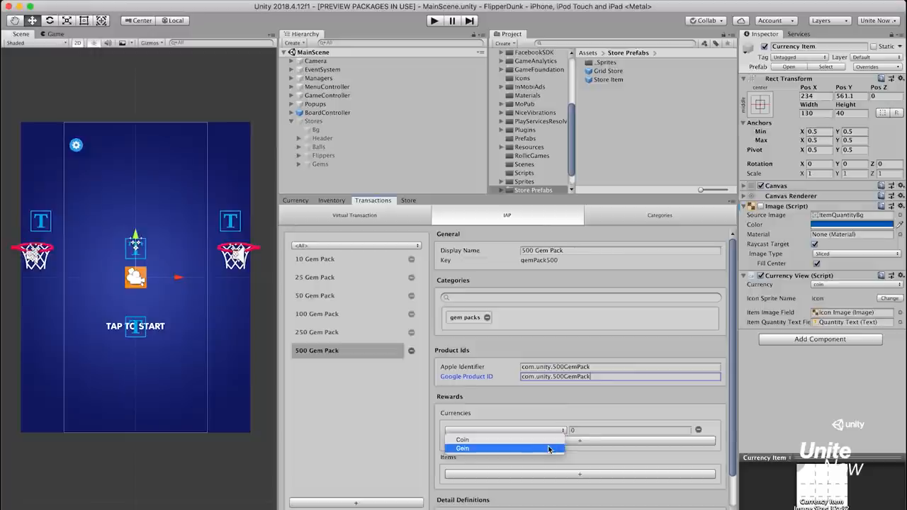
left_click(462, 448)
type("500")
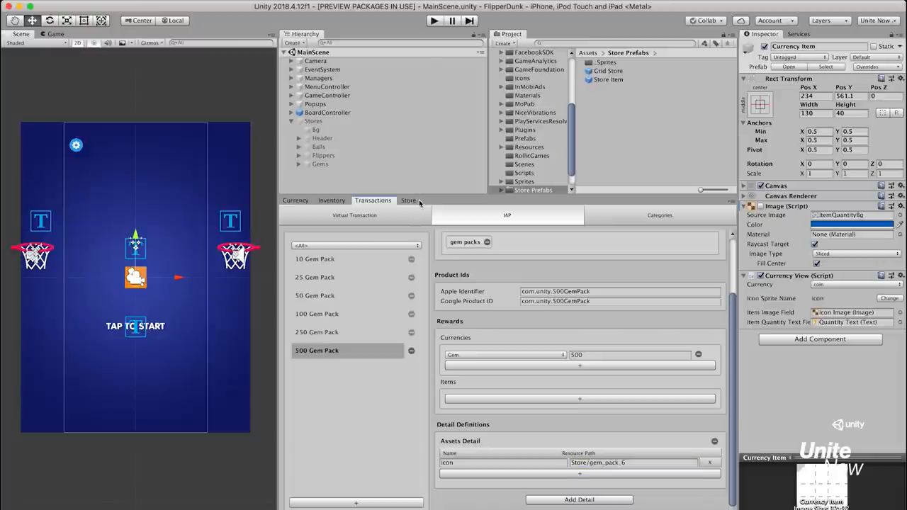
left_click(408, 200)
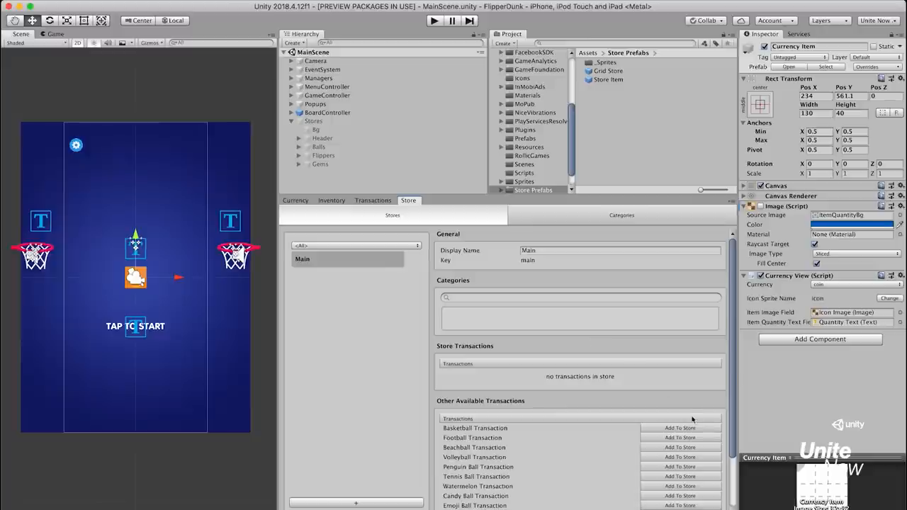
Step: Add the Basketball, Football and Beachball Transactions to the Main store
left_click(679, 428)
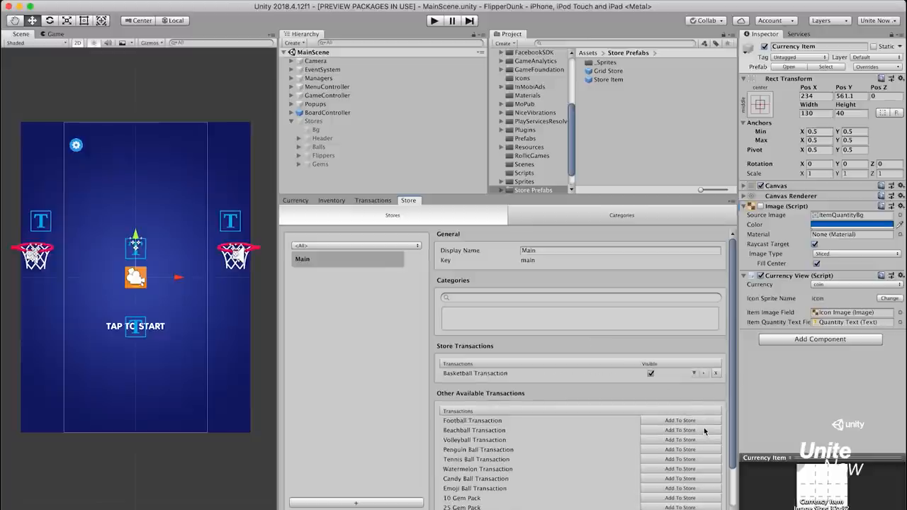
left_click(680, 420)
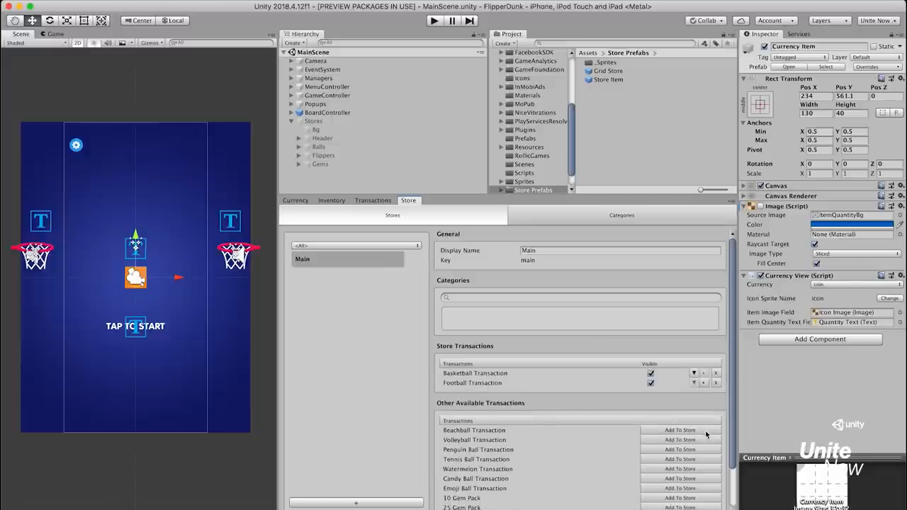
left_click(681, 440)
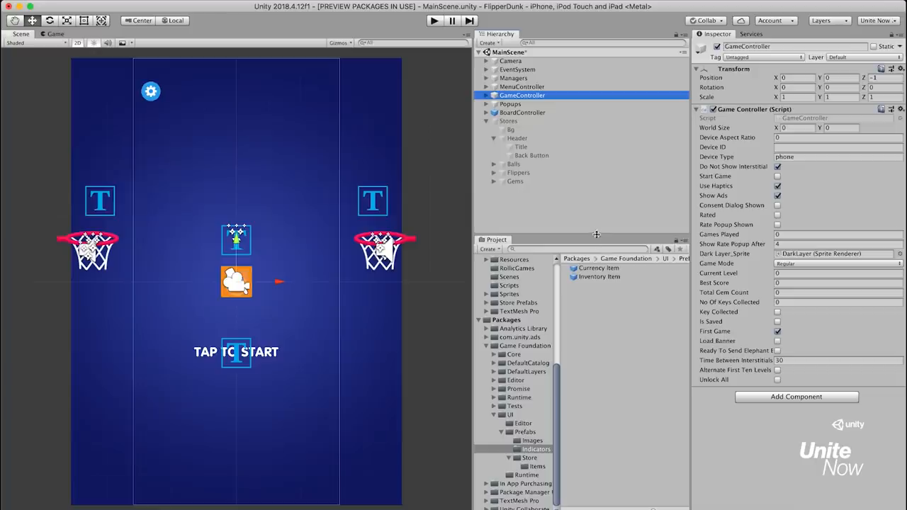
Step: Place a Currency Item in the store header and set it to show Gem
left_click(507, 121)
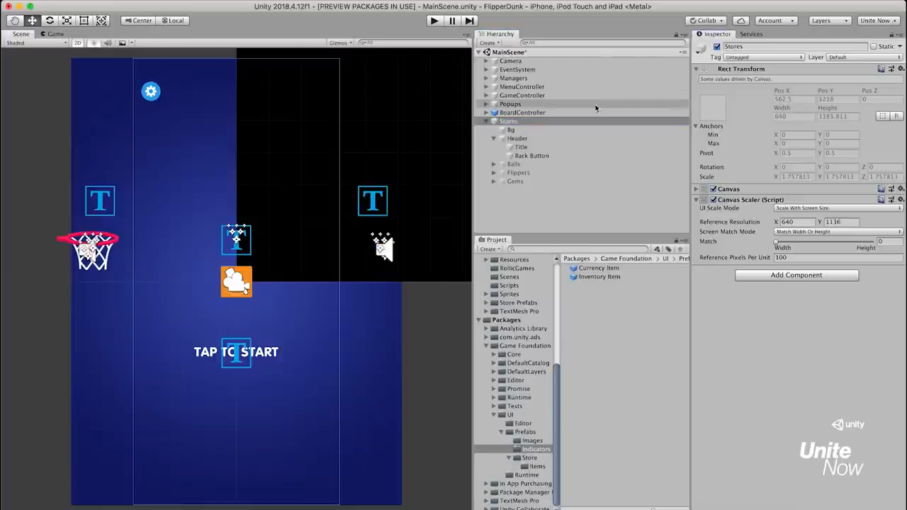
left_click(507, 121)
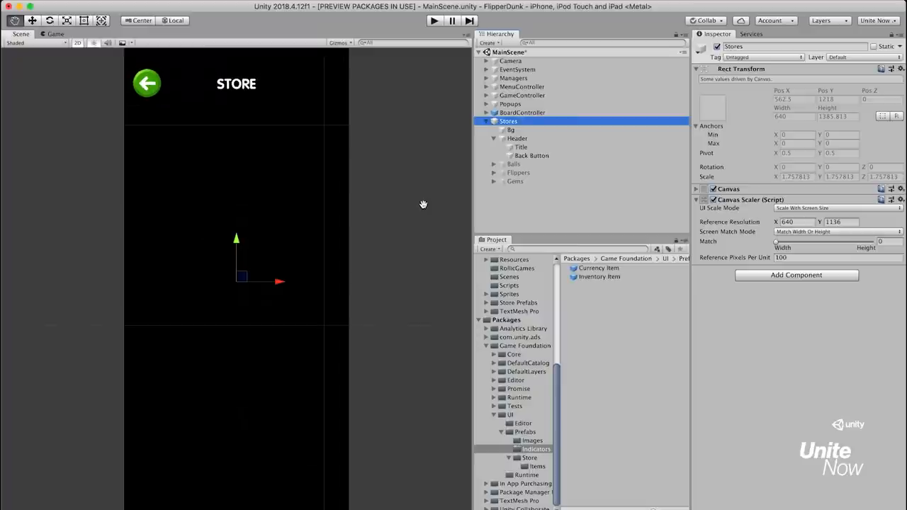
mouse_move(615, 281)
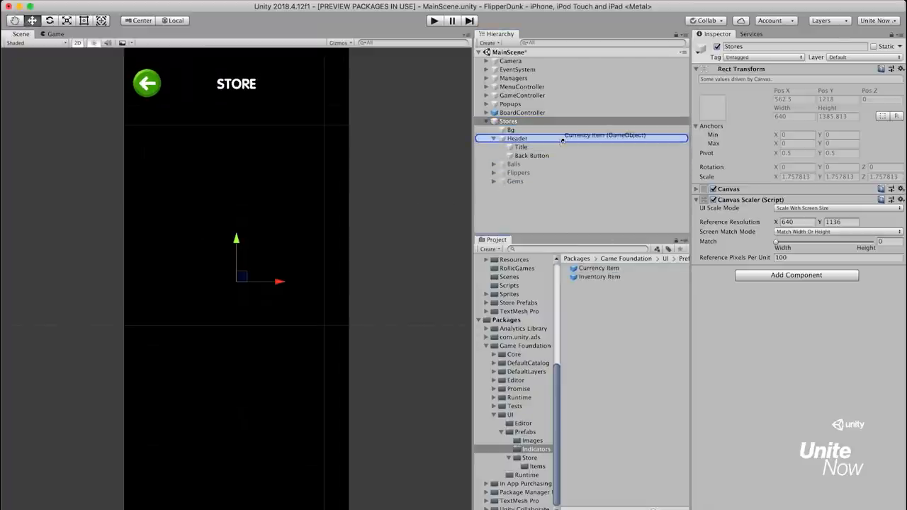
left_click(535, 165)
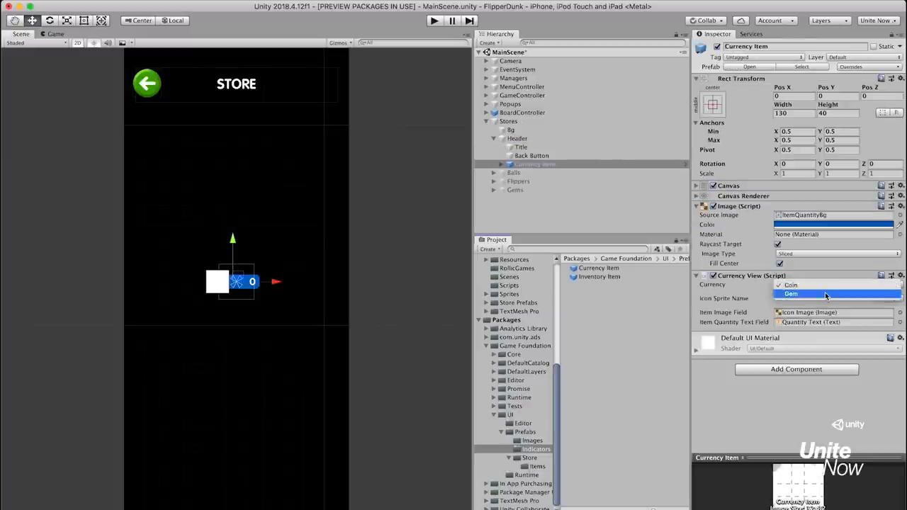
left_click(791, 294)
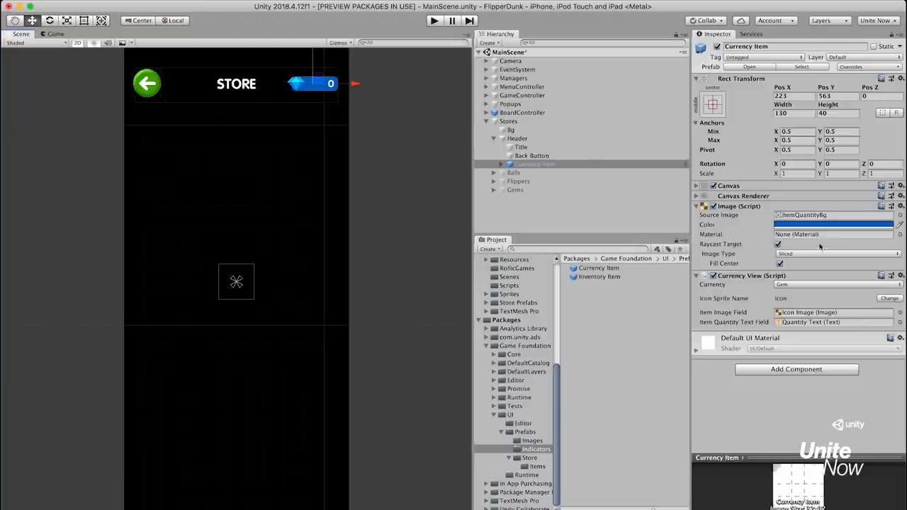
Step: Remove the item's background Image and move the gem counter right of the STORE title
left_click(902, 207)
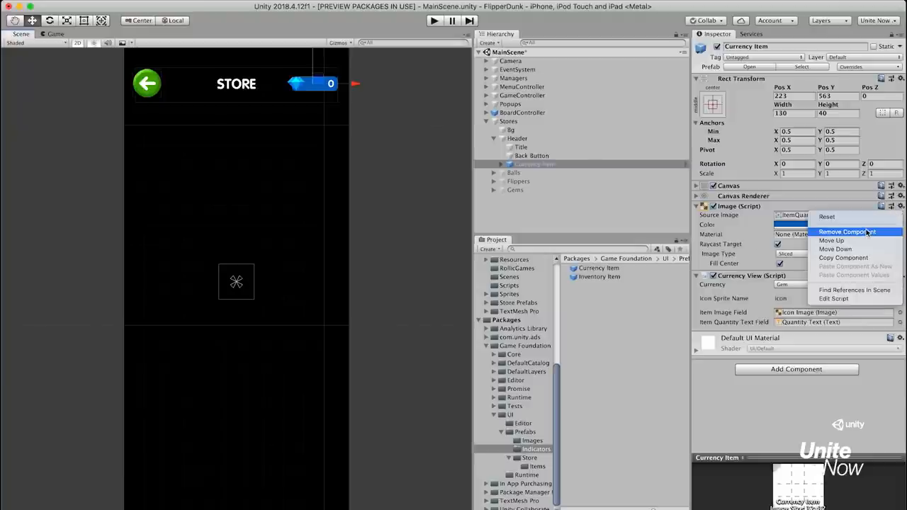
left_click(848, 233)
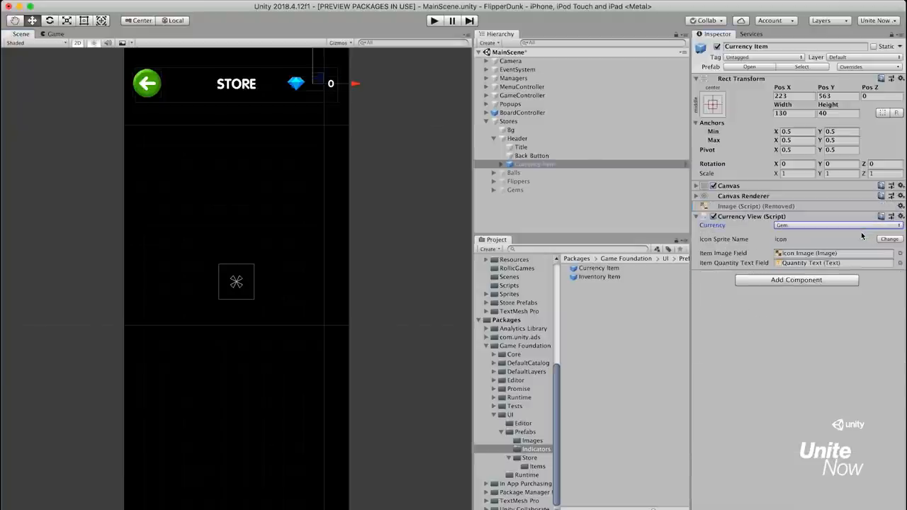
left_click(499, 165)
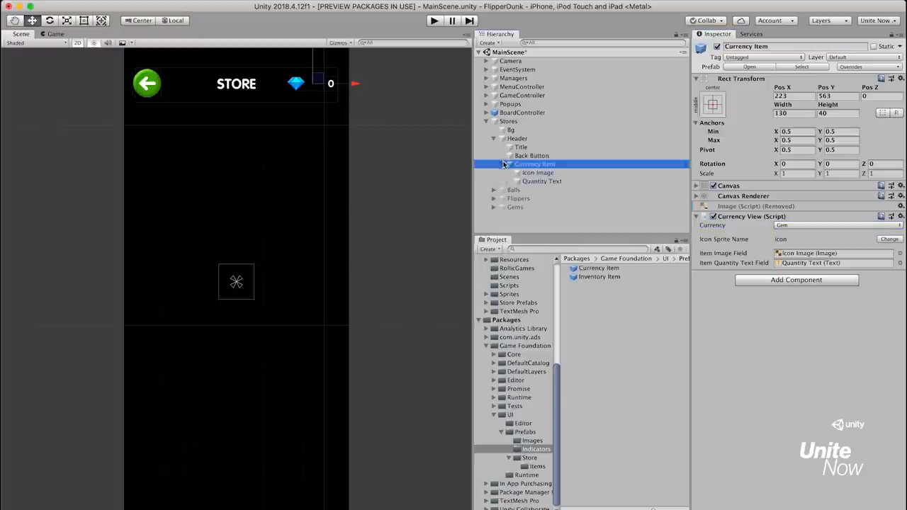
left_click(542, 182)
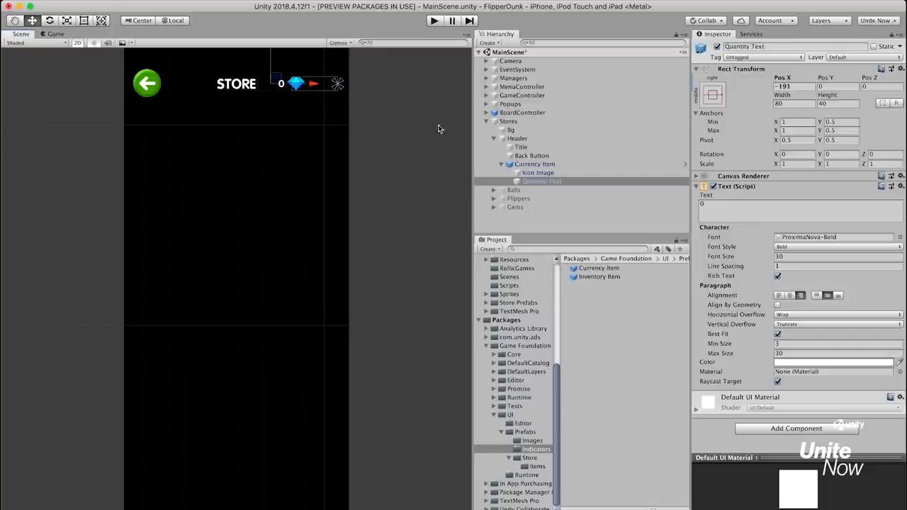
left_click(536, 164)
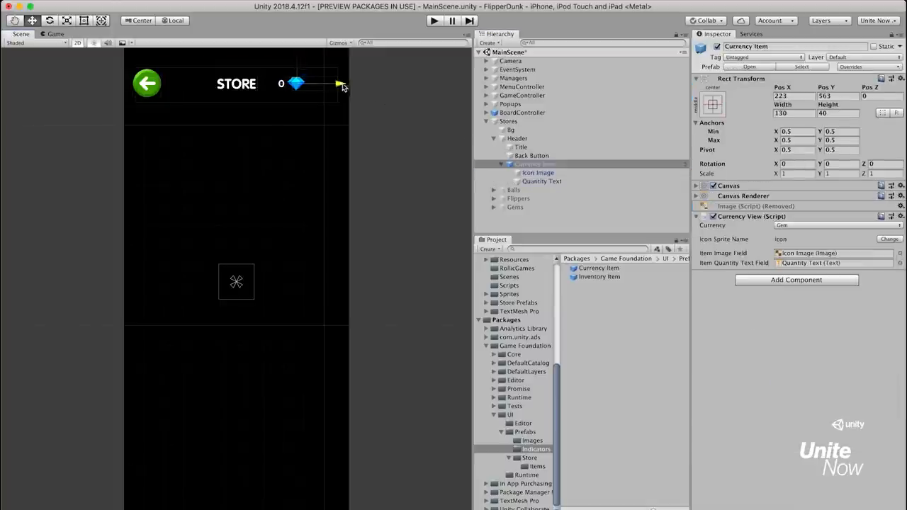
left_click_drag(295, 83, 329, 83)
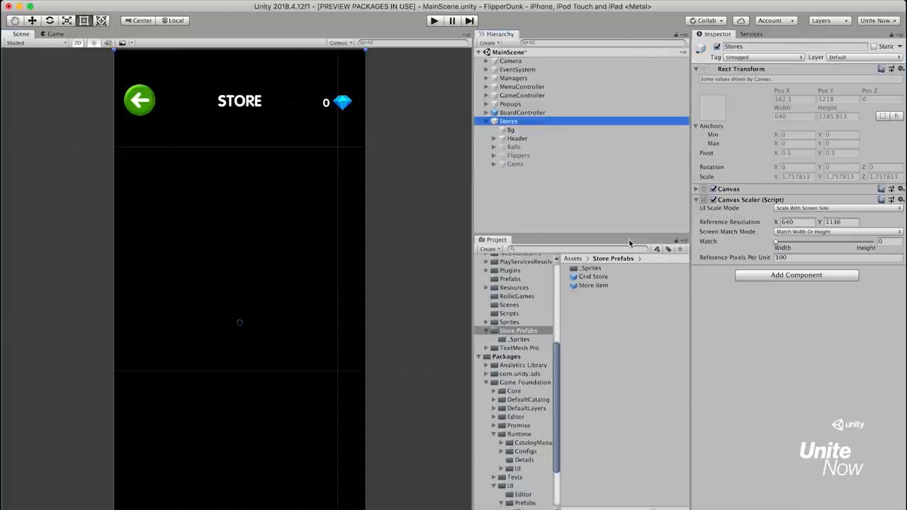
Step: Add a Grid Store under Gems with its Store View Category set to gem packs
left_click(516, 165)
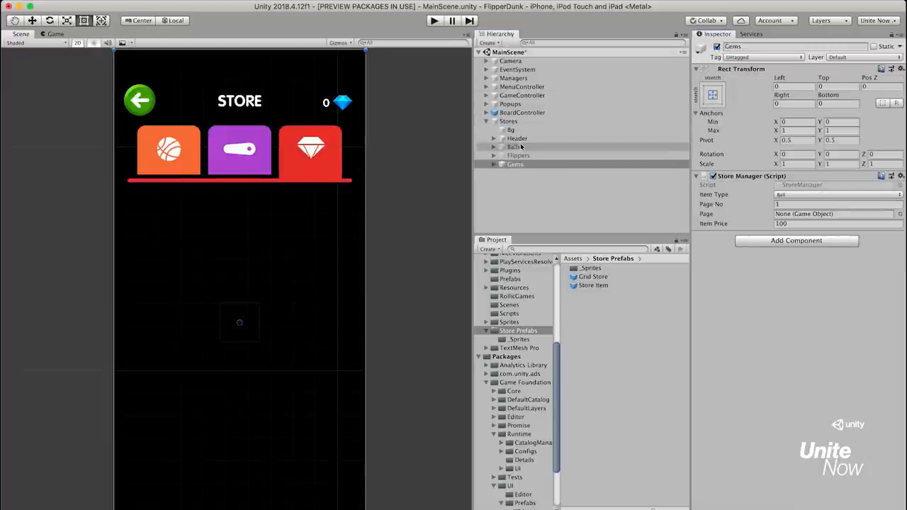
left_click(516, 164)
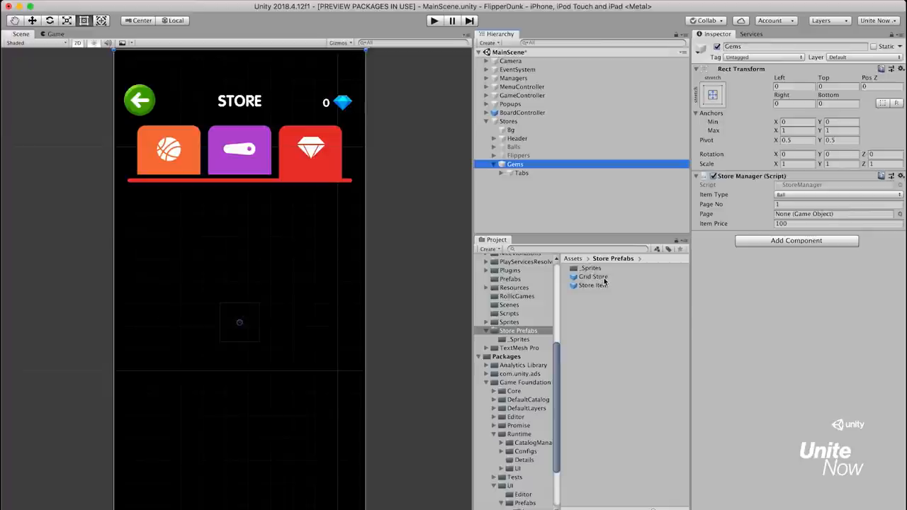
left_click(593, 277)
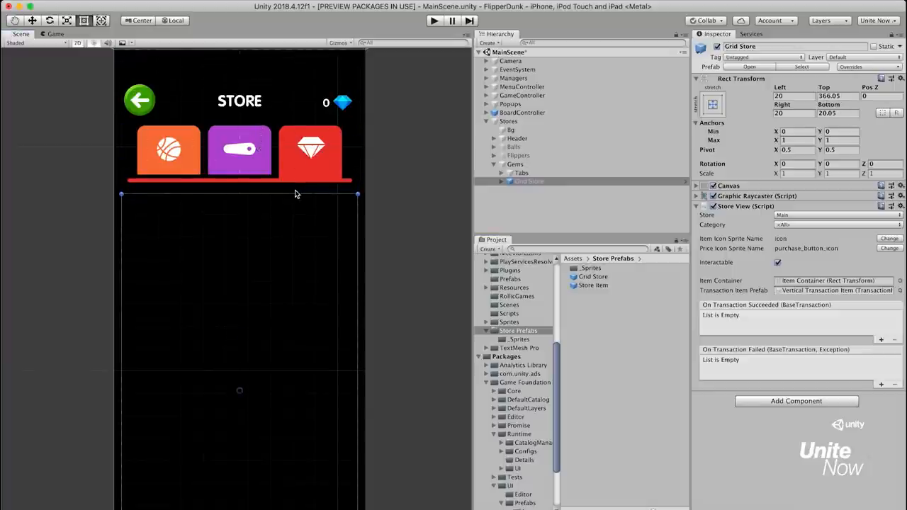
left_click(837, 216)
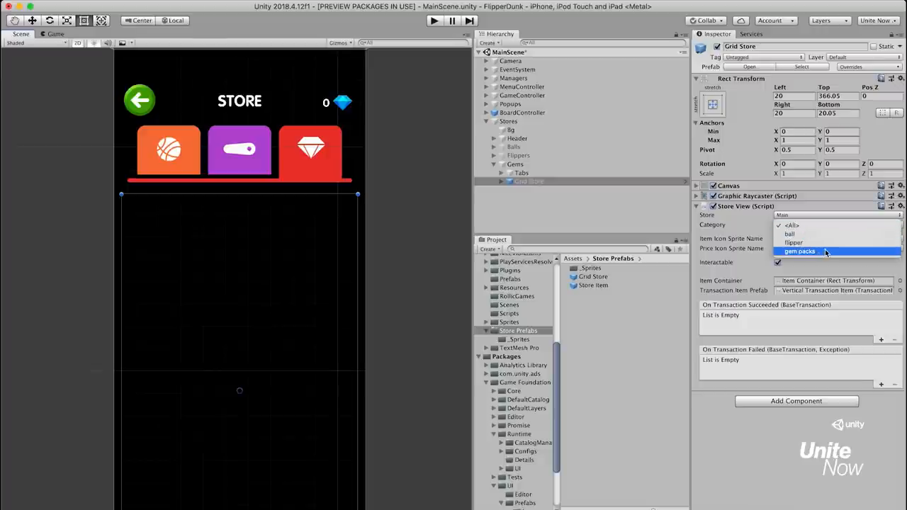
left_click(799, 251)
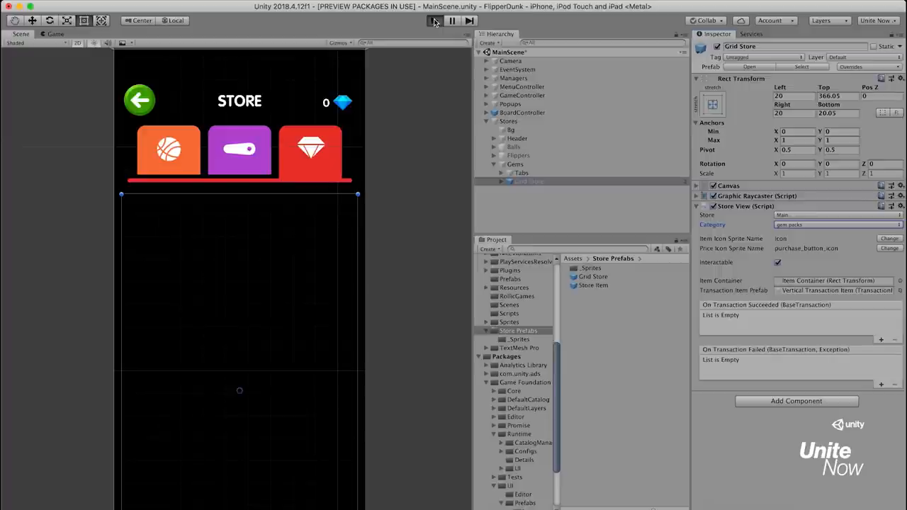
Step: Run play mode to confirm the gem packs appear, then stop and select the Store Item prefab
left_click(433, 21)
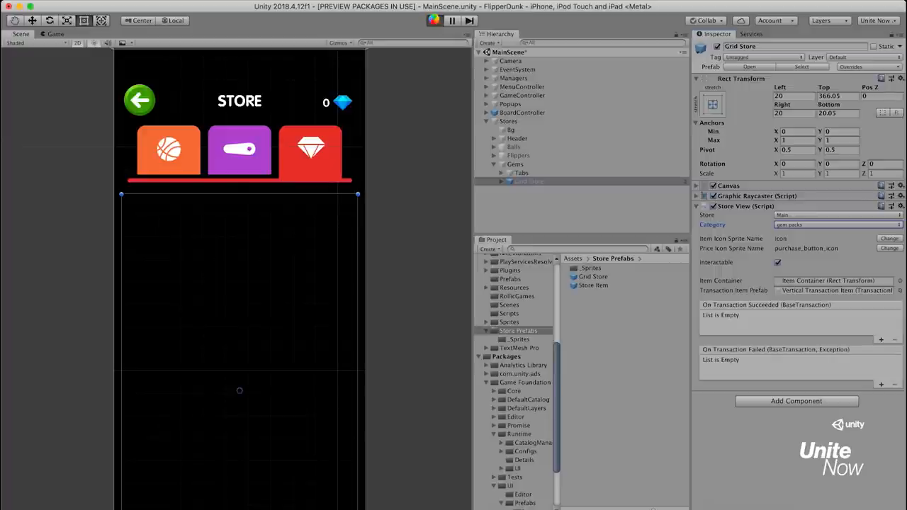
left_click(55, 34)
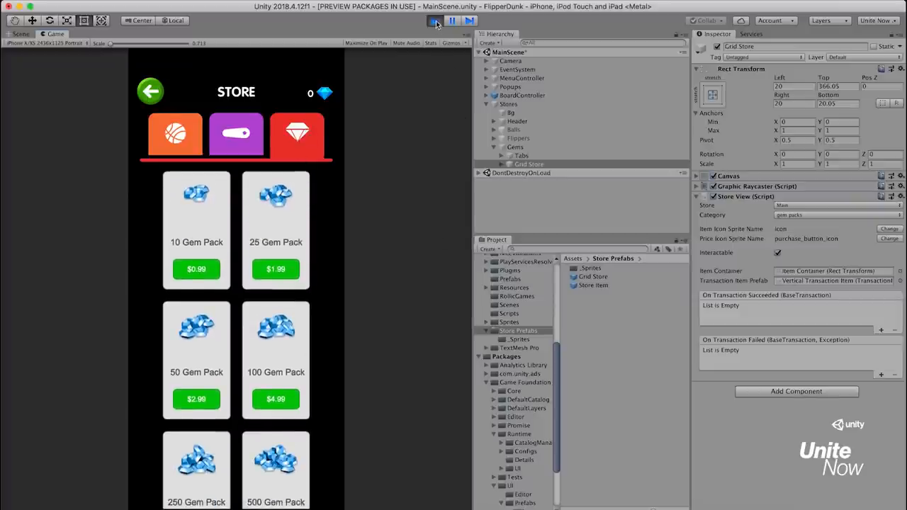
left_click(433, 20)
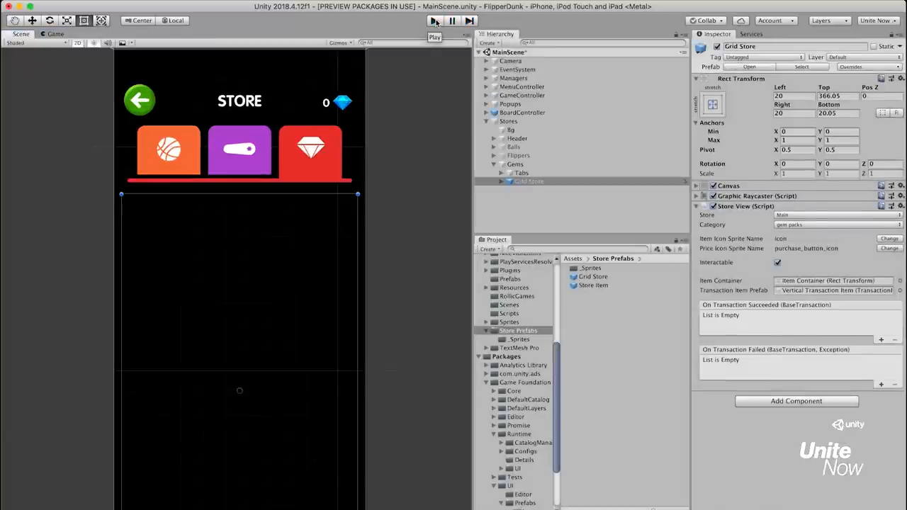
left_click(592, 285)
type("Store Item - Gem P")
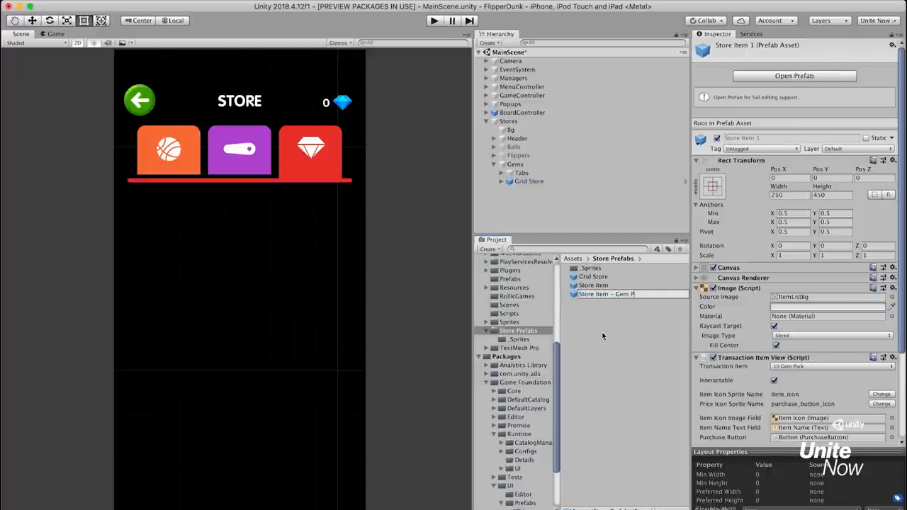
Step: In the Gem Pack store item prefab, restyle the Item Name text with the store_ asset
left_click(609, 293)
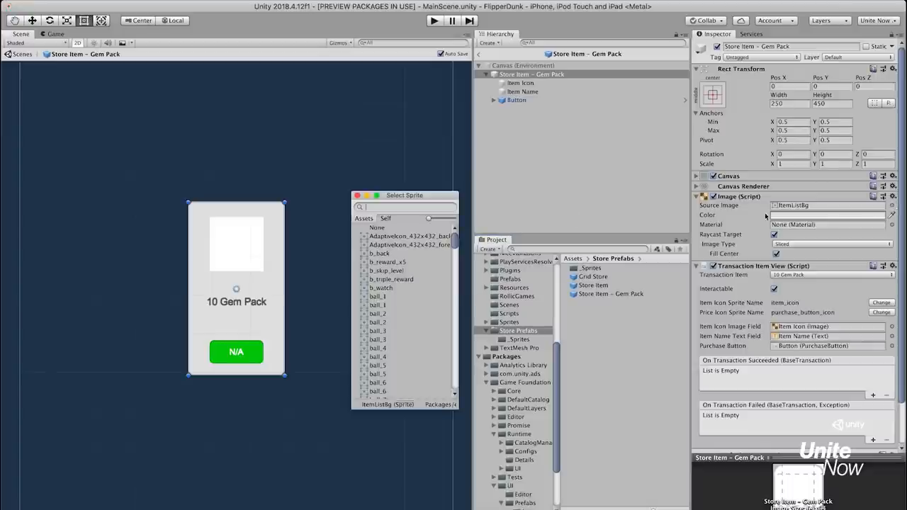
type("store_")
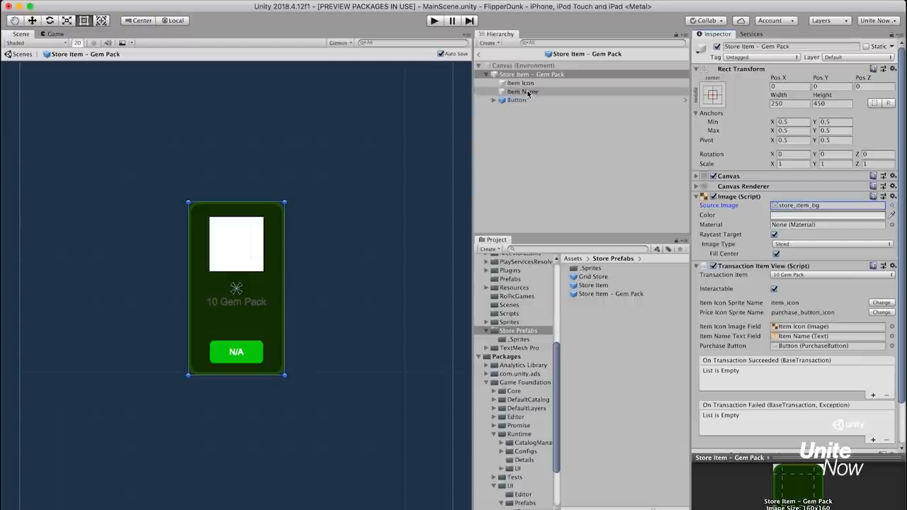
left_click(522, 90)
type("22")
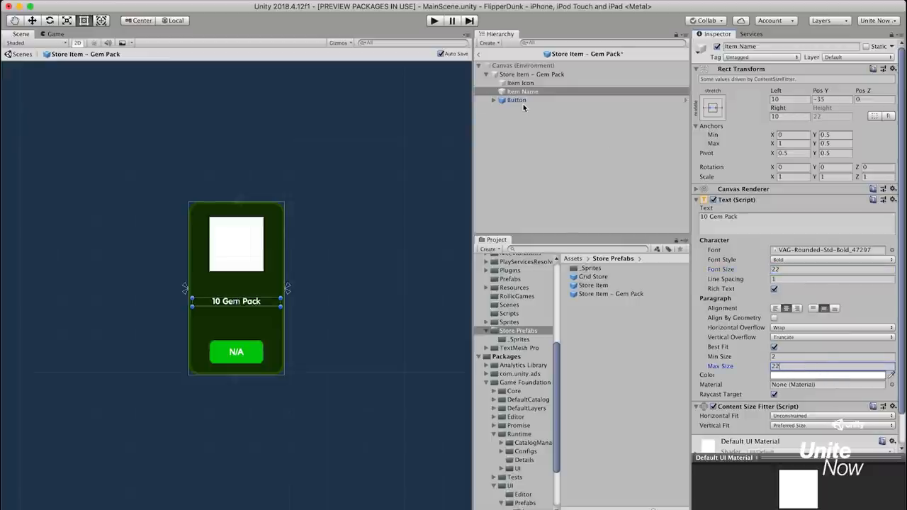
Step: Give the Button the store_button sprite and a Rect Transform height of 40, then return to the scene
left_click(516, 99)
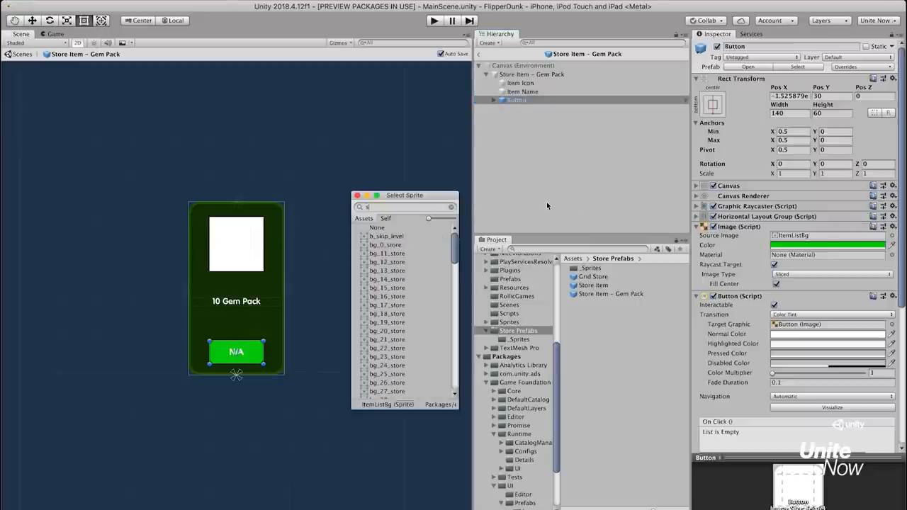
type("store_butt")
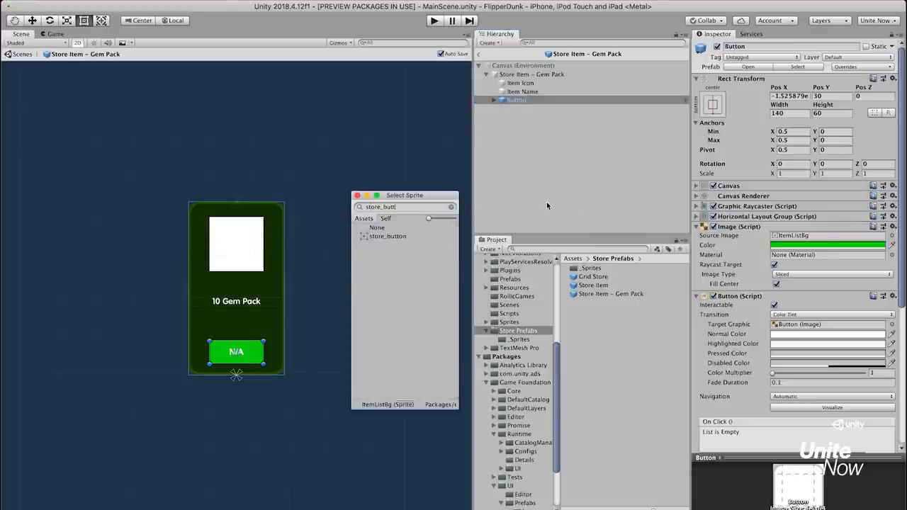
left_click(387, 236)
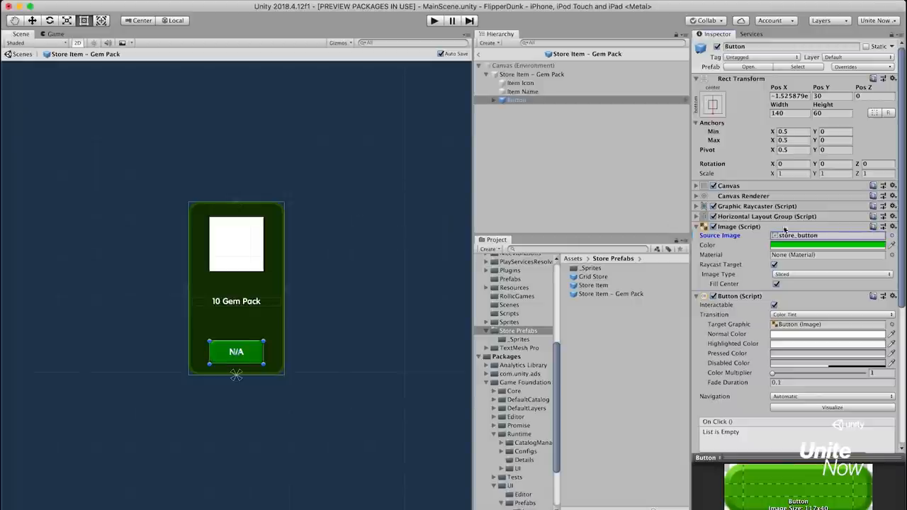
left_click(828, 244)
type("117")
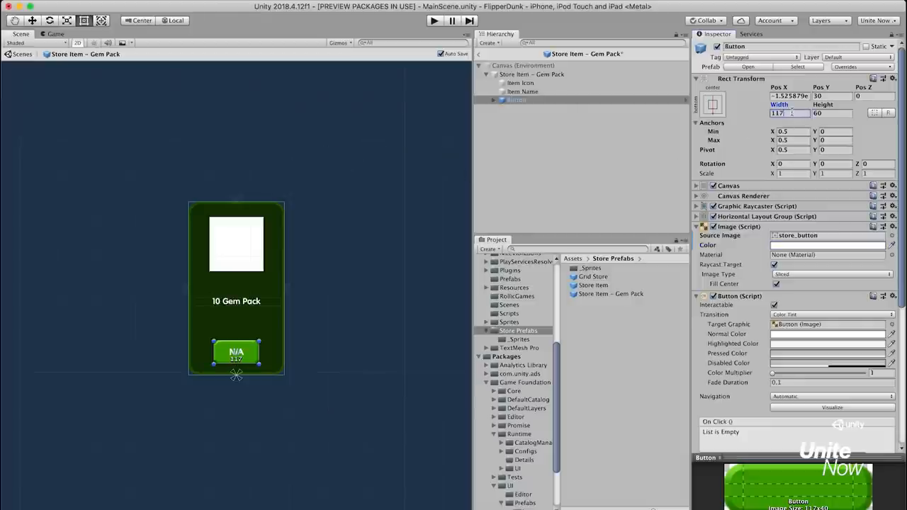
type("40")
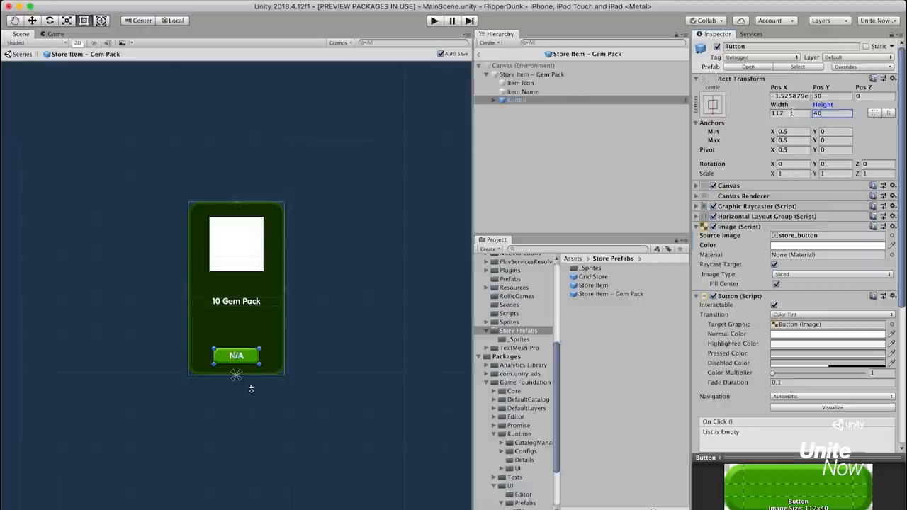
left_click(532, 74)
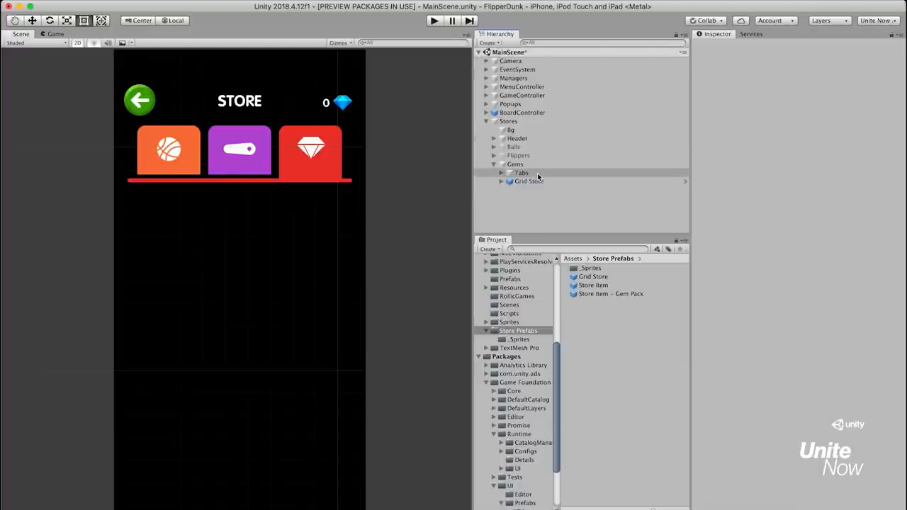
Step: Assign the Store Item - Gem Pack prefab as the gem Grid Store's Transaction Item Prefab and start the game
left_click(530, 181)
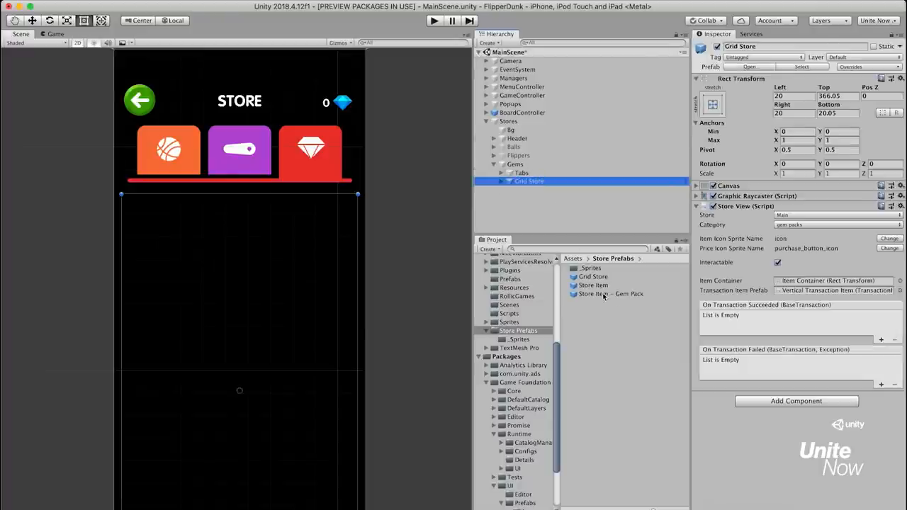
left_click(610, 294)
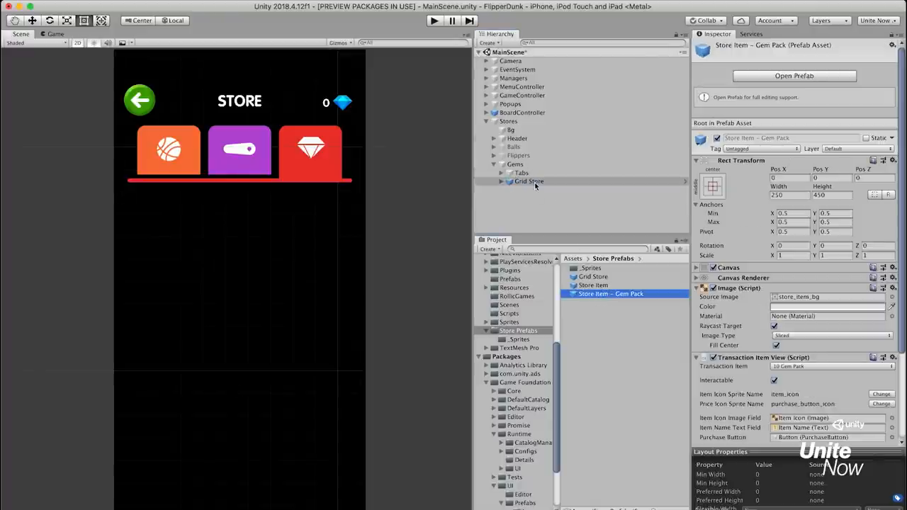
left_click(528, 181)
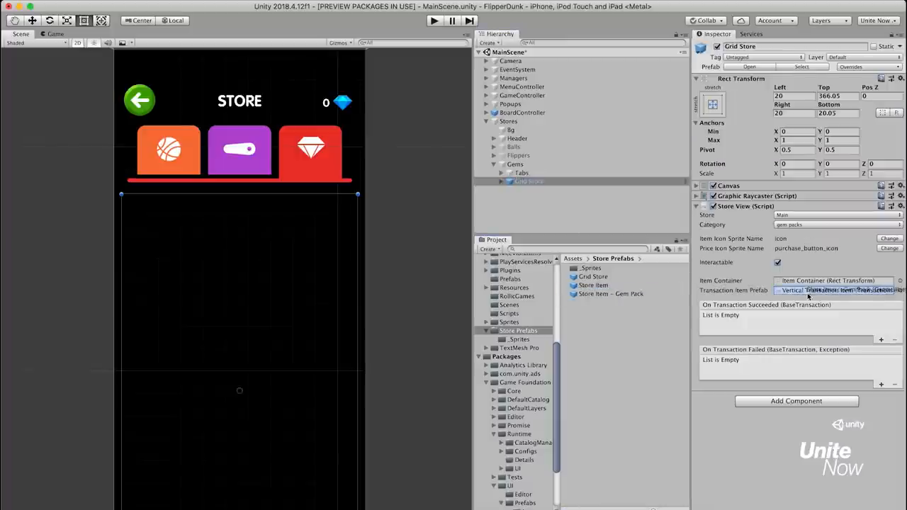
left_click(836, 290)
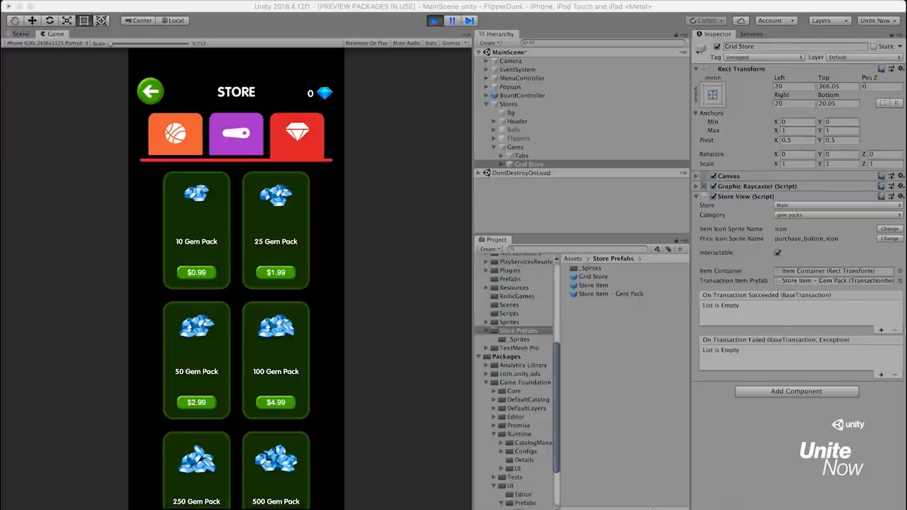
Step: Select the Item Container under Grid Store's Scroll Rect to lay the gem packs three per row
left_click(530, 165)
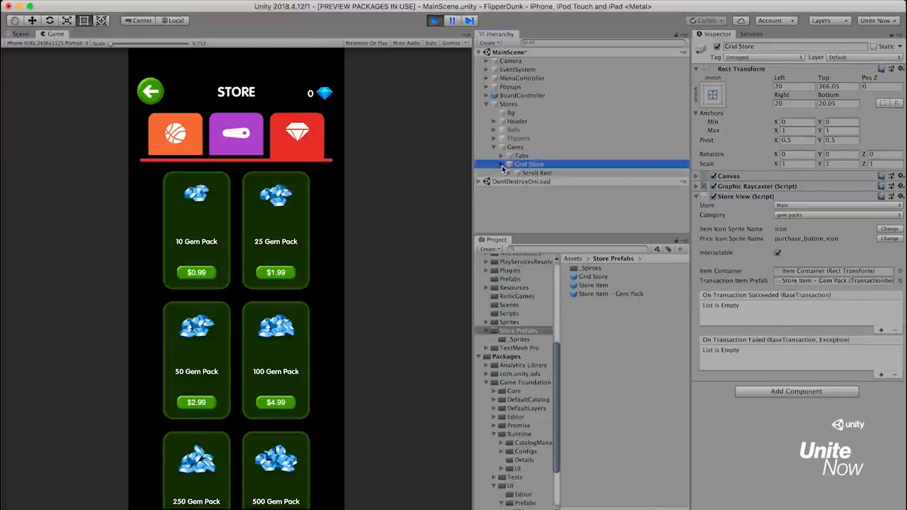
left_click(502, 164)
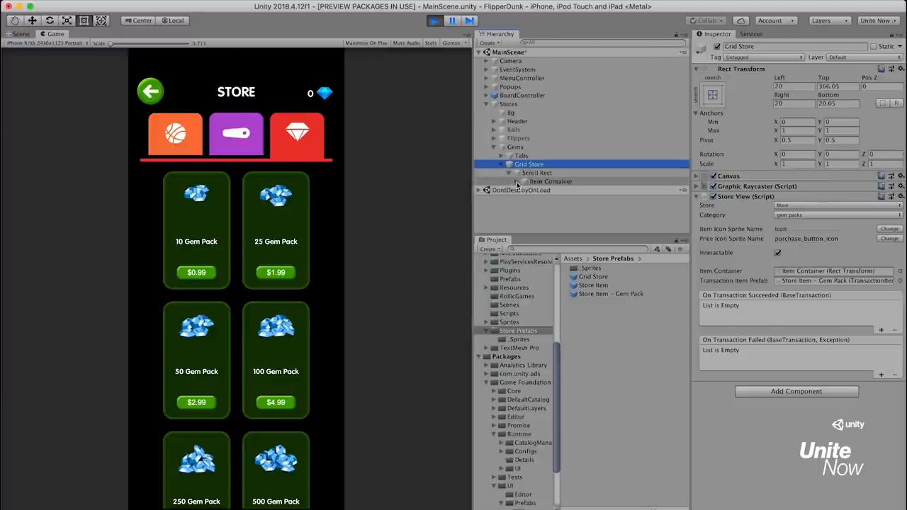
left_click(550, 181)
type("25")
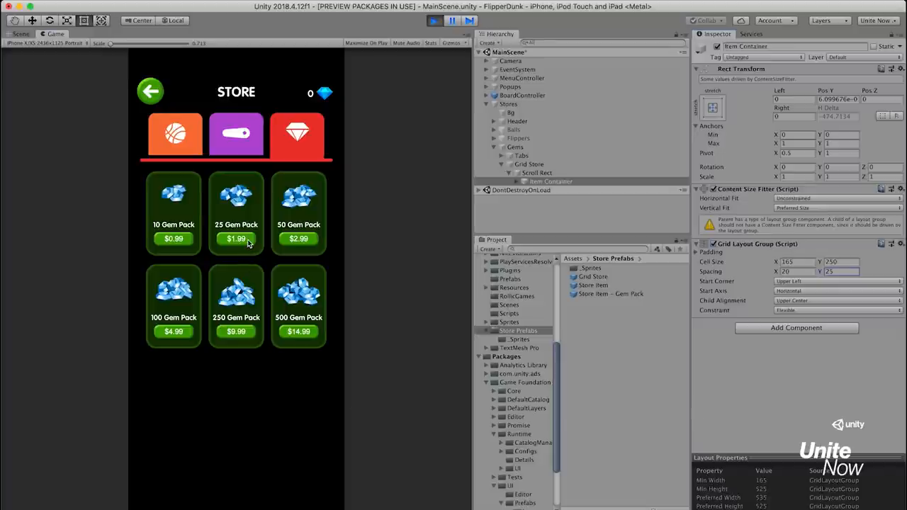
Step: Buy the 25, 50 and 500 Gem Packs in play mode to reach 1125 gems, then stop the game
left_click(235, 238)
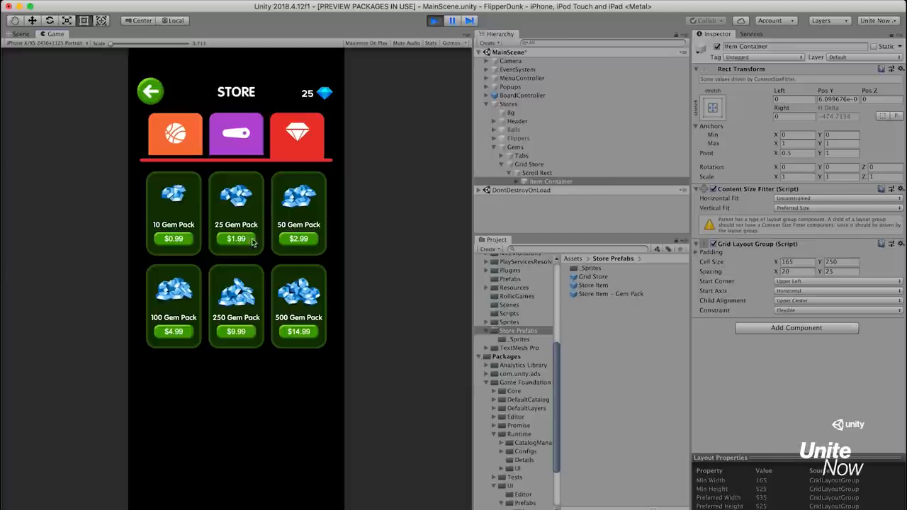
left_click(298, 239)
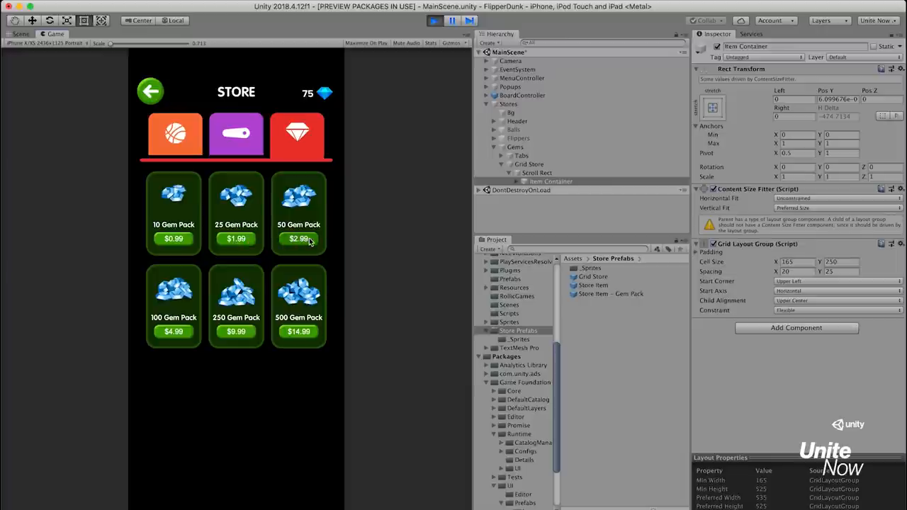
left_click(298, 332)
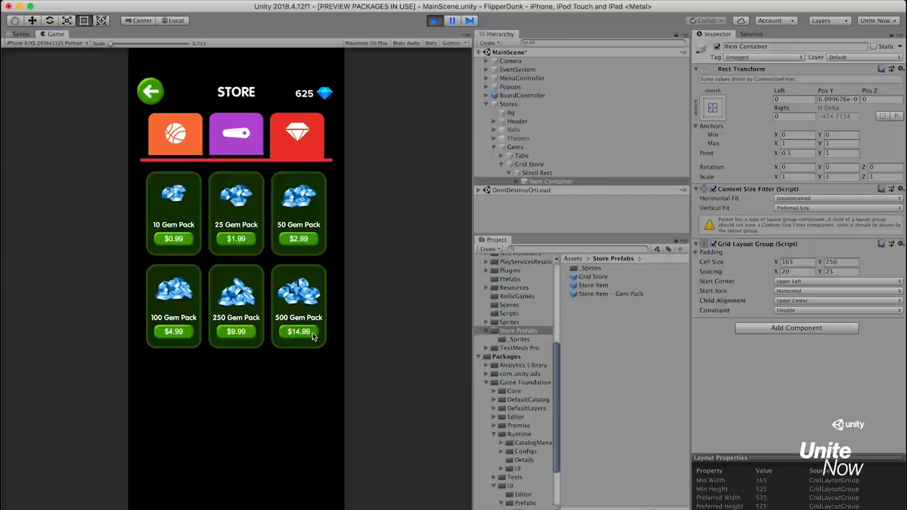
left_click(298, 332)
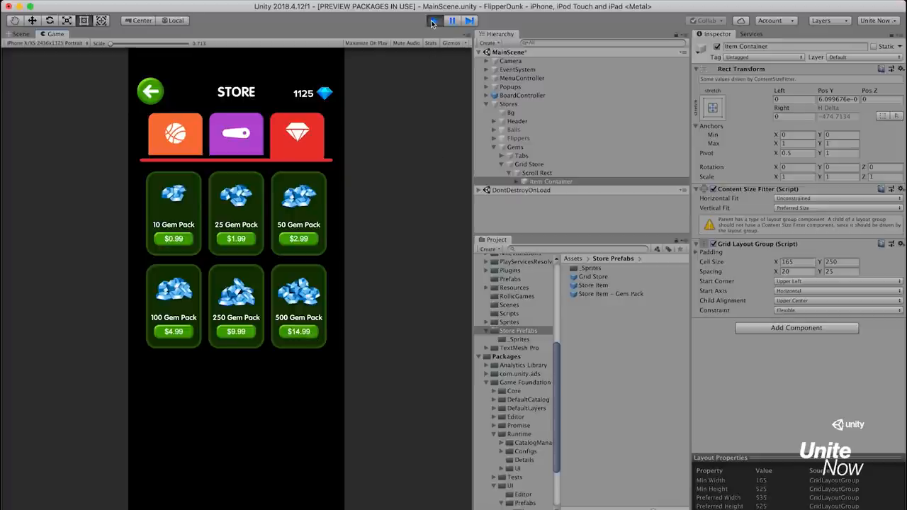
left_click(434, 20)
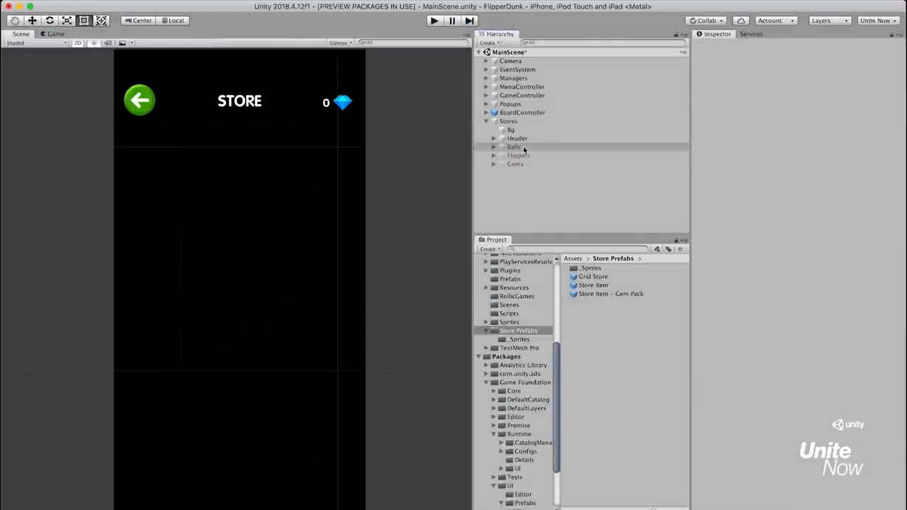
Step: Set the Balls page's Grid Store category to ball and start the game to preview ball transactions
left_click(514, 146)
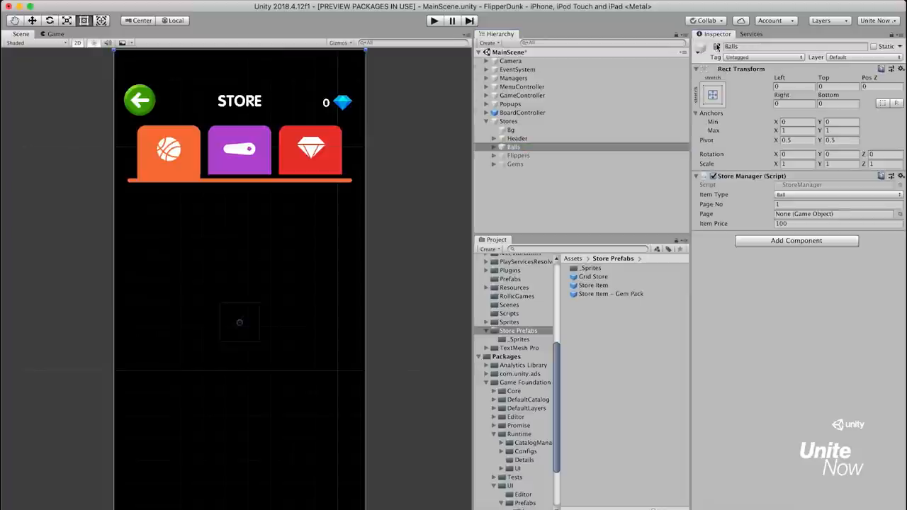
left_click(593, 276)
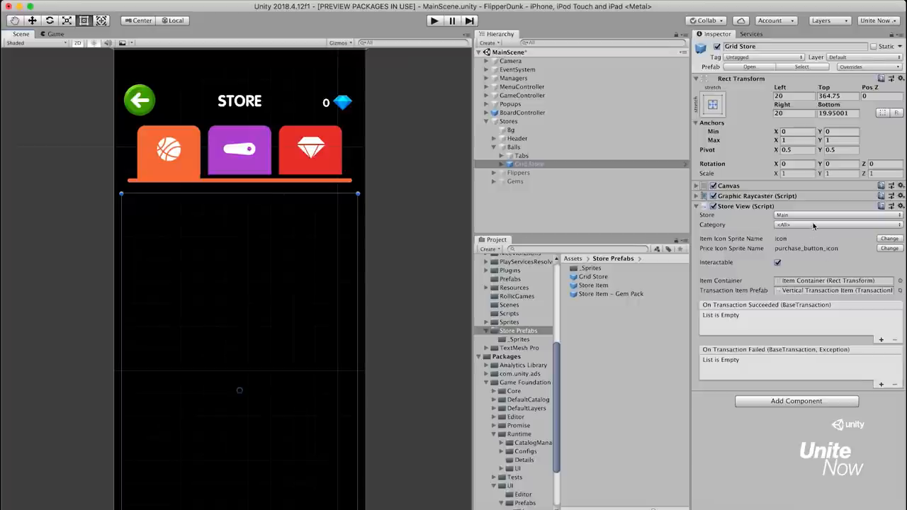
left_click(836, 224)
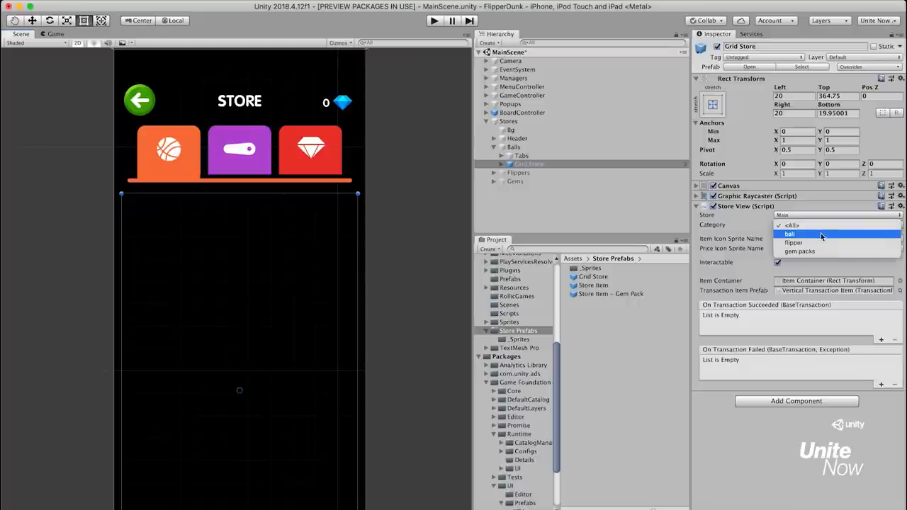
left_click(789, 234)
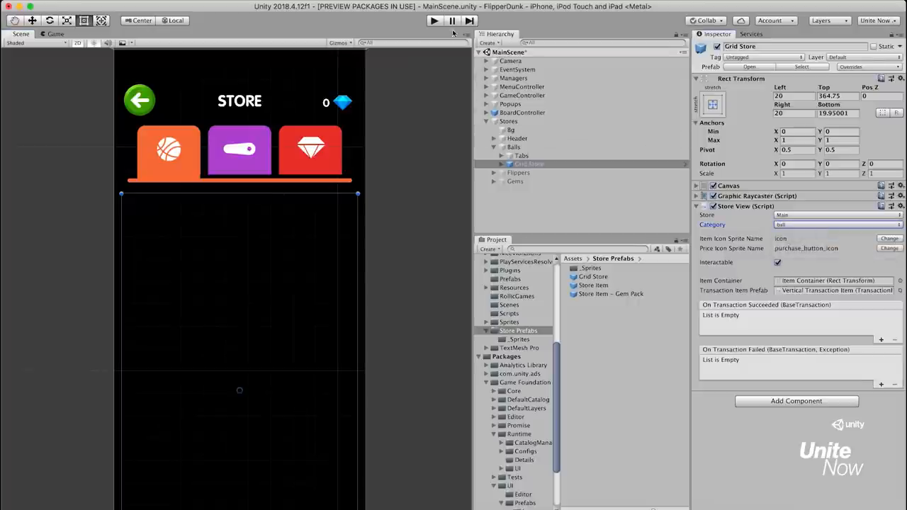
left_click(434, 22)
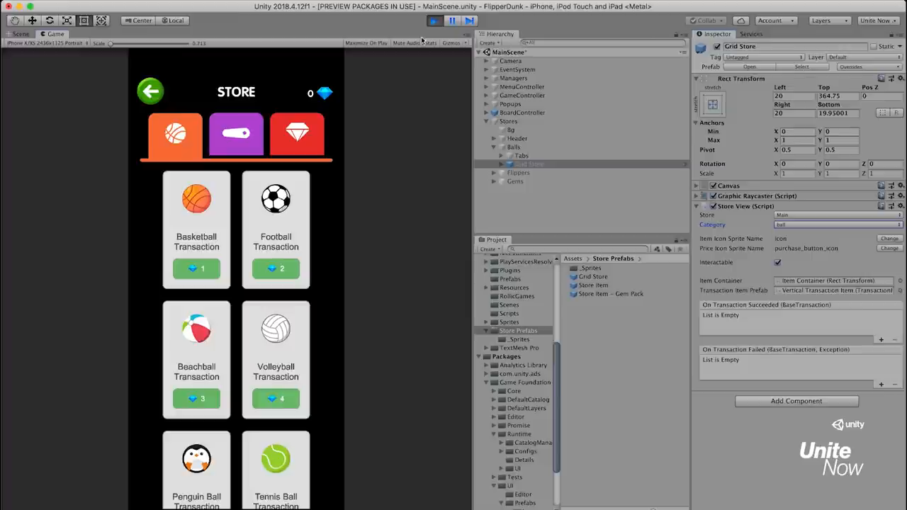
Step: Stop the preview and duplicate the Store Item prefab in the Store Prefabs folder
scroll("down", 3)
type("Store Item -")
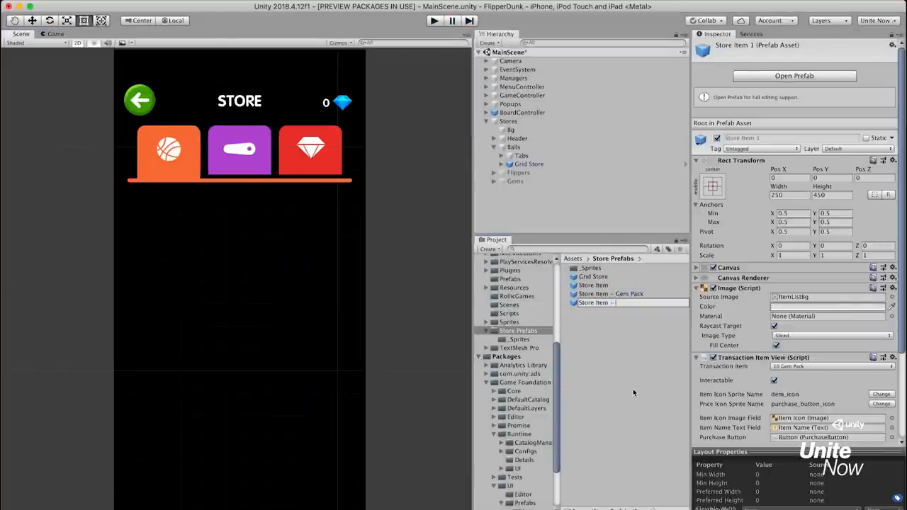
Step: Delete the Item Name label from Store Item - Balls and use it as the ball Grid Store's item prefab
left_click(604, 294)
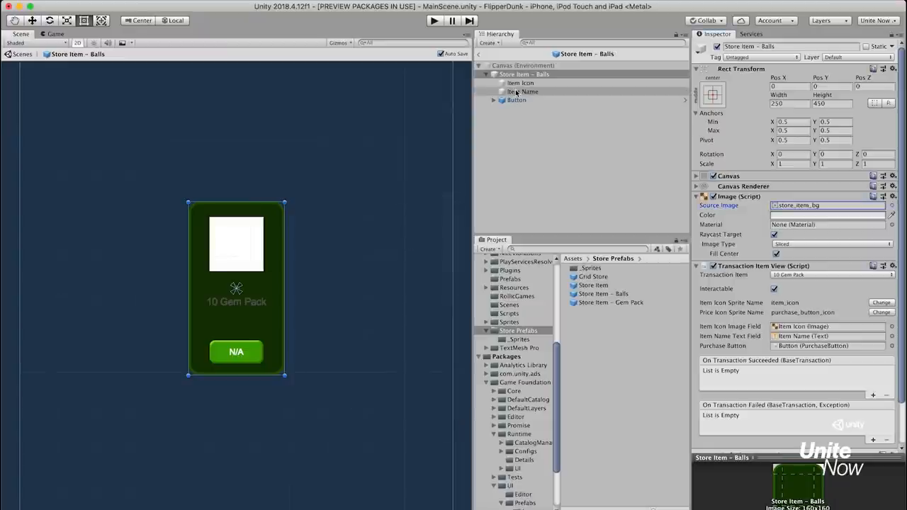
right_click(521, 91)
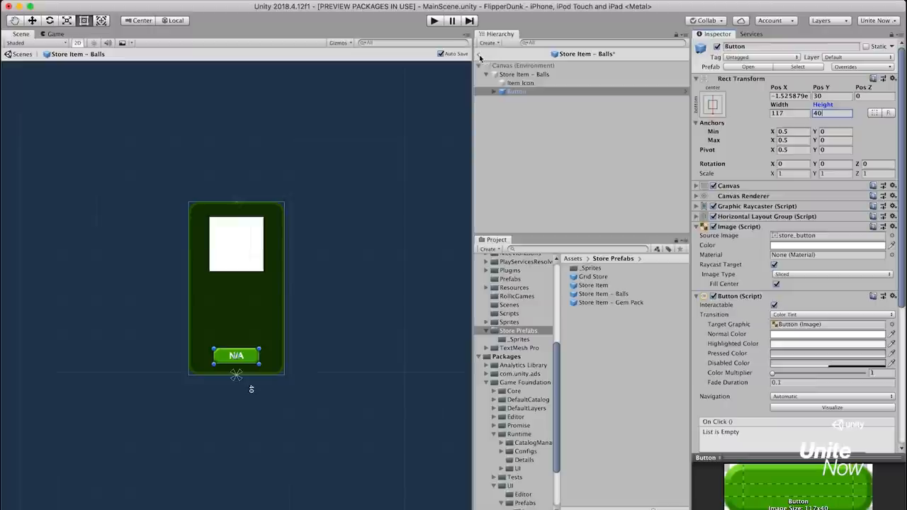
left_click(528, 165)
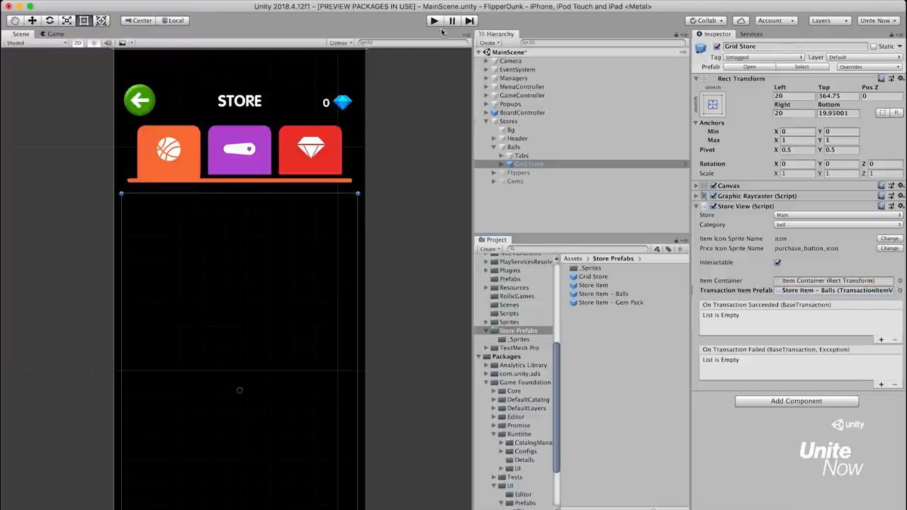
Step: Set the ball store Item Container's grid cell width to 220 and start the game
left_click(434, 21)
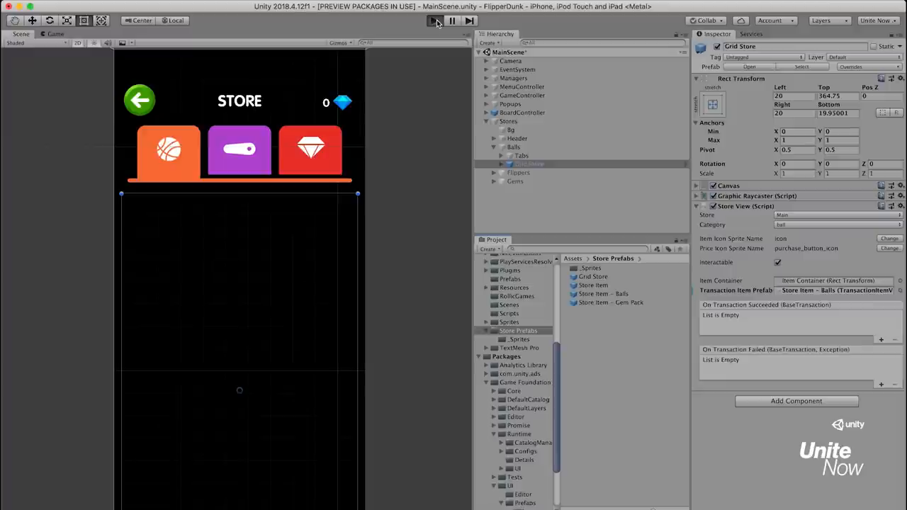
left_click(434, 22)
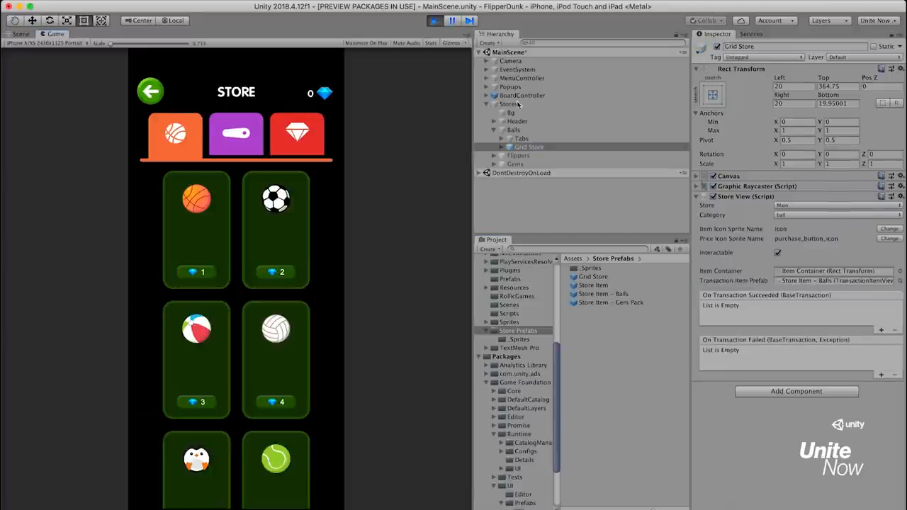
left_click(529, 146)
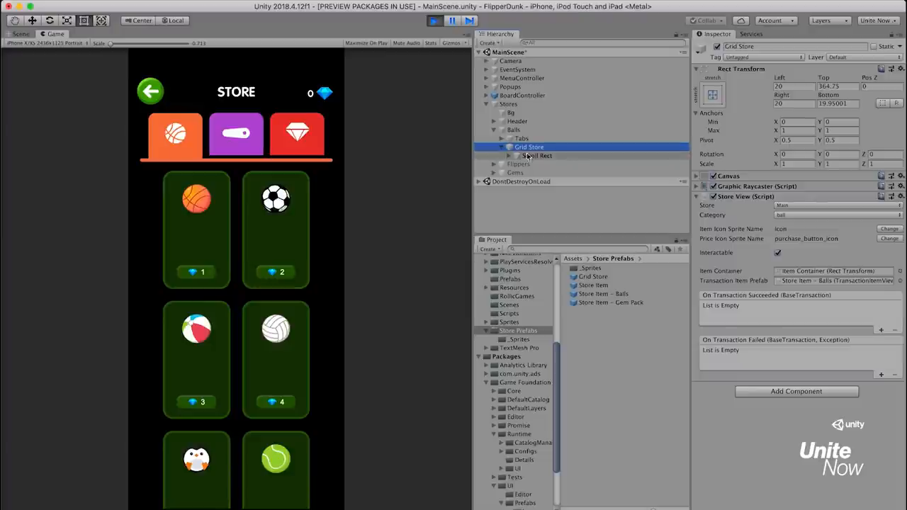
left_click(553, 164)
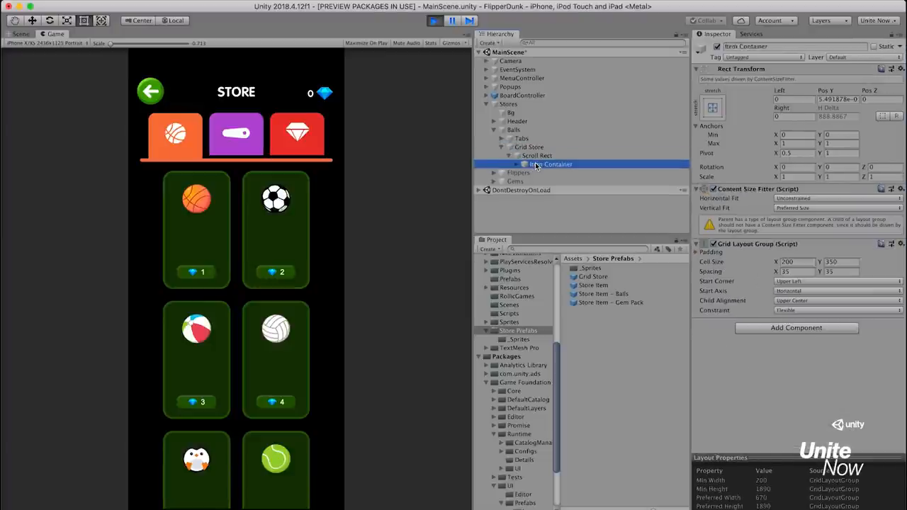
left_click(789, 261)
type("165")
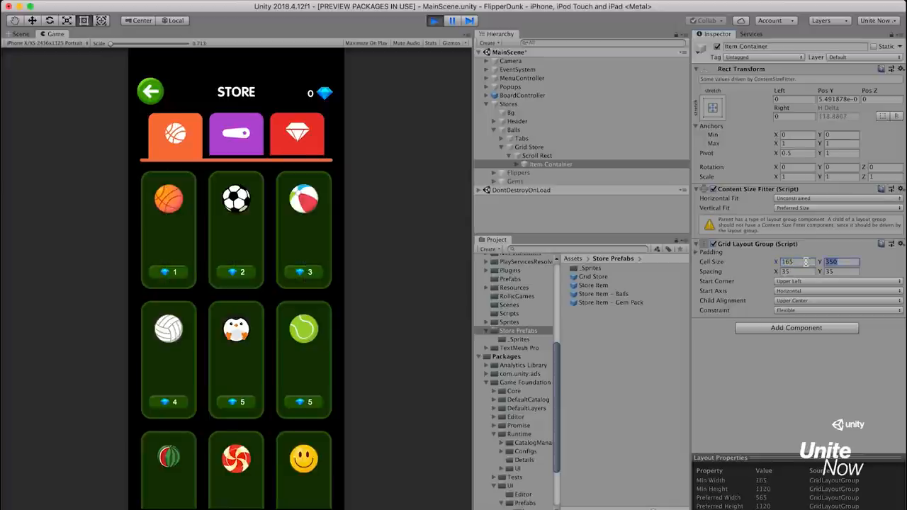
type("220")
left_click(840, 271)
type("25")
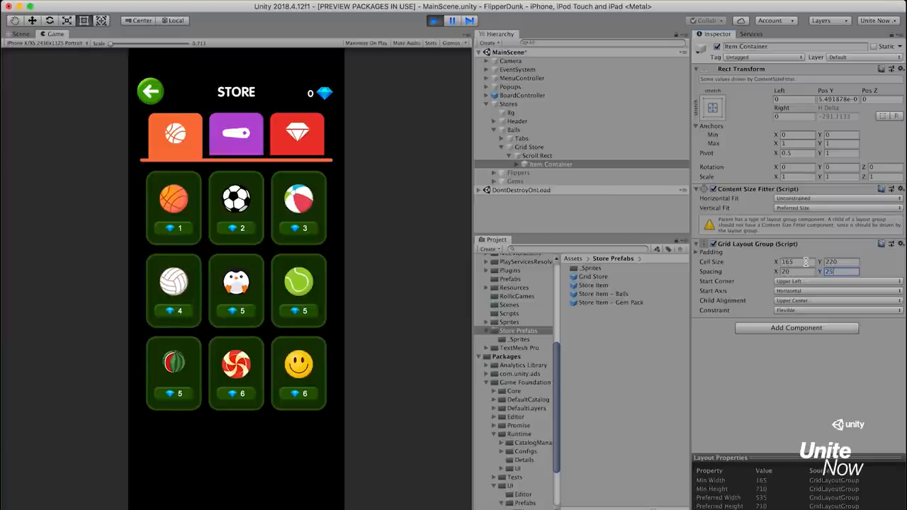
left_click(433, 19)
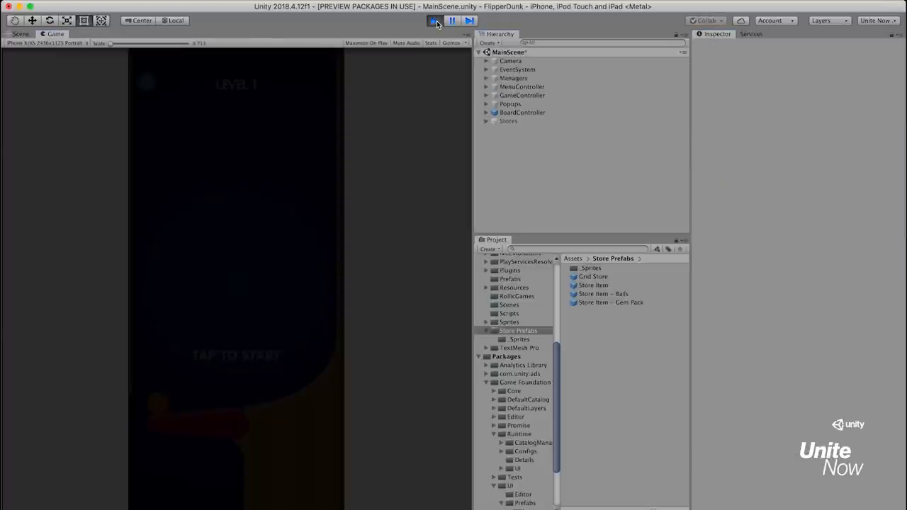
Step: In the in-game store buy two 50 Gem Packs and the 500 Gem Pack, reaching 600 gems, then view the balls section
left_click(434, 20)
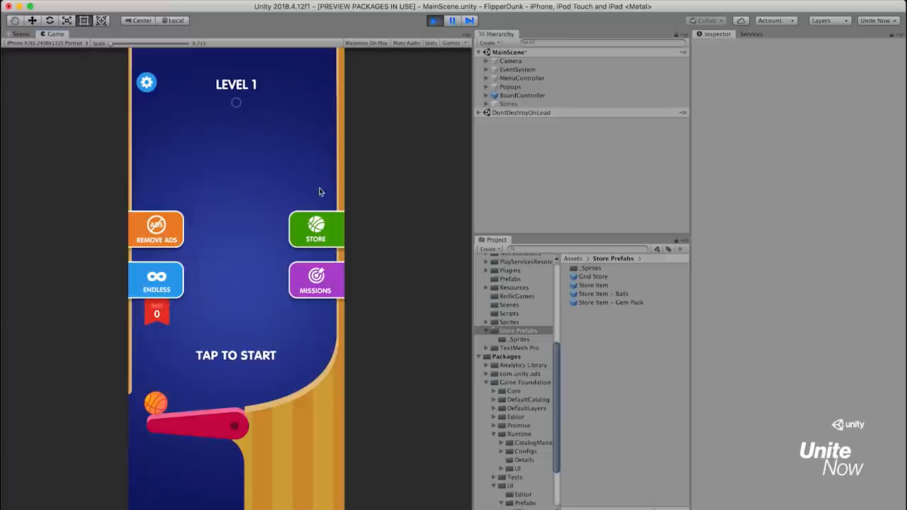
left_click(315, 229)
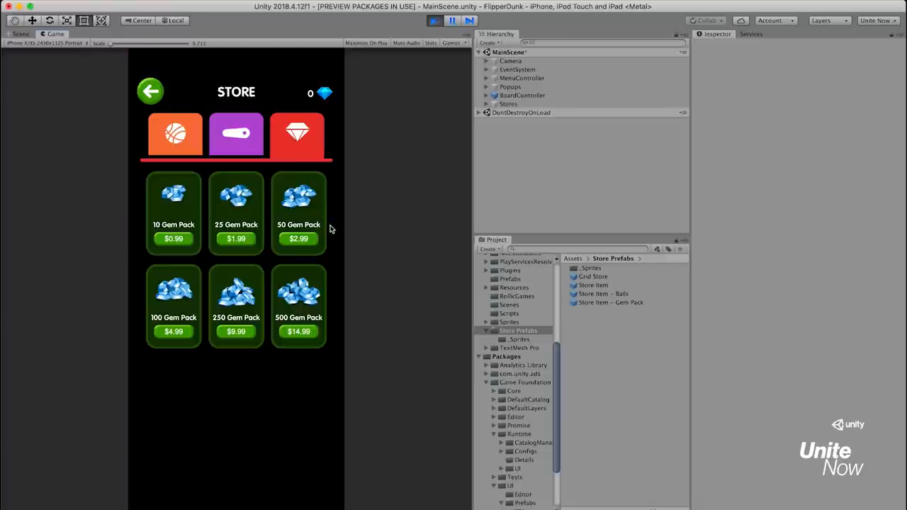
left_click(297, 238)
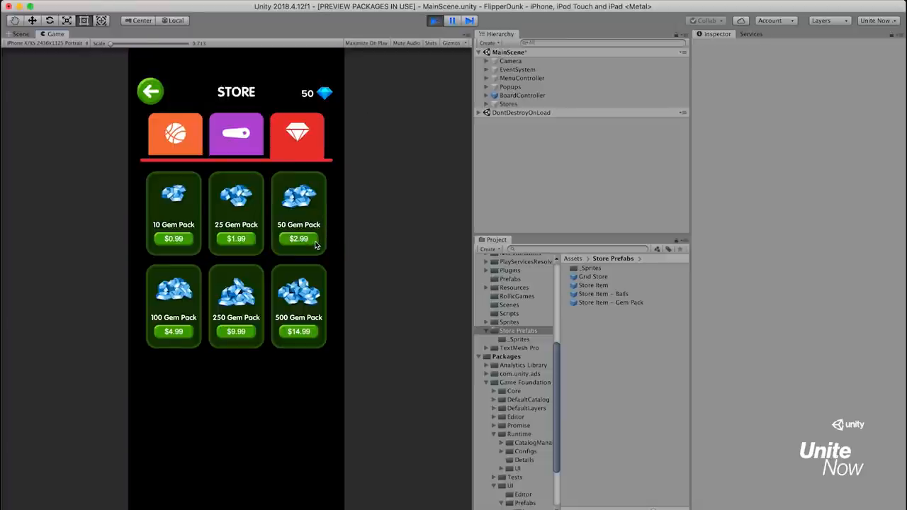
left_click(298, 239)
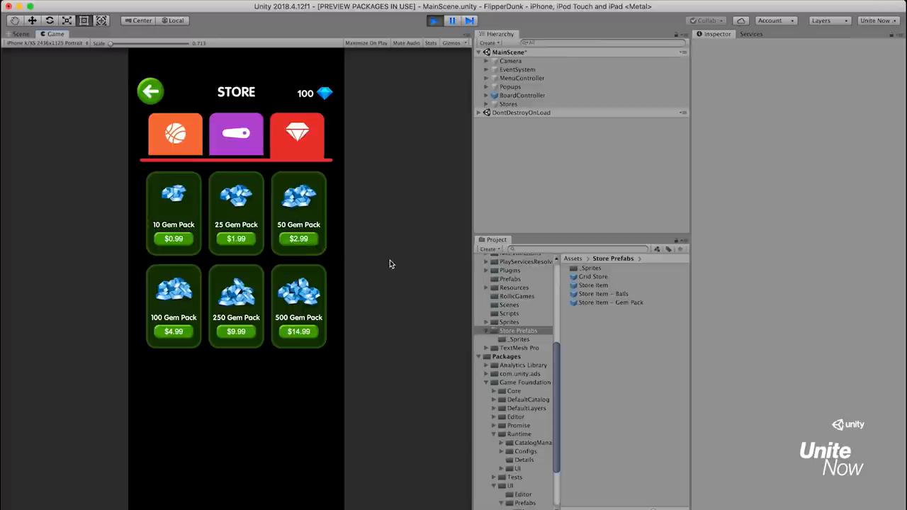
left_click(298, 332)
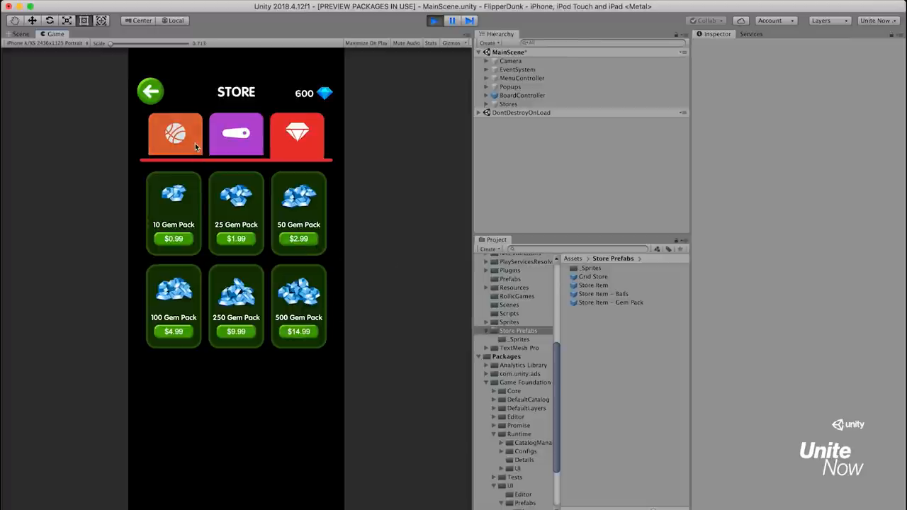
left_click(175, 135)
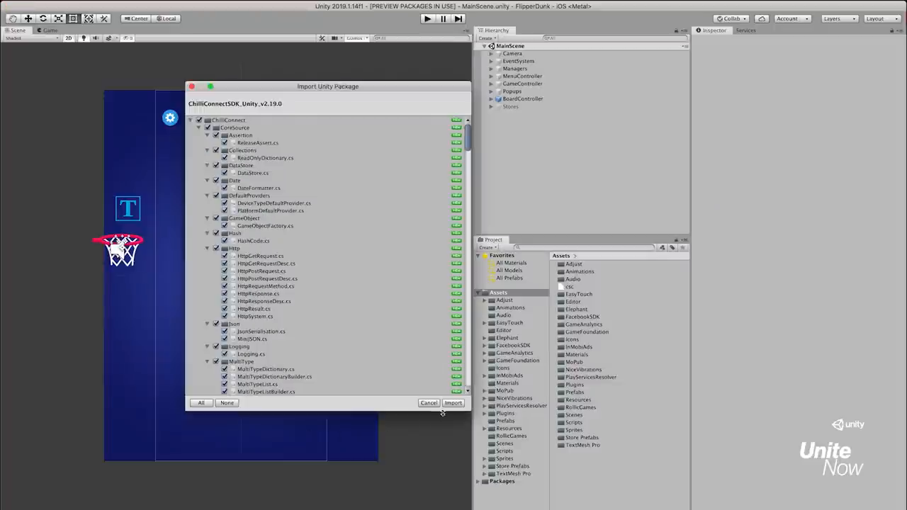
Step: Import all files of the ChilliConnectSDK_Unity_v2.19.0 package into the project
left_click(453, 403)
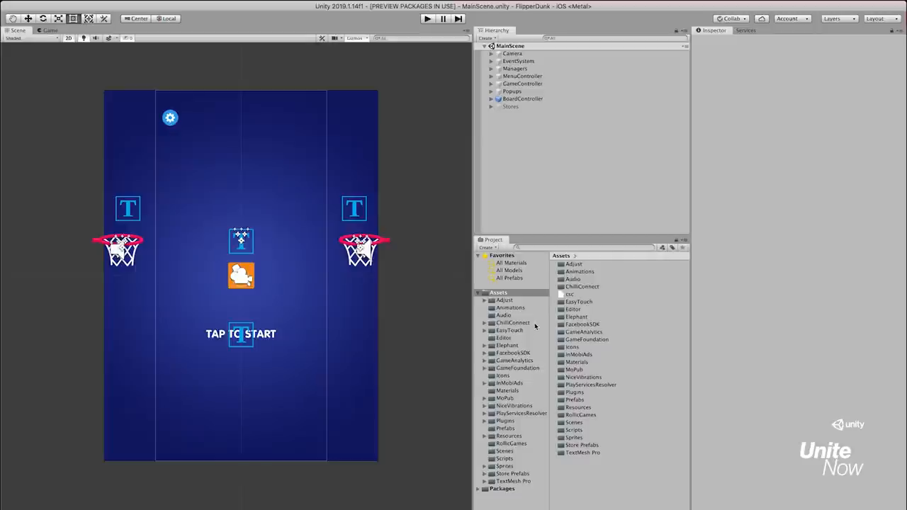
left_click(513, 323)
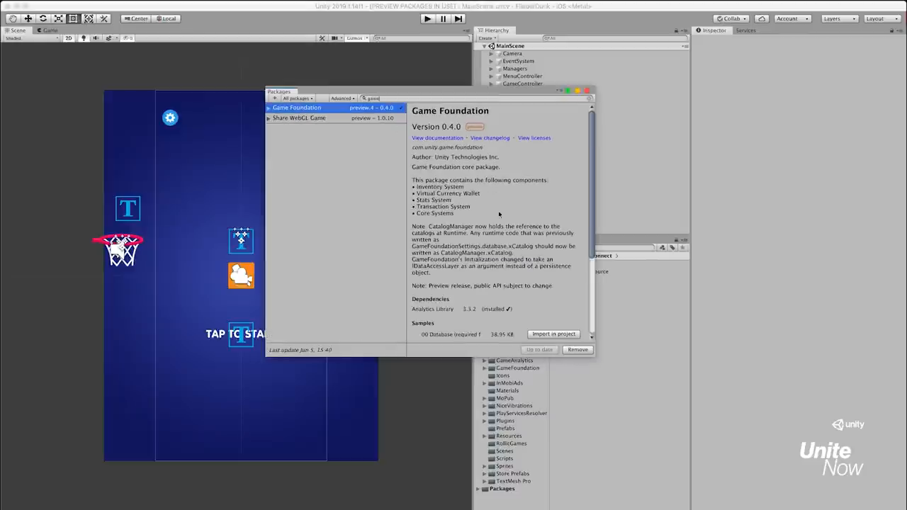
Step: Import the Game Foundation 09 ChilliConnect sample and confirm importing its adapters package
scroll("down", 3)
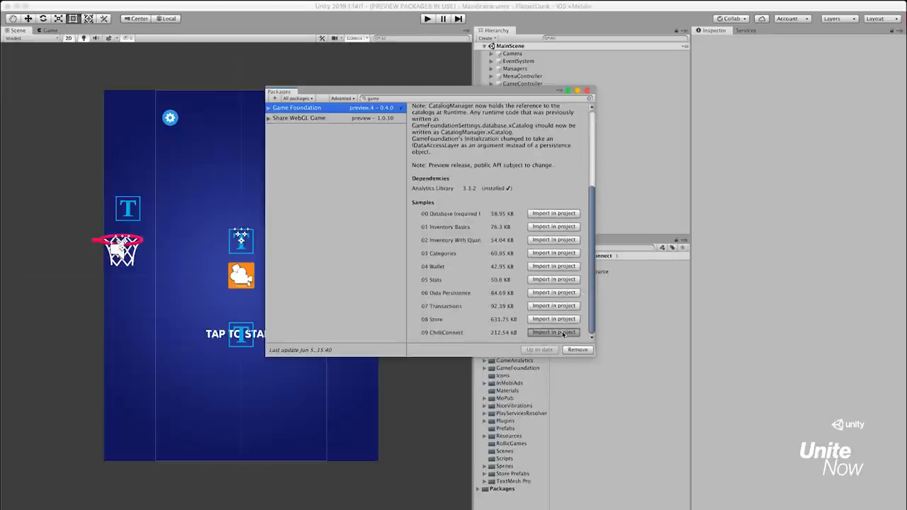
left_click(553, 332)
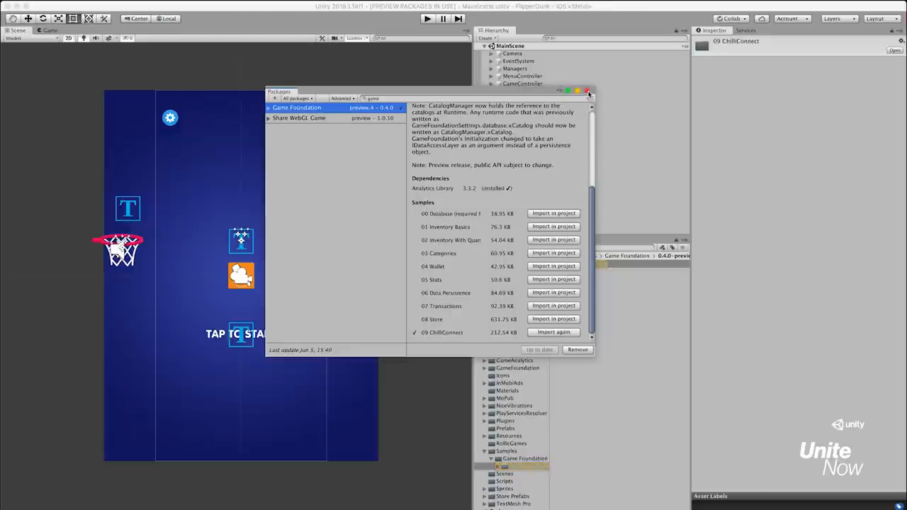
left_click(589, 90)
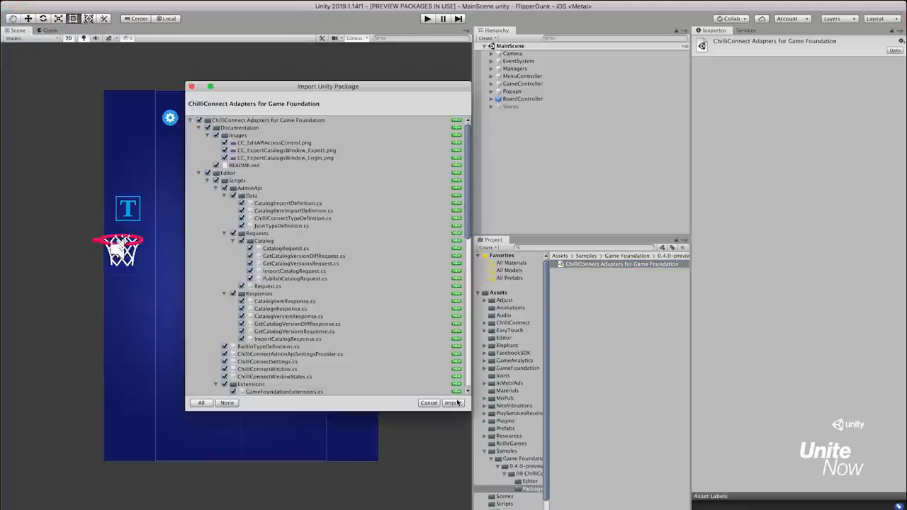
left_click(454, 403)
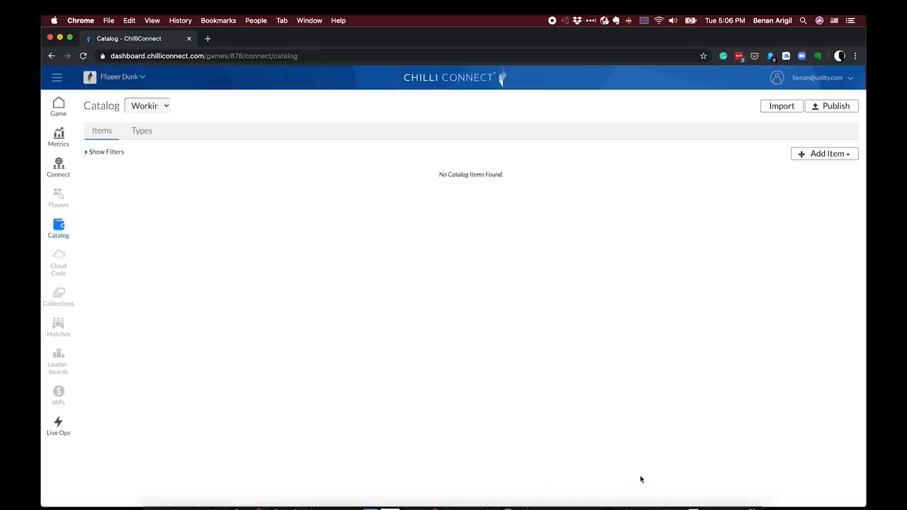
mouse_move(645, 485)
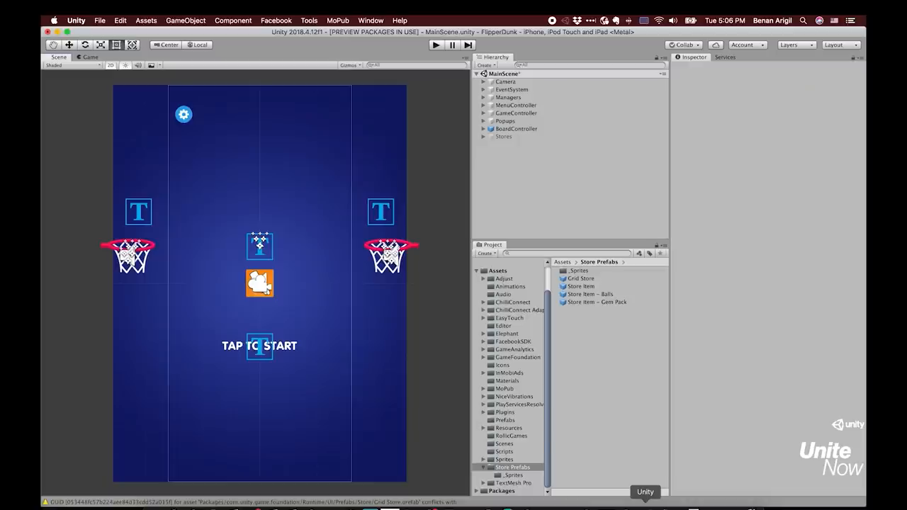
Step: From Window > Game Foundation > ChilliConnect, log in and export the catalogs to ChilliConnect
left_click(372, 19)
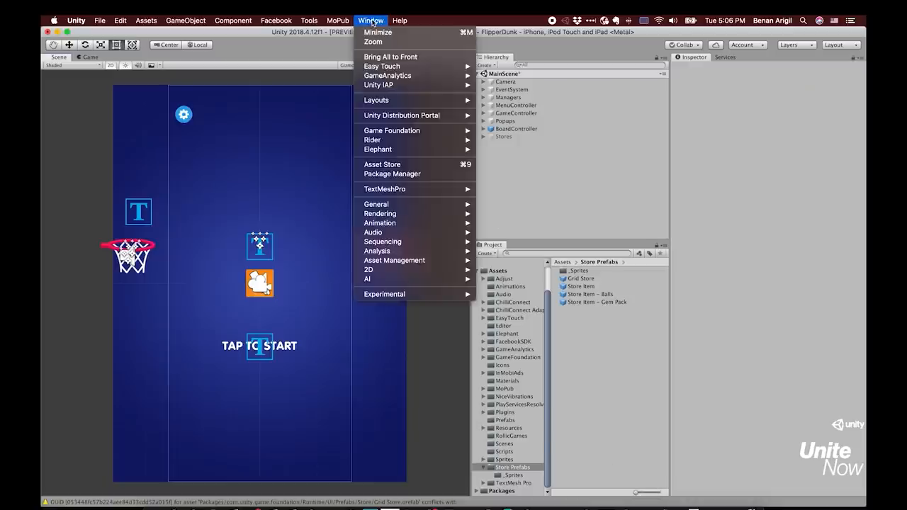
mouse_move(391, 131)
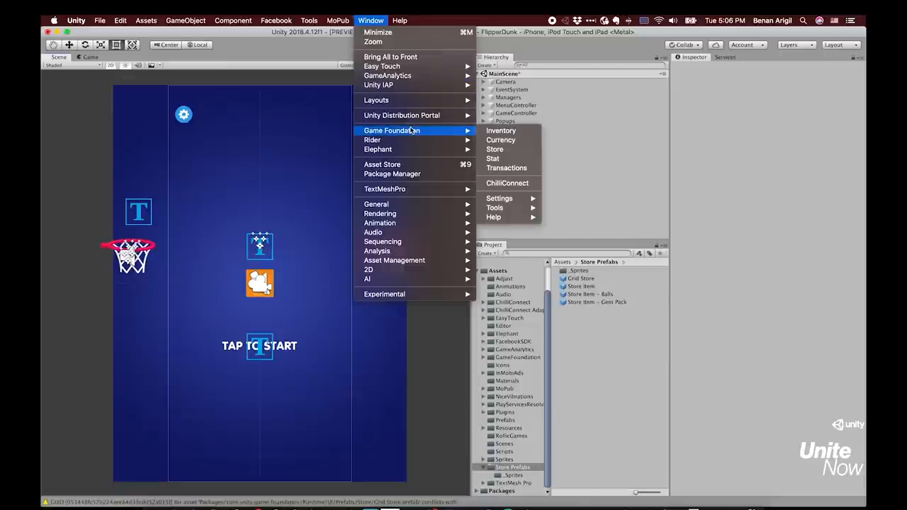
mouse_move(508, 183)
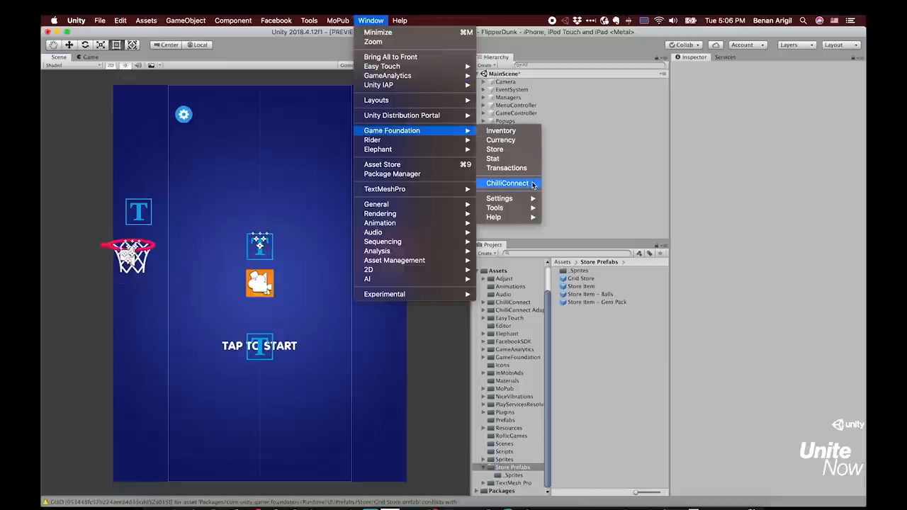
left_click(508, 183)
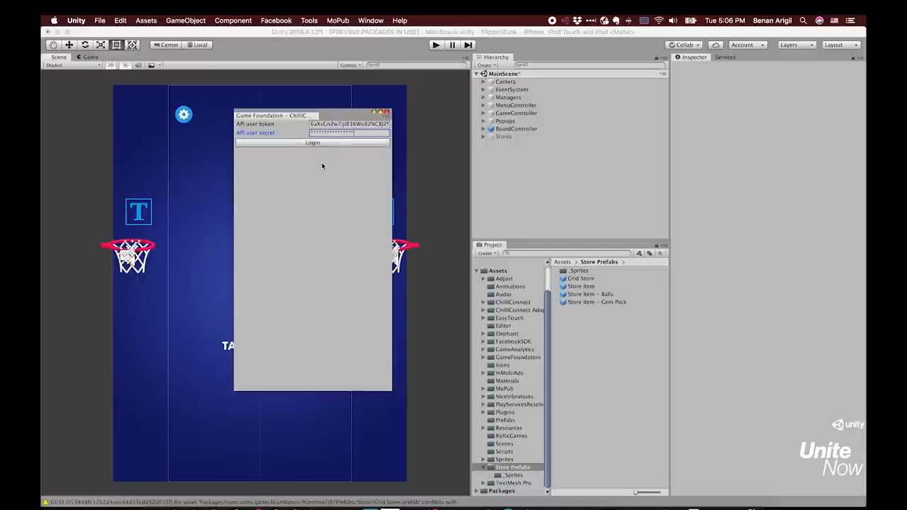
left_click(312, 142)
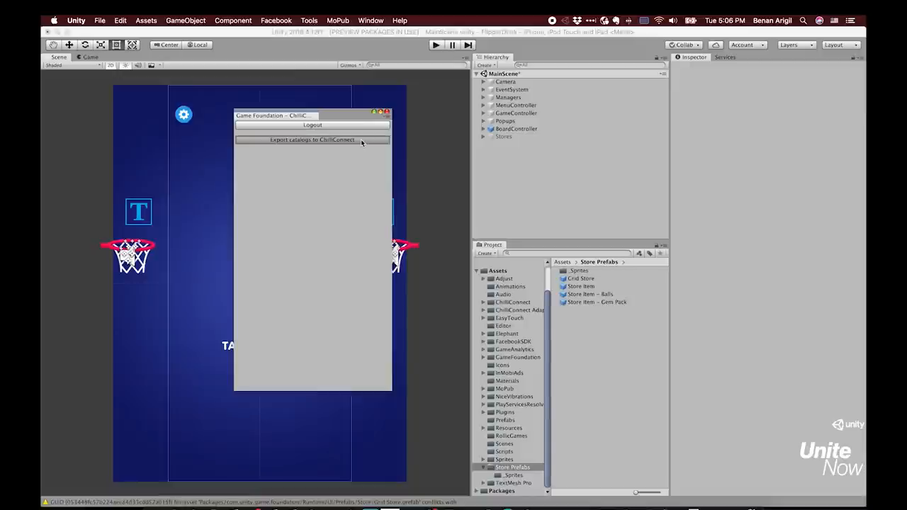
left_click(312, 139)
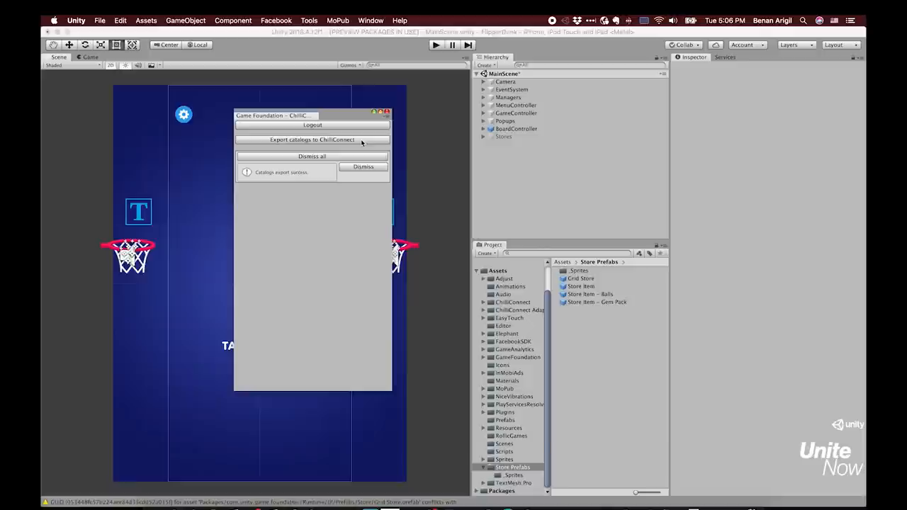
mouse_move(363, 156)
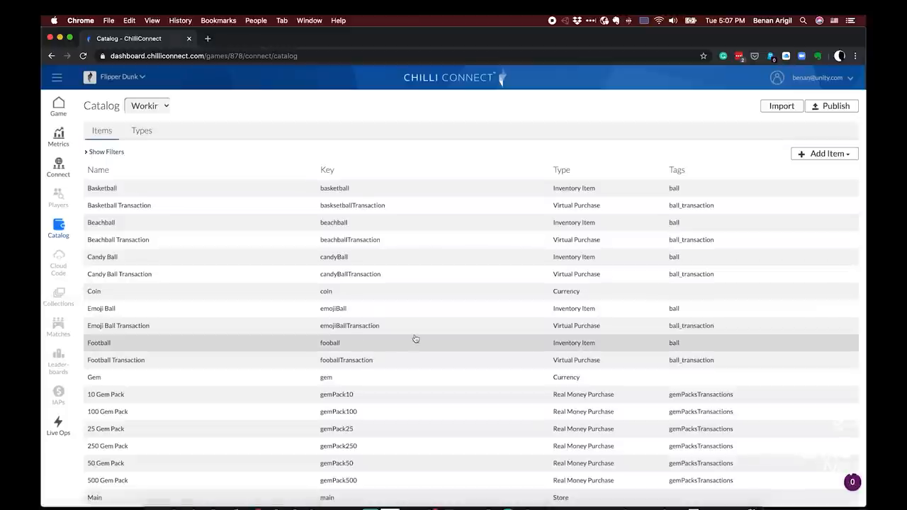
Step: Add an inventory item named Cat Ball with key CAT_BALL to the dashboard catalog
scroll("down", 3)
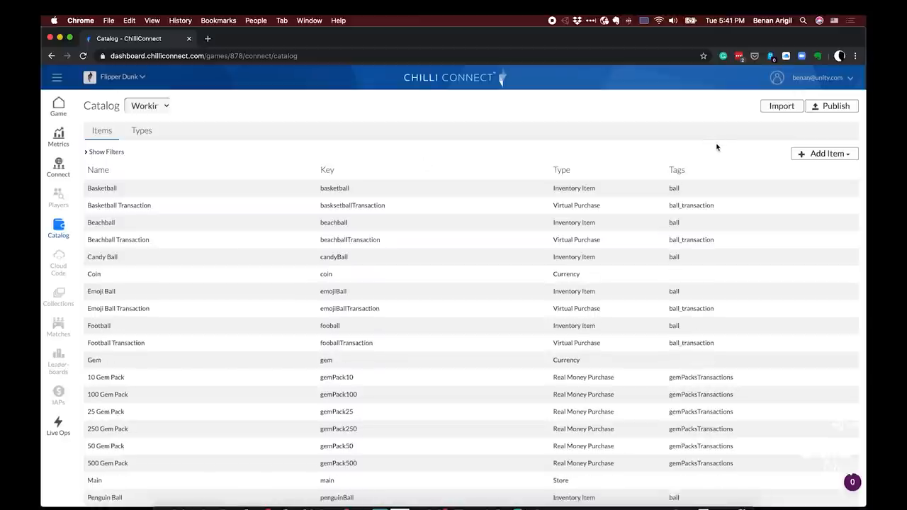
left_click(825, 153)
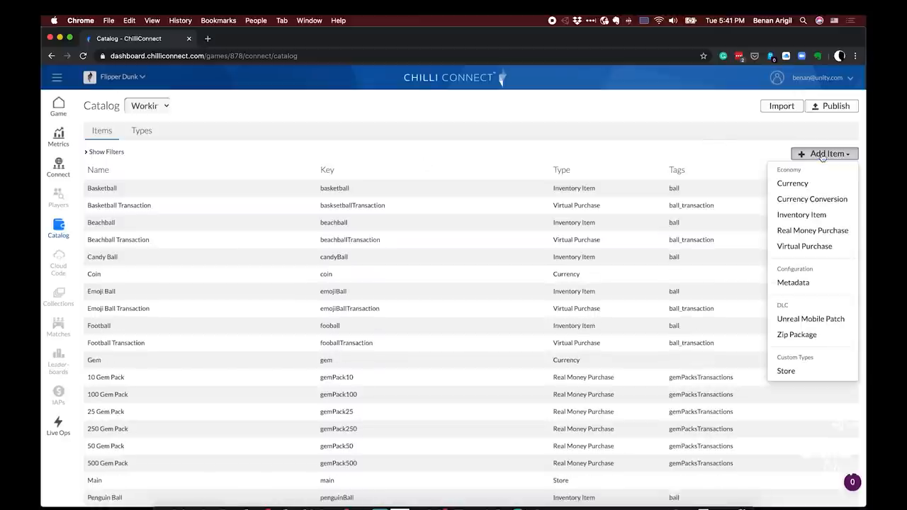
left_click(802, 214)
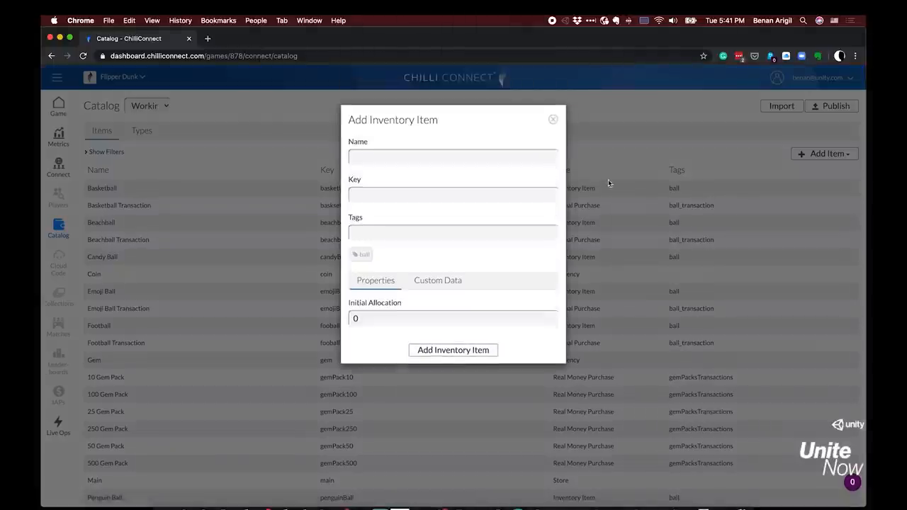
type("Cat Ball")
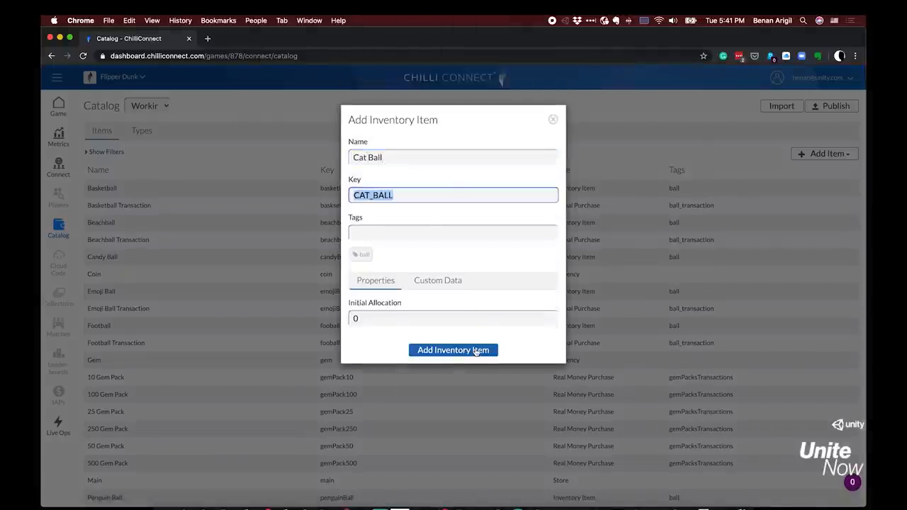
left_click(454, 350)
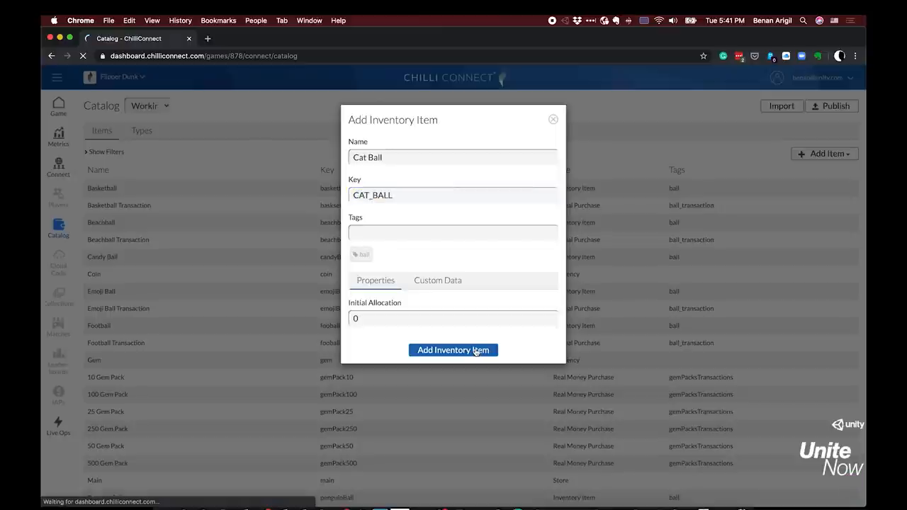
left_click(454, 350)
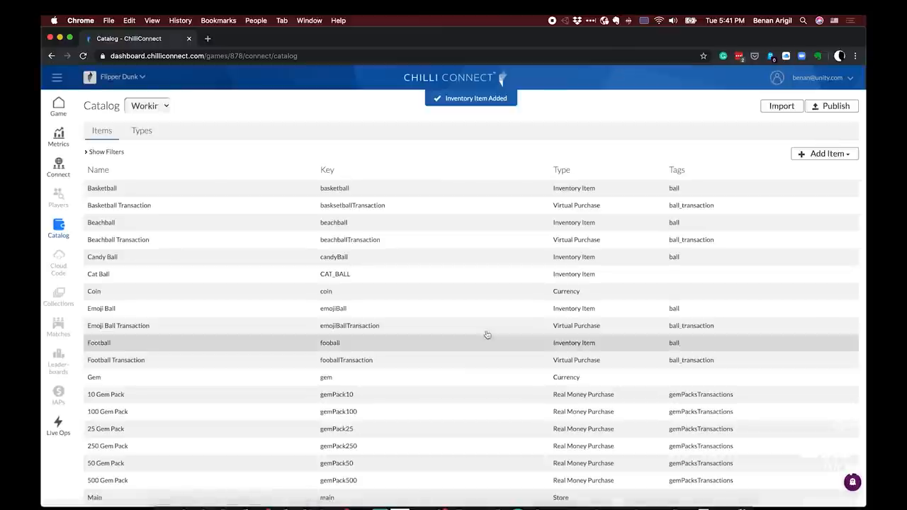
left_click(826, 153)
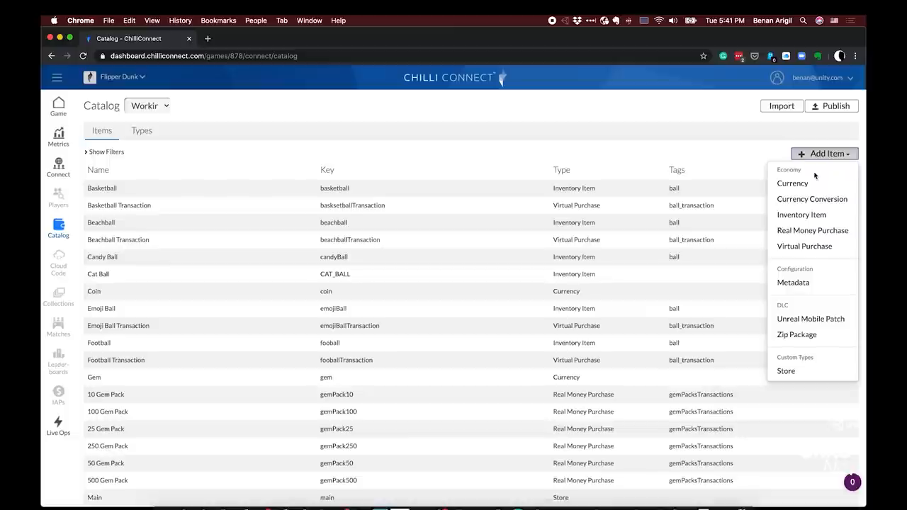
Step: Create a virtual purchase named Cat Ball Transaction with a cost of 10 Gem
left_click(805, 247)
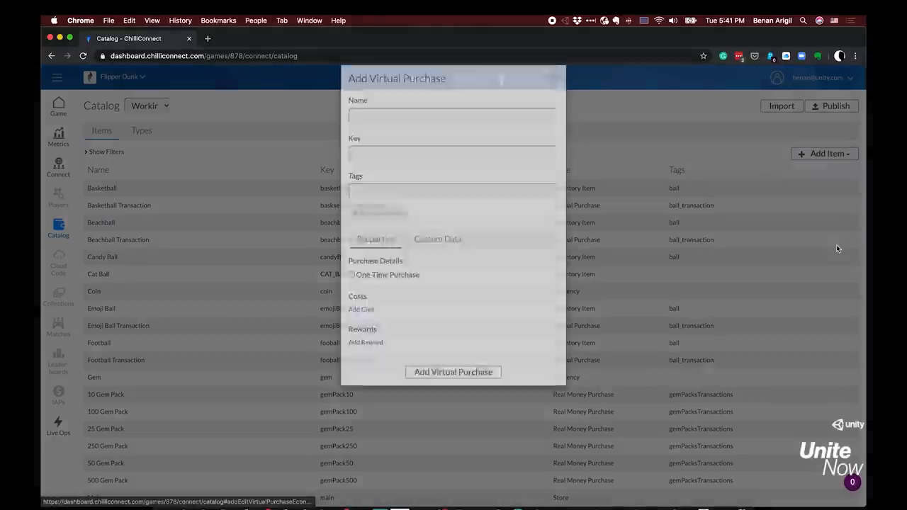
type("C")
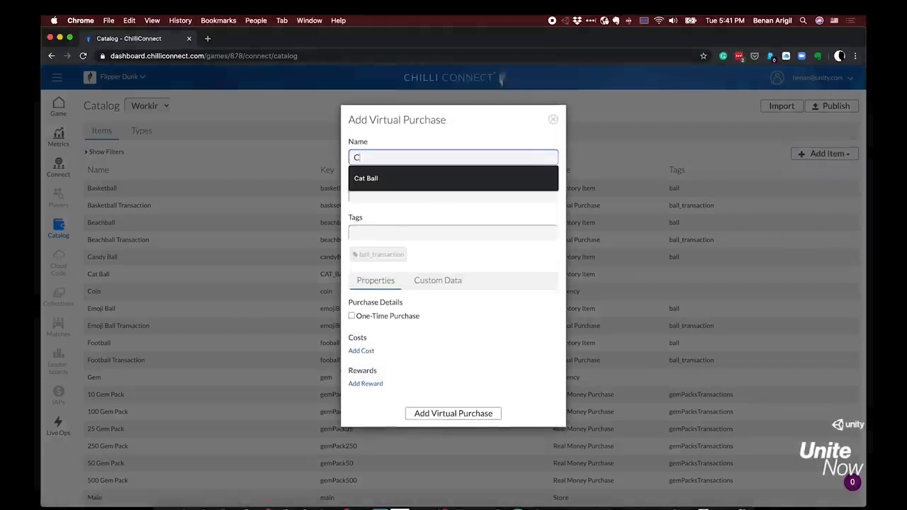
type("Cat Ball Transaction")
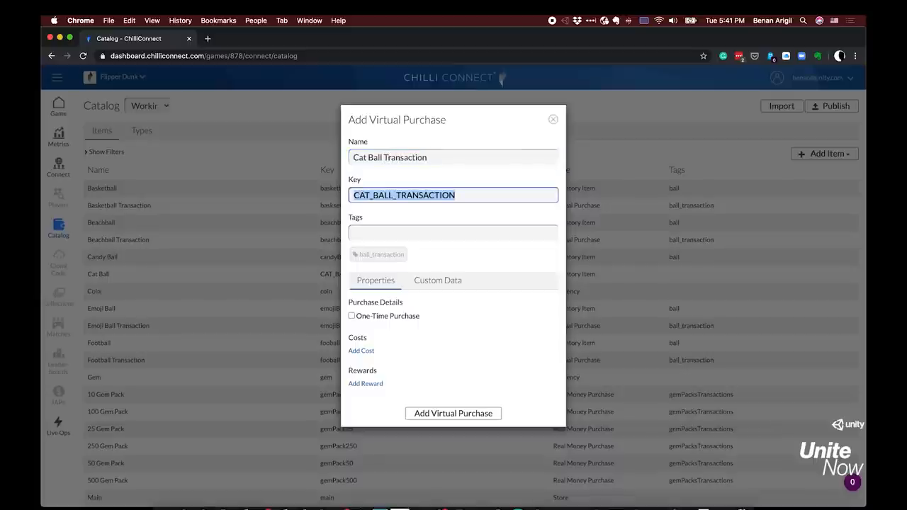
left_click(360, 351)
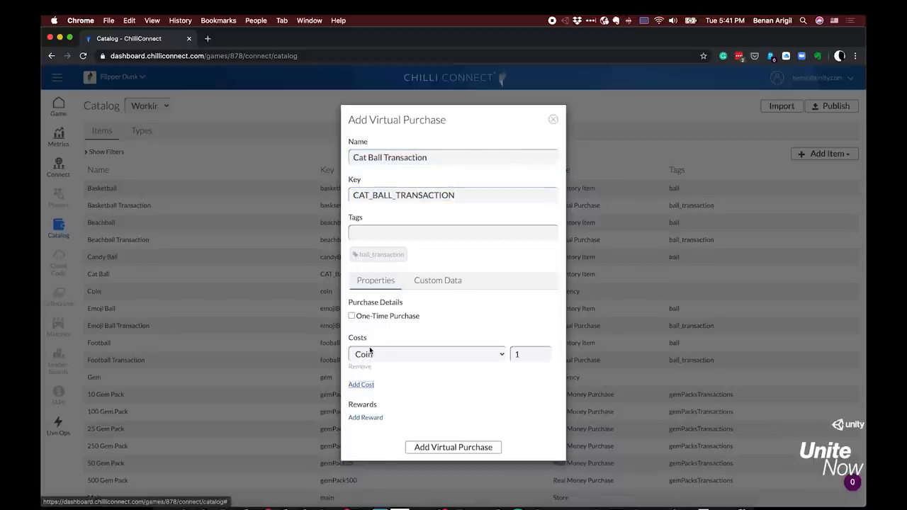
left_click(425, 354)
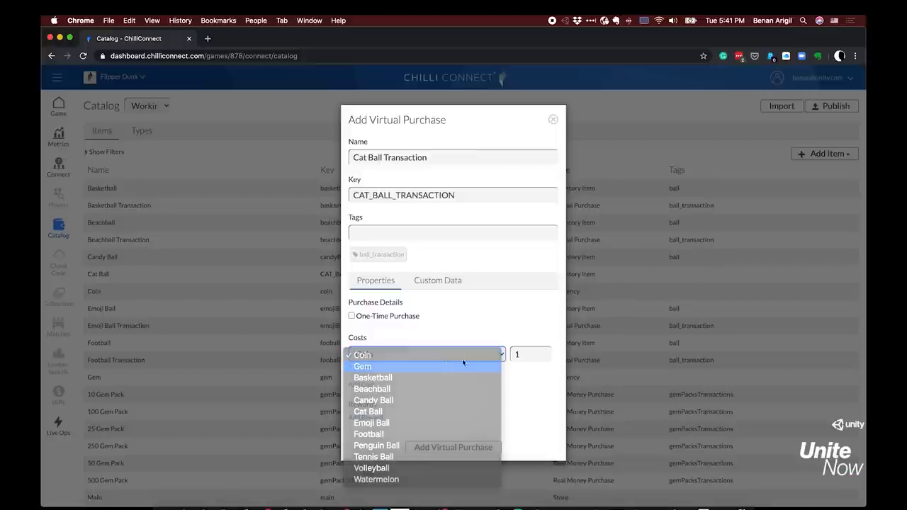
left_click(363, 366)
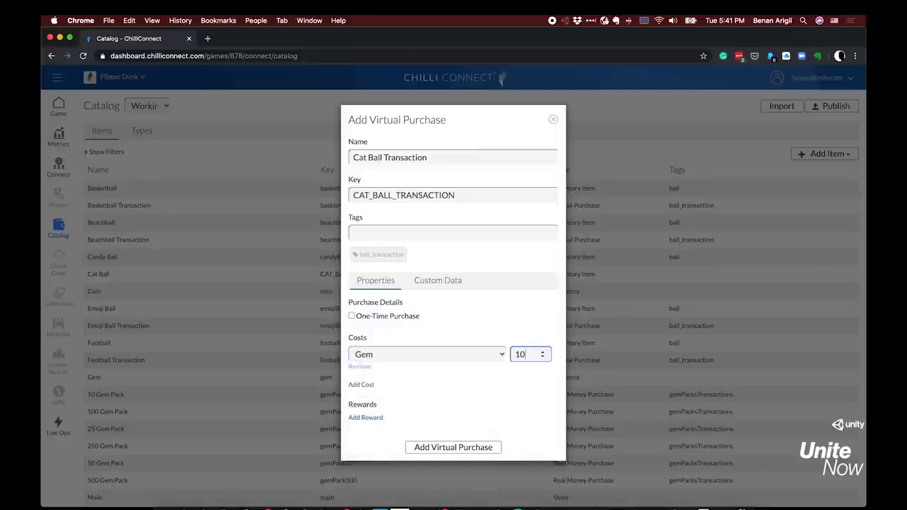
Step: Add one Cat Ball as the reward, review custom data, and save the virtual purchase
left_click(366, 417)
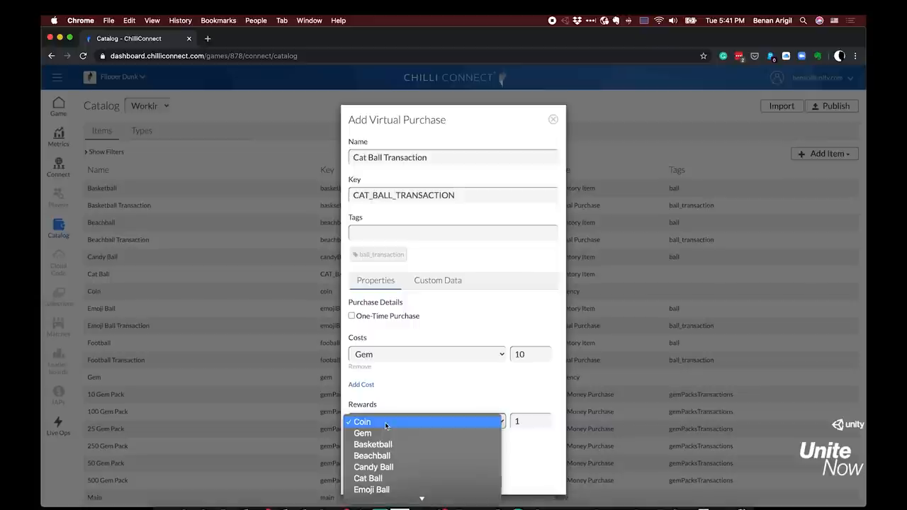
mouse_move(408, 479)
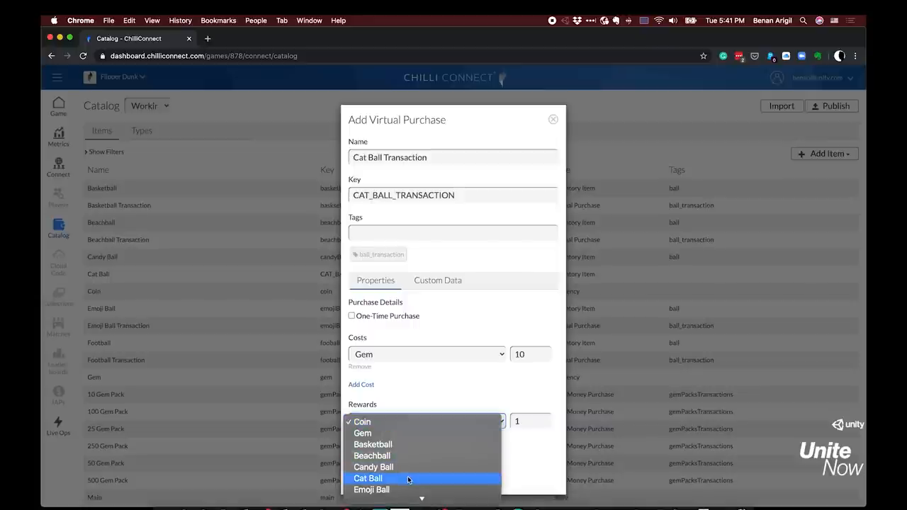
left_click(369, 480)
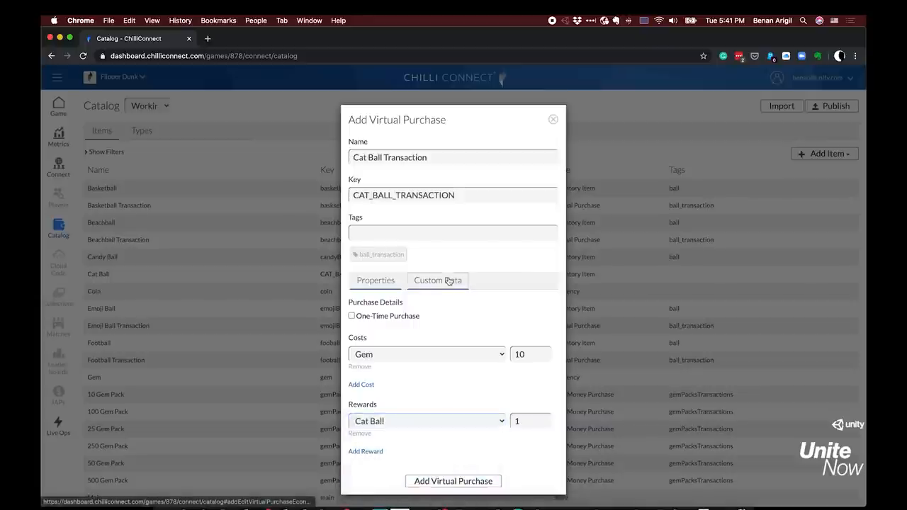
left_click(437, 281)
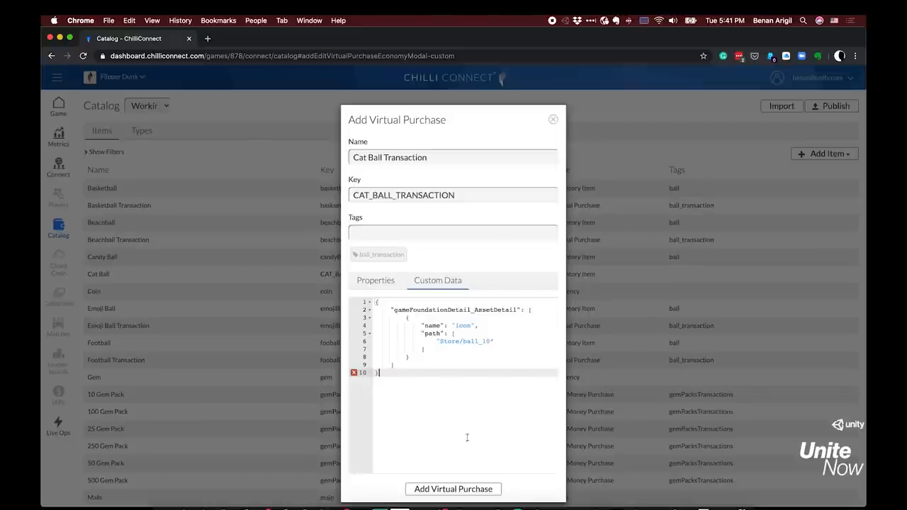
left_click(453, 489)
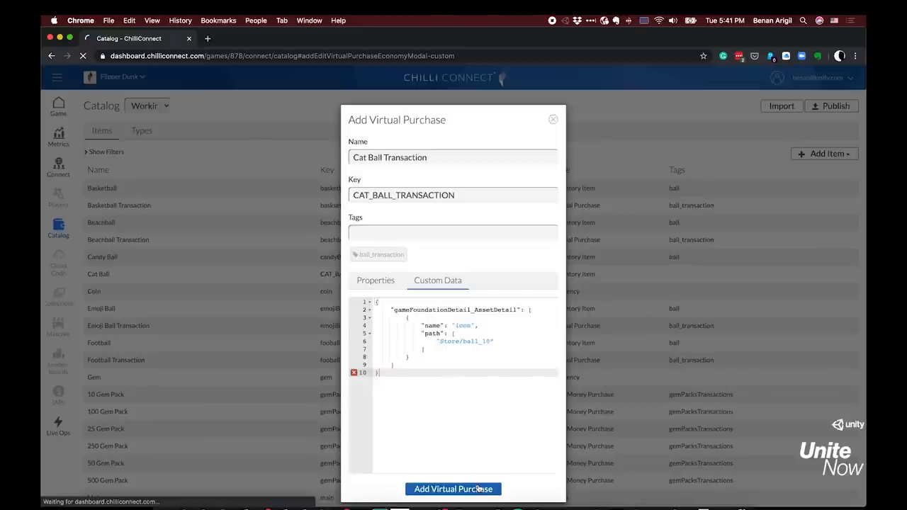
left_click(454, 489)
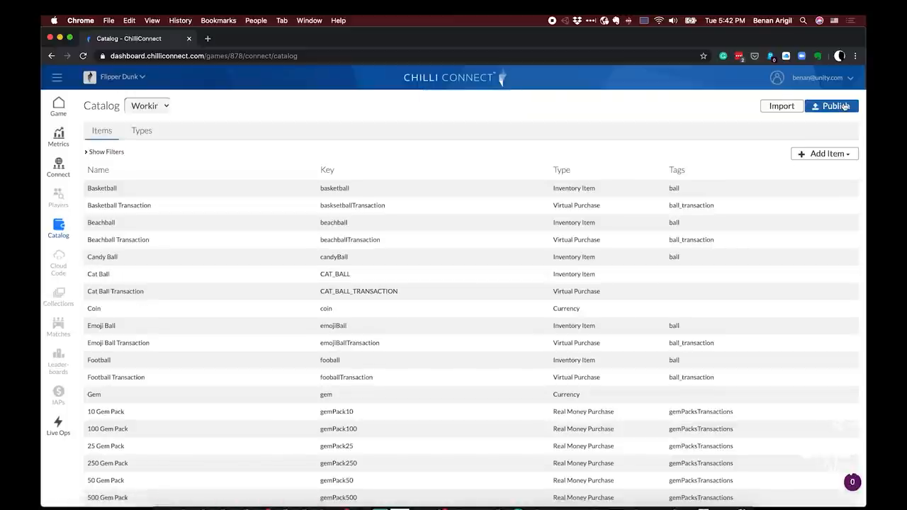
Step: Publish the catalog changes in the ChilliConnect dashboard
left_click(832, 105)
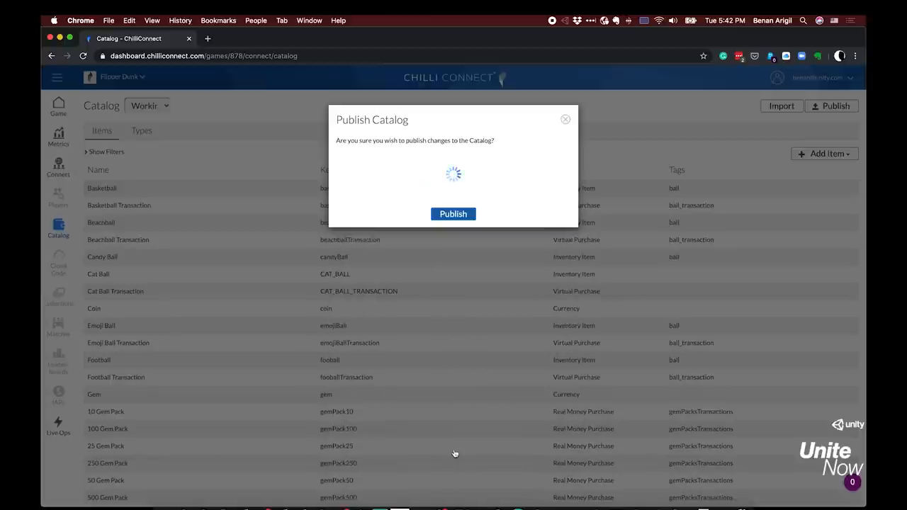
left_click(454, 213)
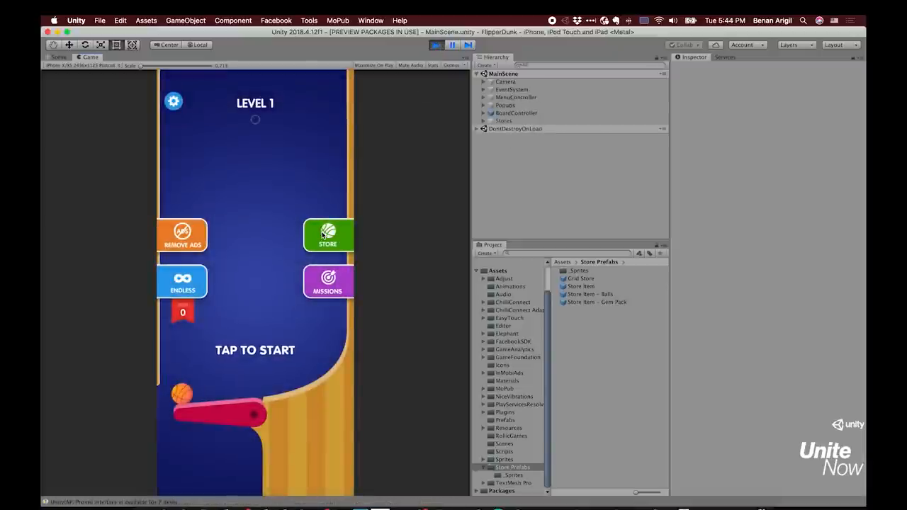
left_click(328, 235)
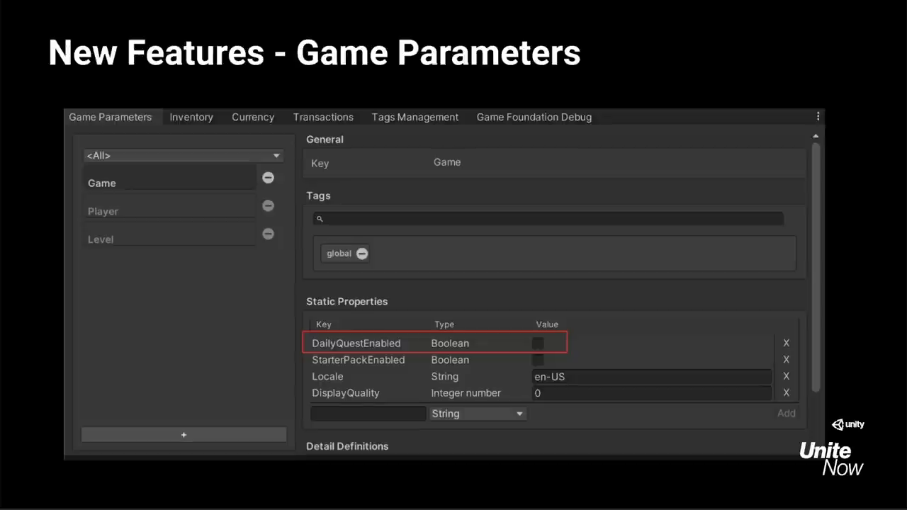
Step: Advance from the Game Parameters slide to the New Features - Properties slide
left_click(191, 116)
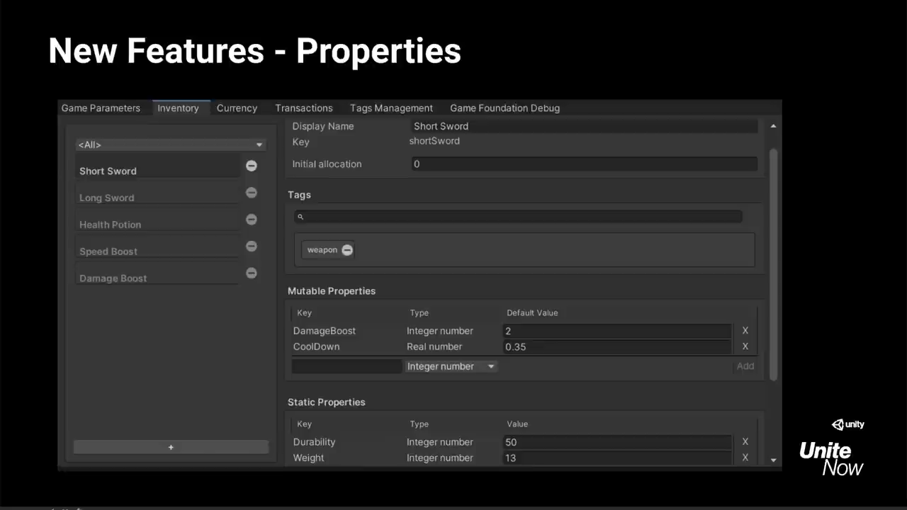
Step: Reveal the red highlight around the Short Sword inventory item on the Properties slide
left_click(108, 171)
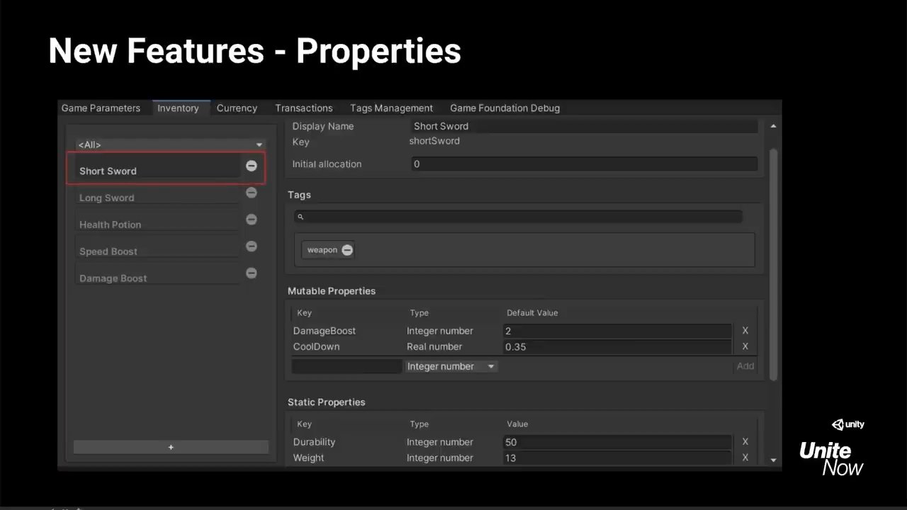